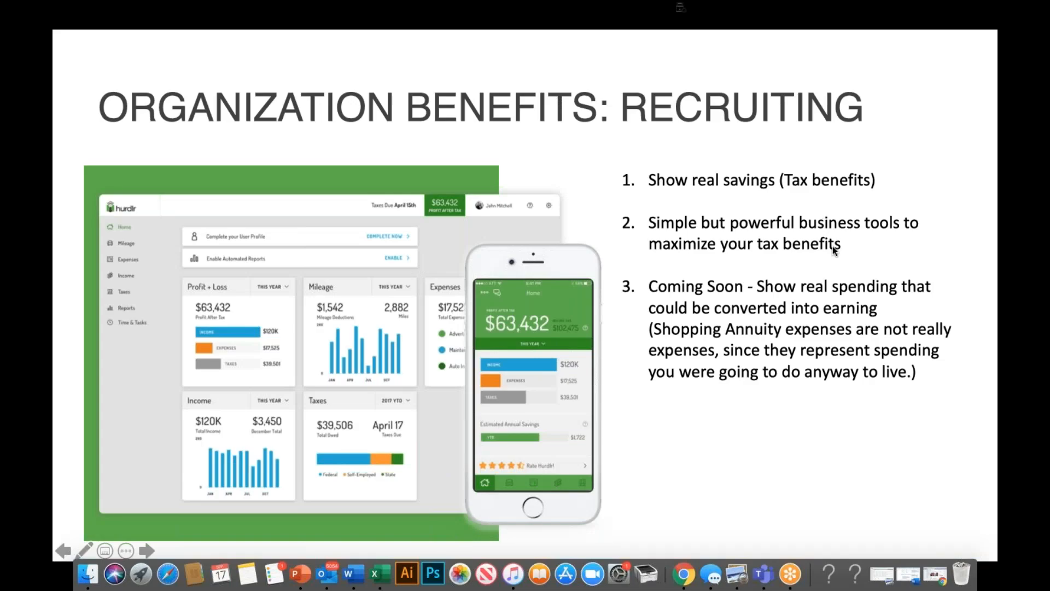
mouse_move(909, 4)
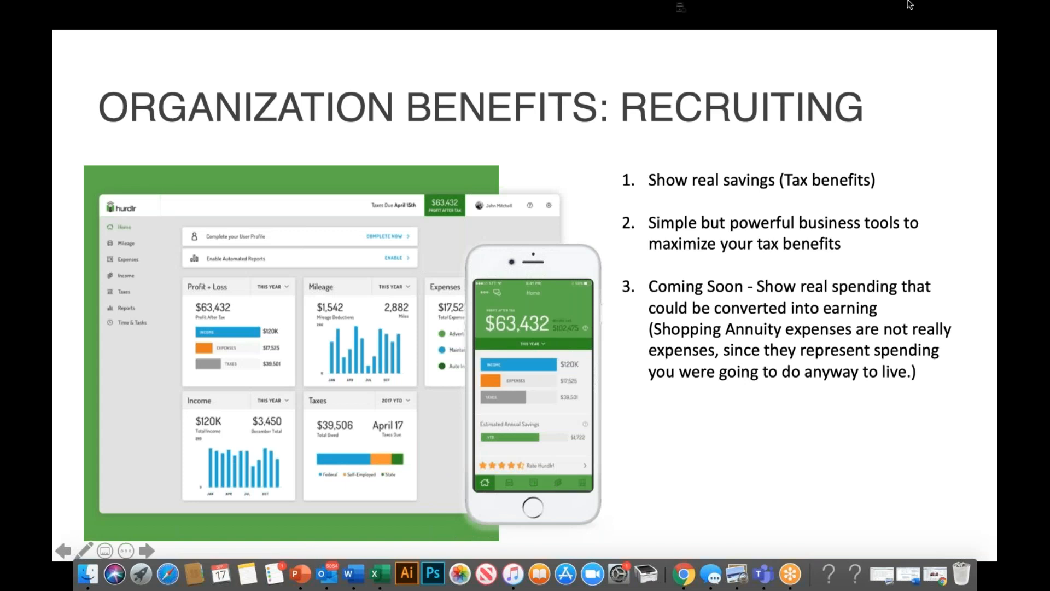
mouse_move(994, 55)
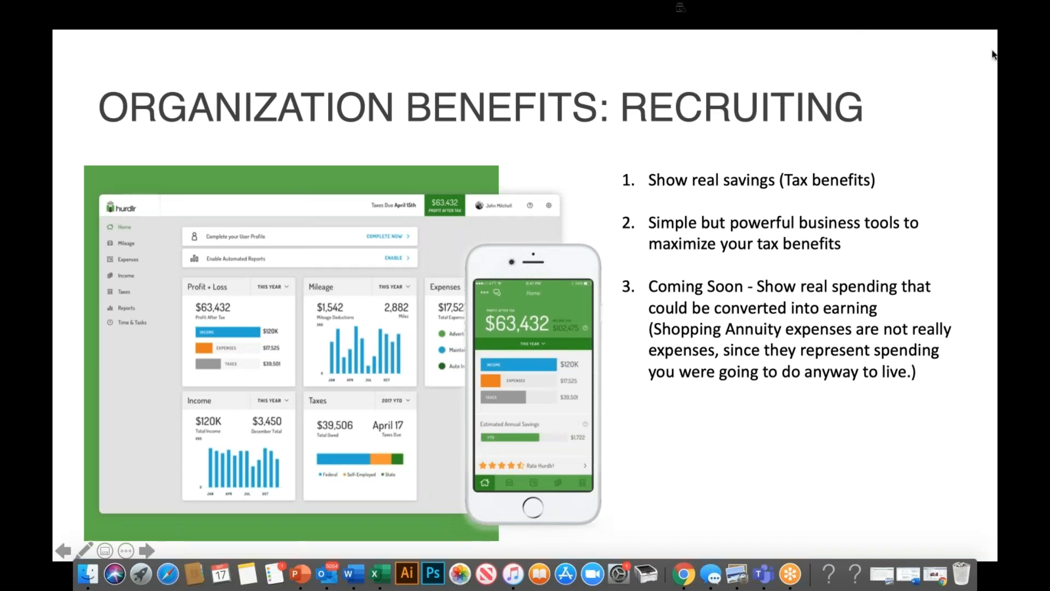
mouse_move(934, 25)
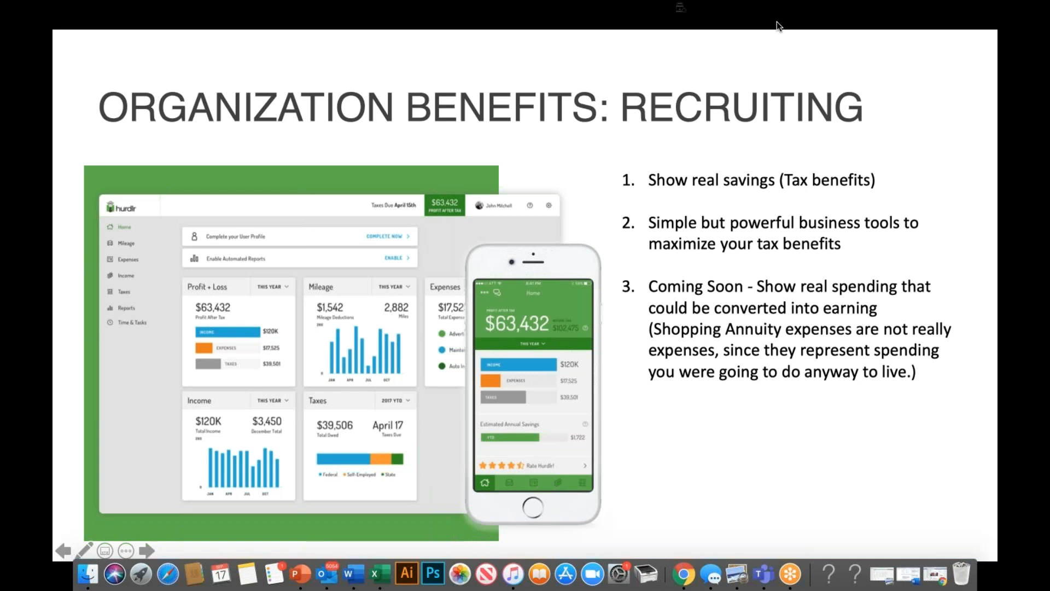
mouse_move(742, 231)
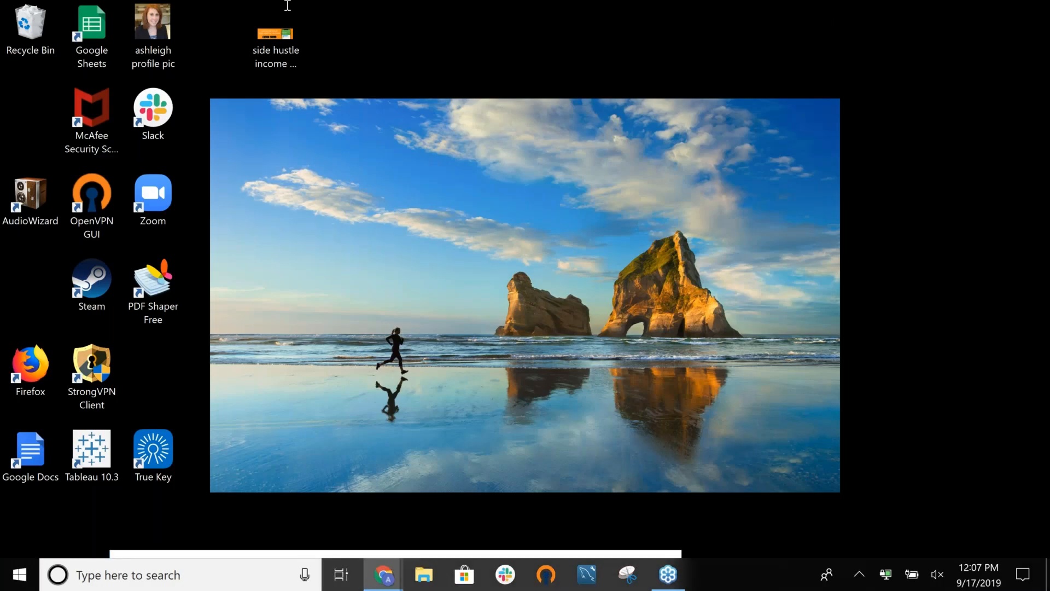
Step: Bring up the Hurdlr Home dashboard at web.hurdlr.com/home in Chrome
left_click(383, 574)
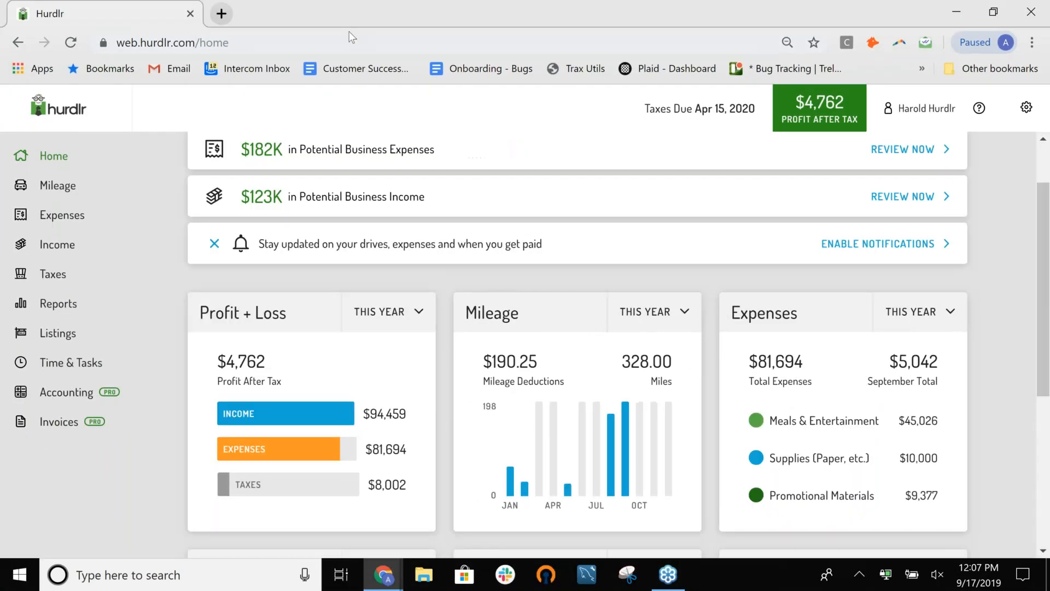
mouse_move(456, 420)
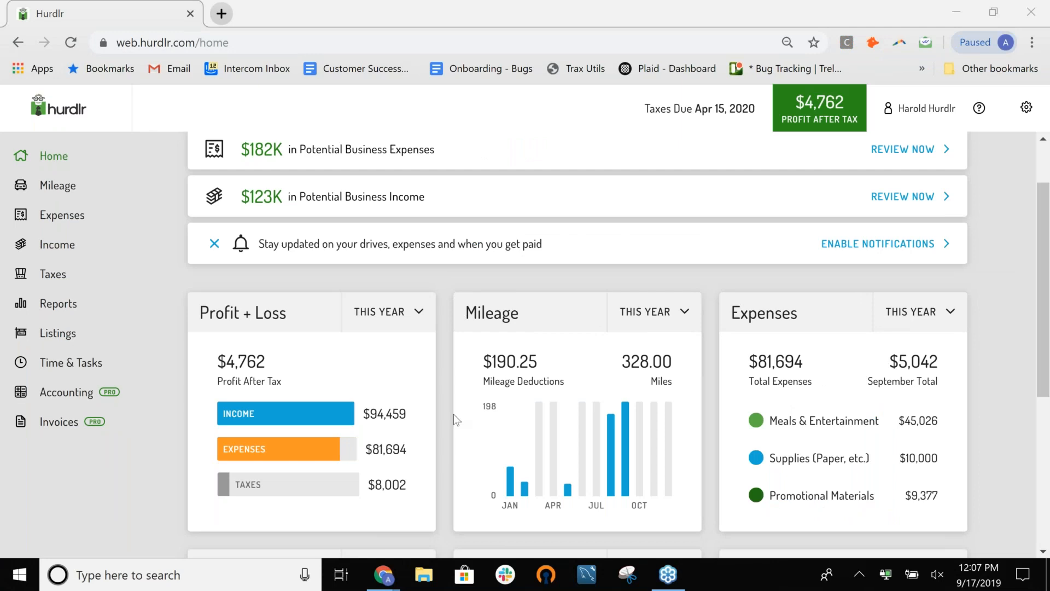
mouse_move(79, 532)
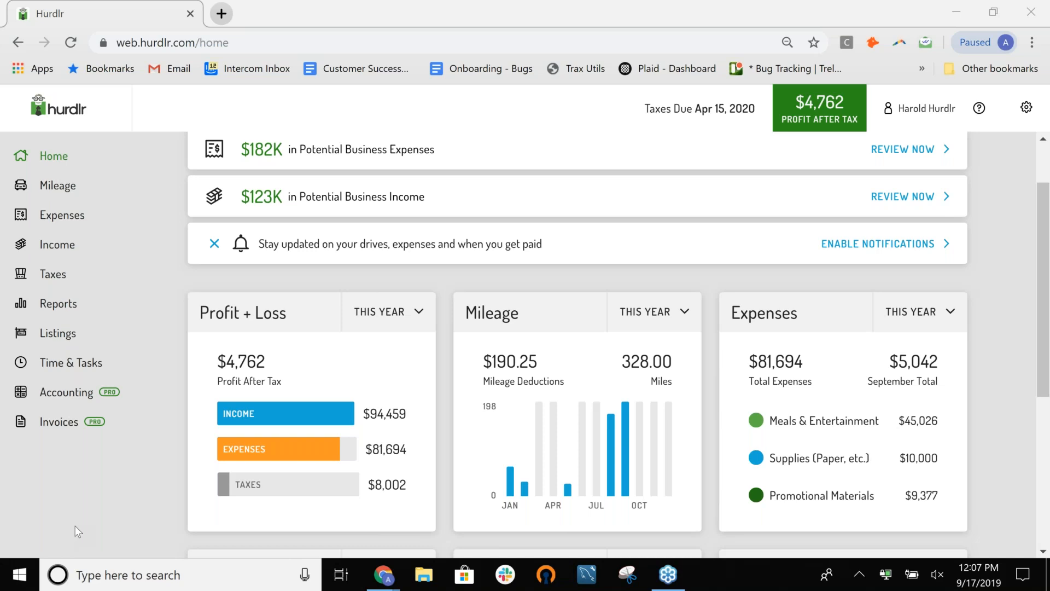
mouse_move(20, 30)
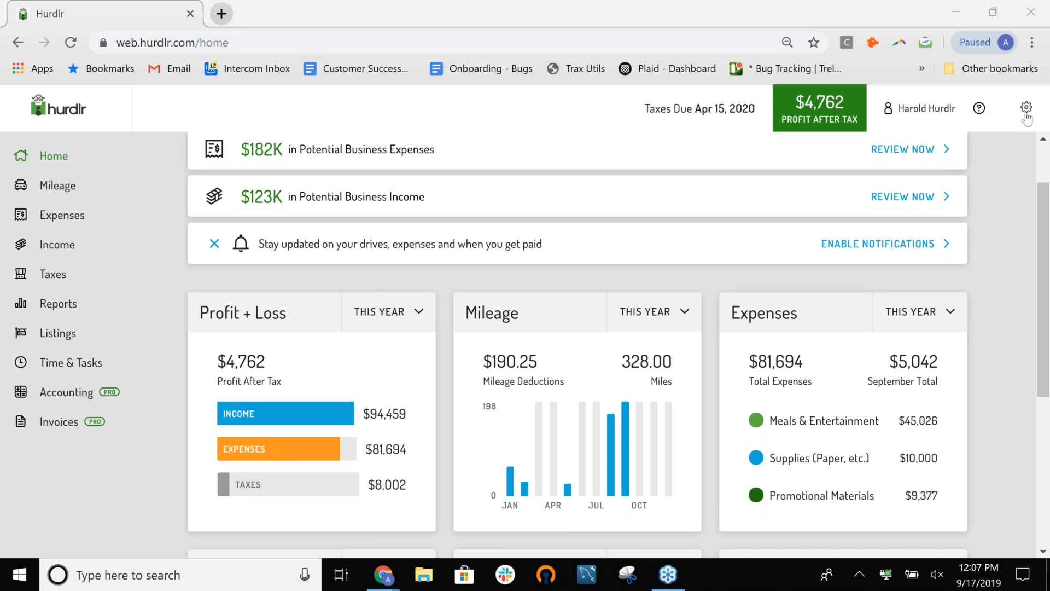
mouse_move(1027, 114)
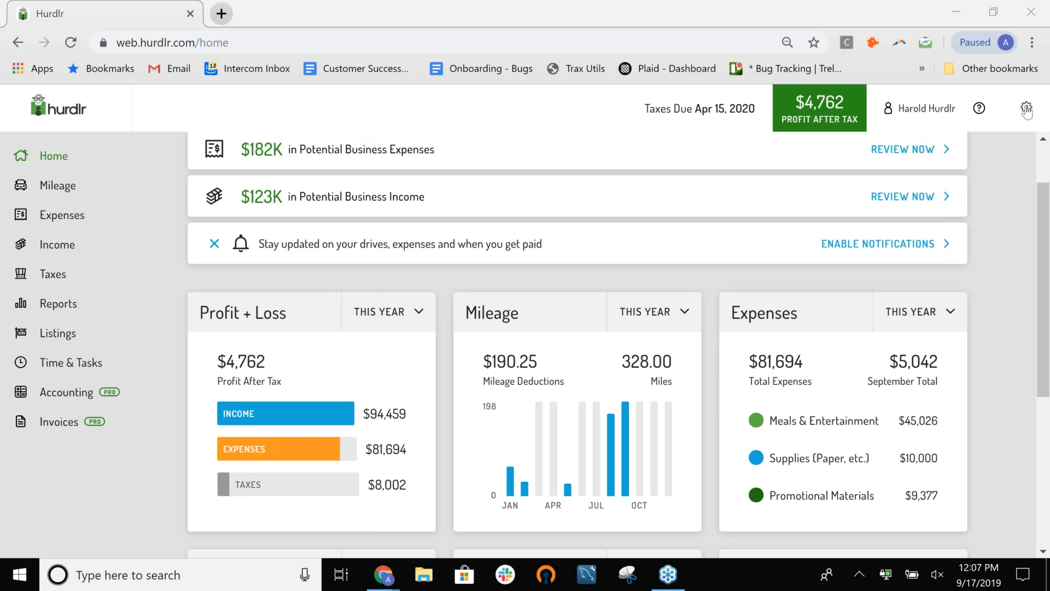
Step: Go to Settings > Businesses and start a new business entry
left_click(1027, 108)
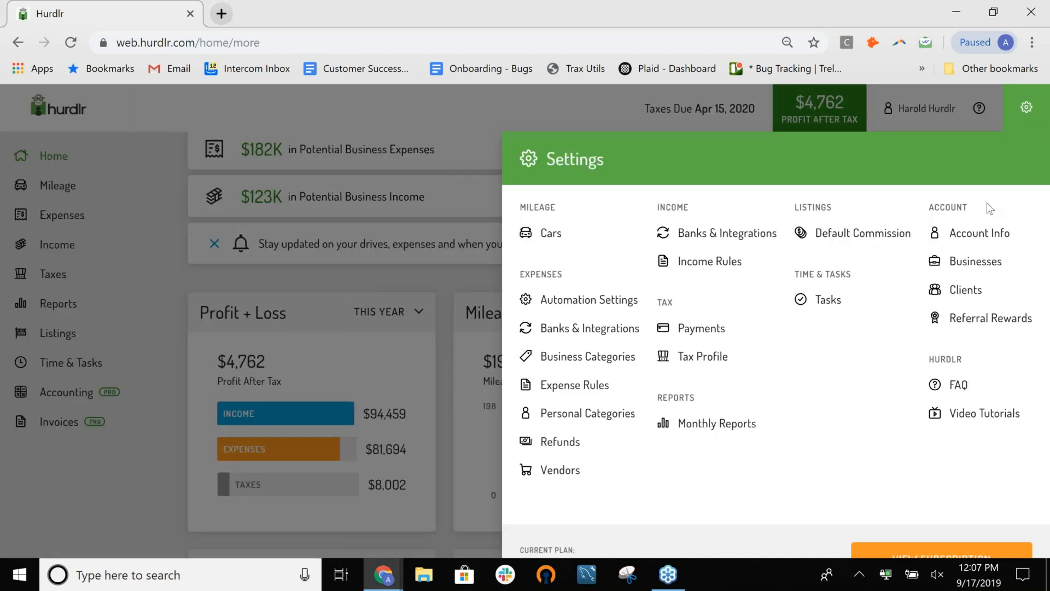
left_click(976, 261)
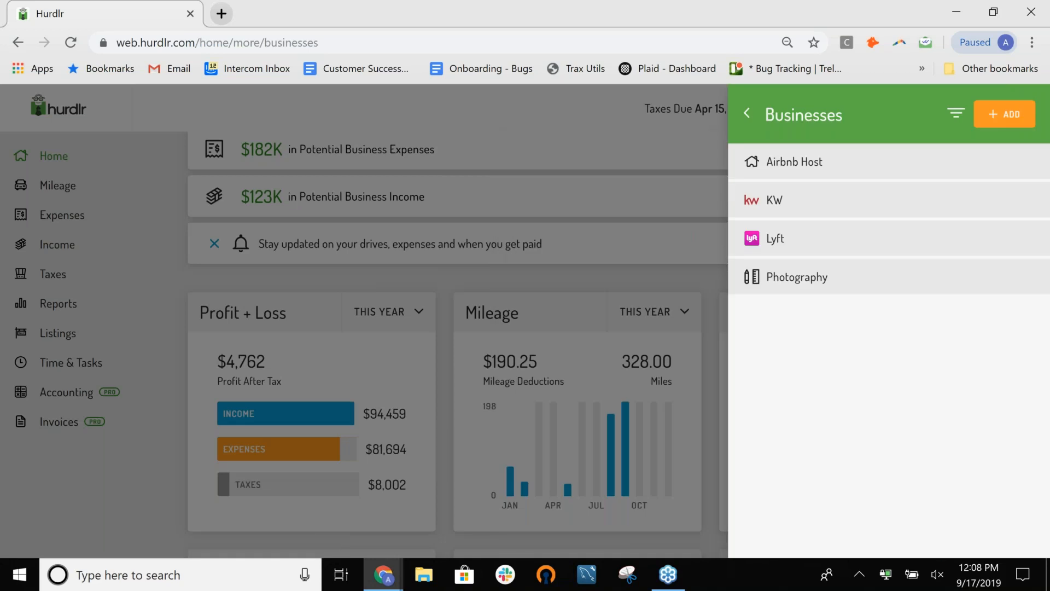
left_click(1004, 114)
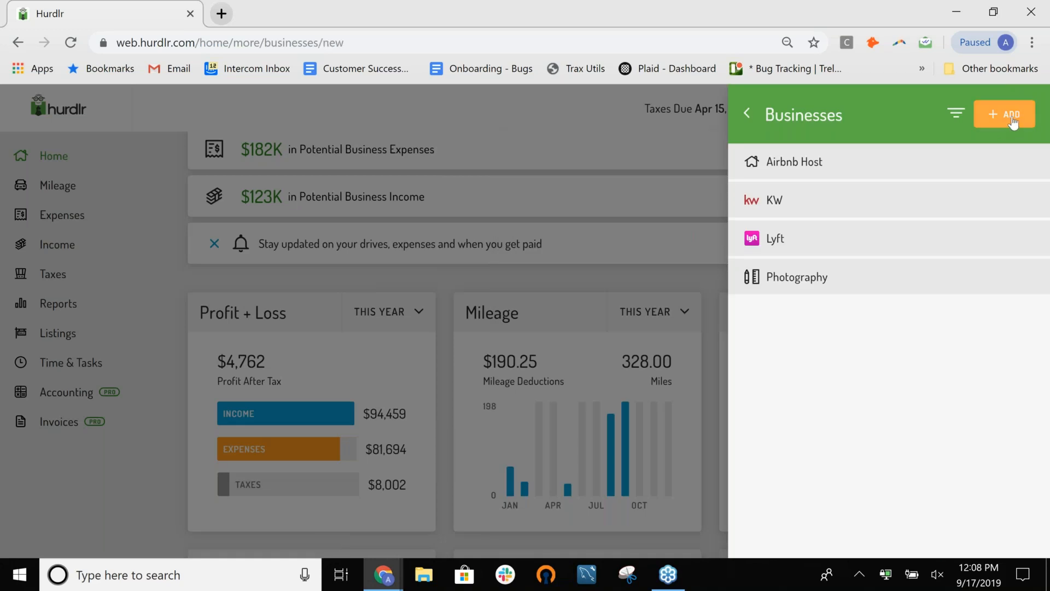
Step: Name the business 'My Business', set its type to Freelancer and save it
left_click(1005, 114)
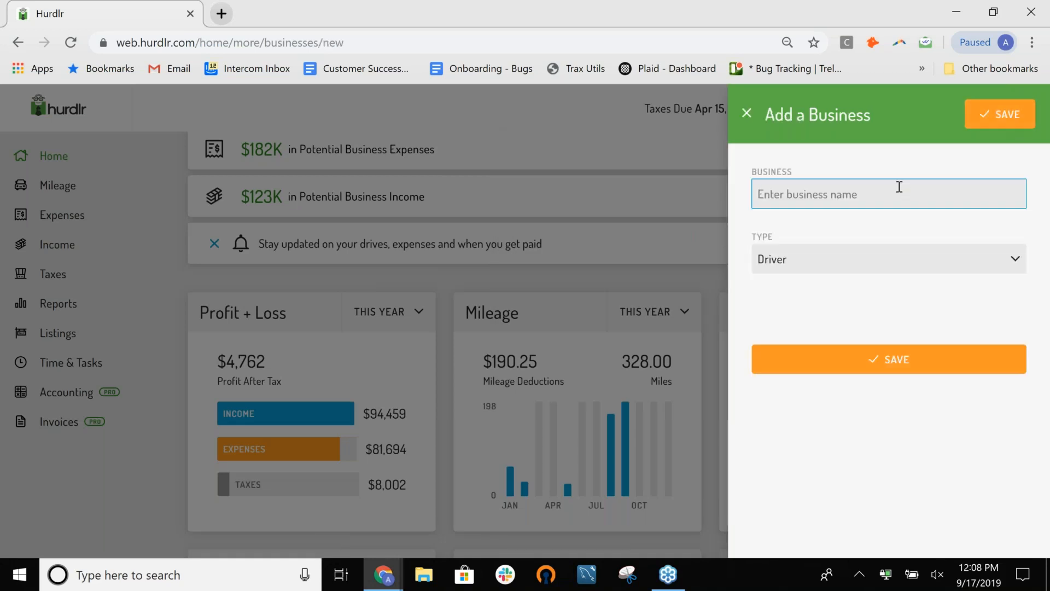
type("M")
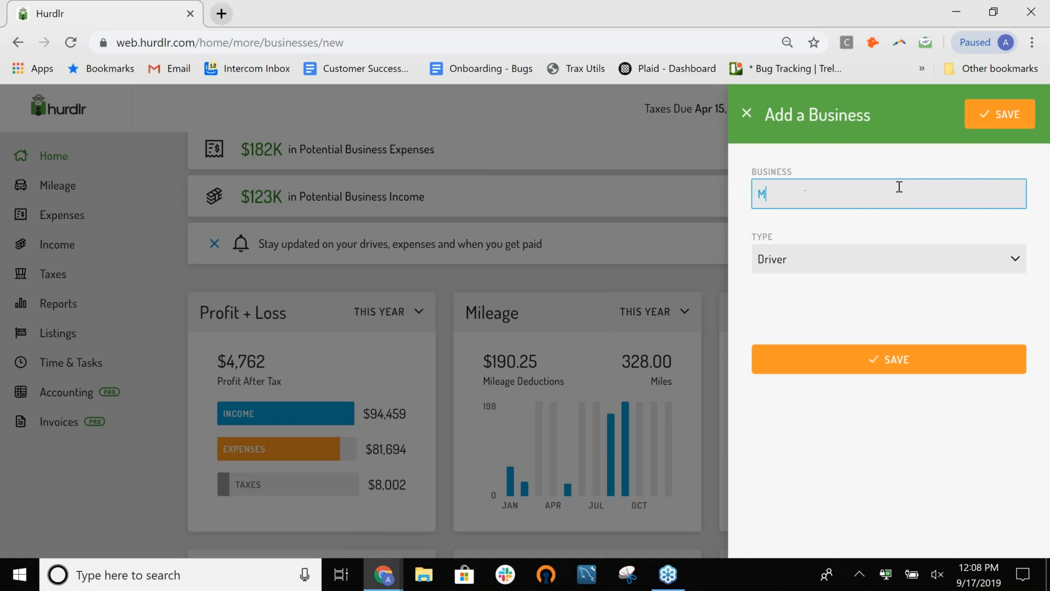
type("y Busines")
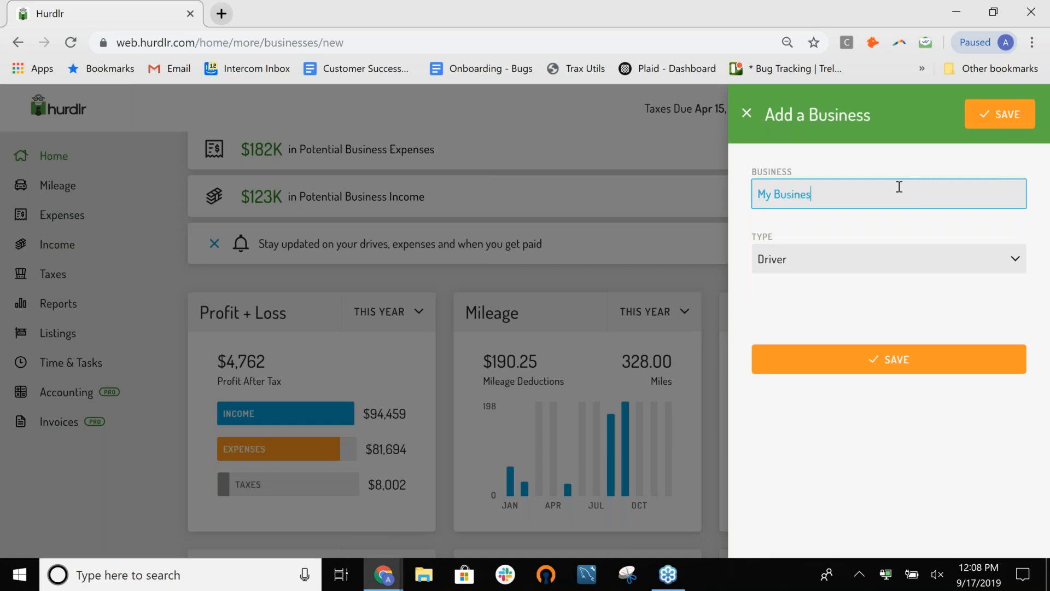
left_click(887, 259)
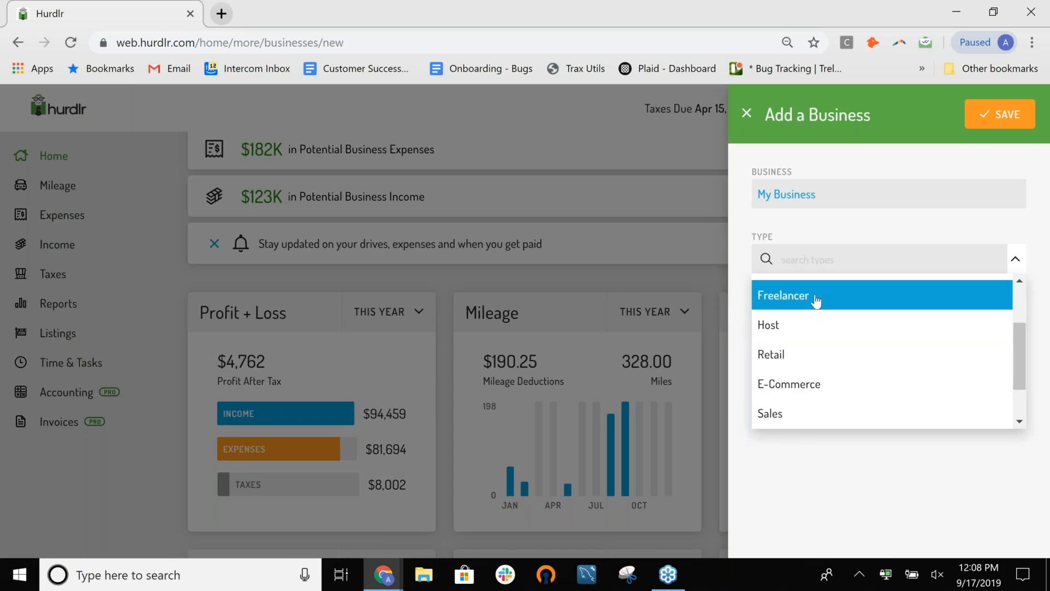
left_click(783, 295)
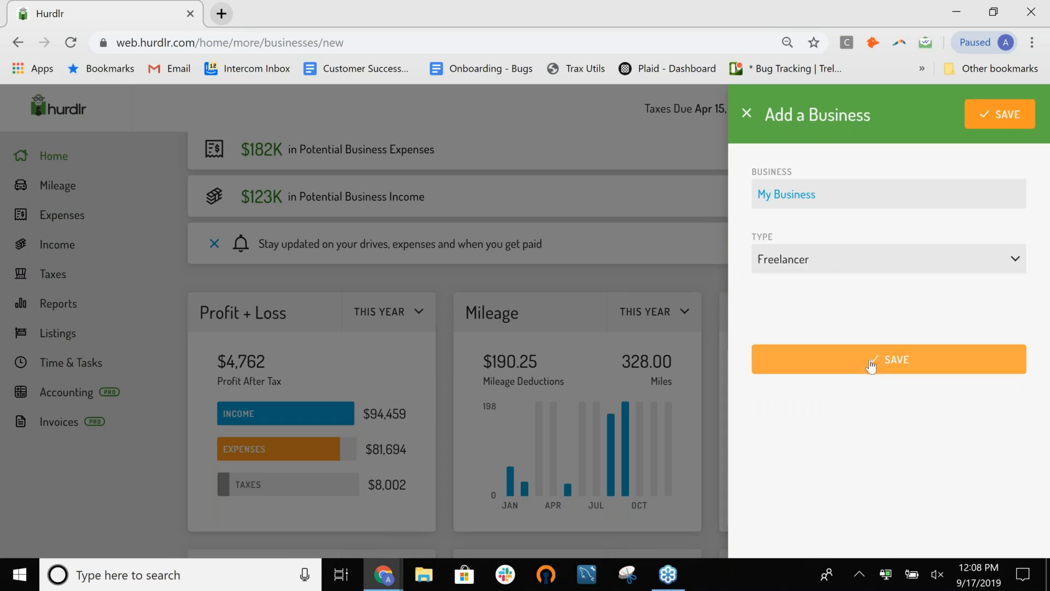
left_click(887, 359)
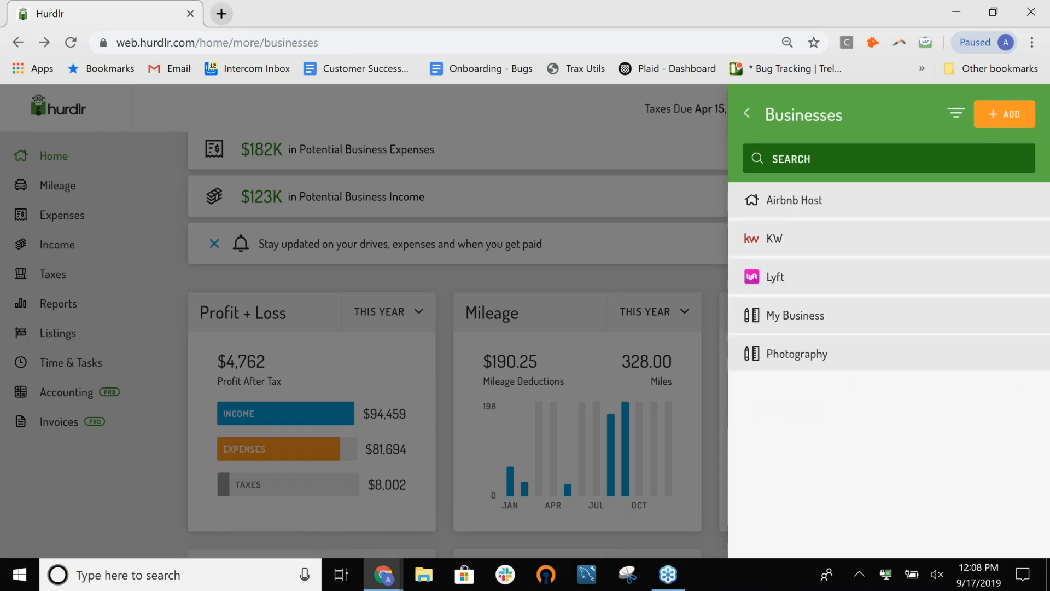
Step: In Expenses, tag the Costco Gas expense as business under My Business and dismiss the confirmation
left_click(64, 215)
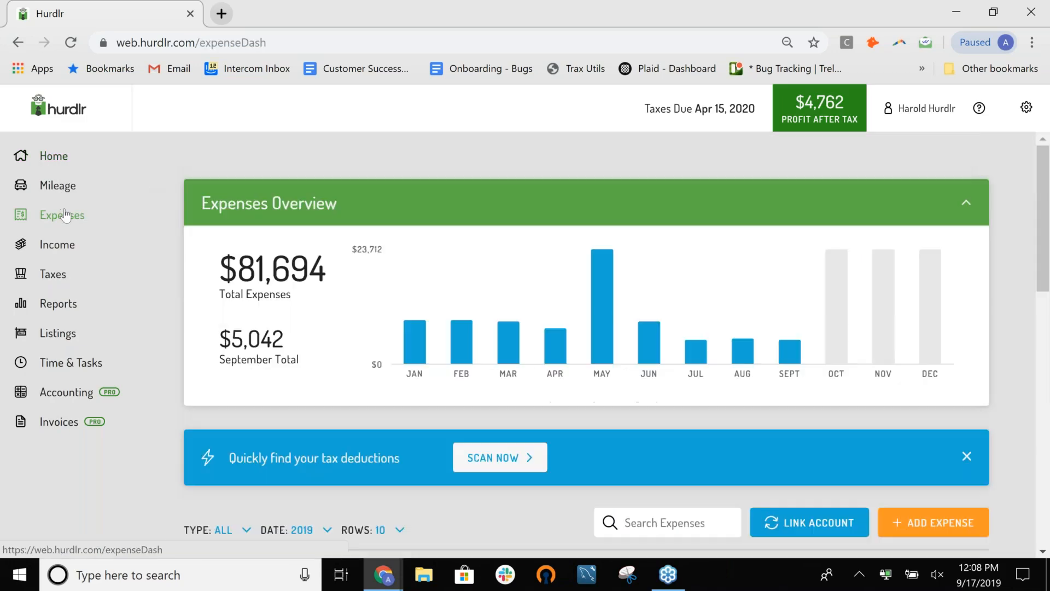
scroll("down", 3)
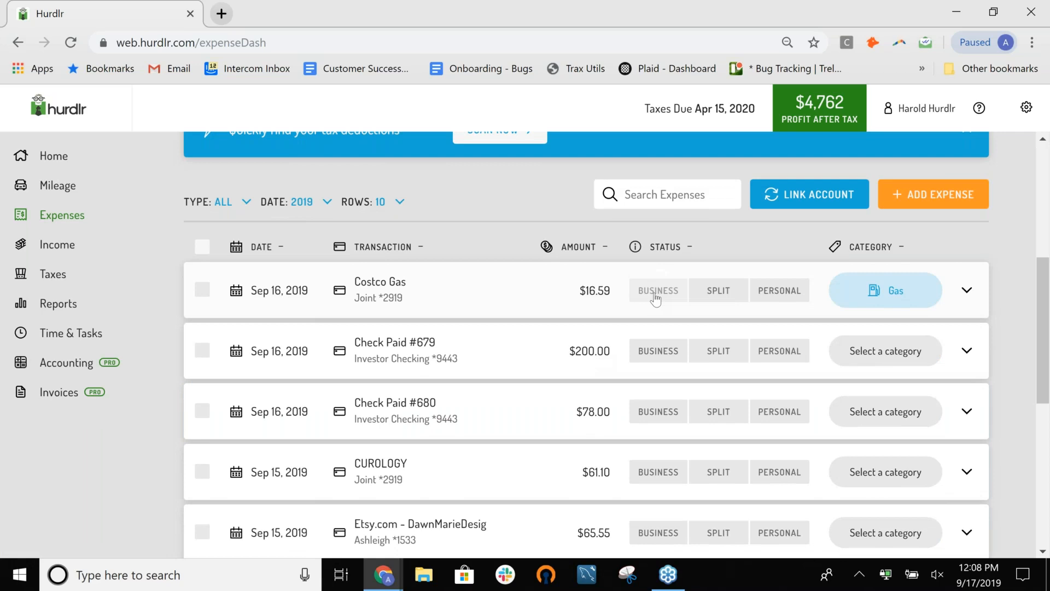
left_click(658, 290)
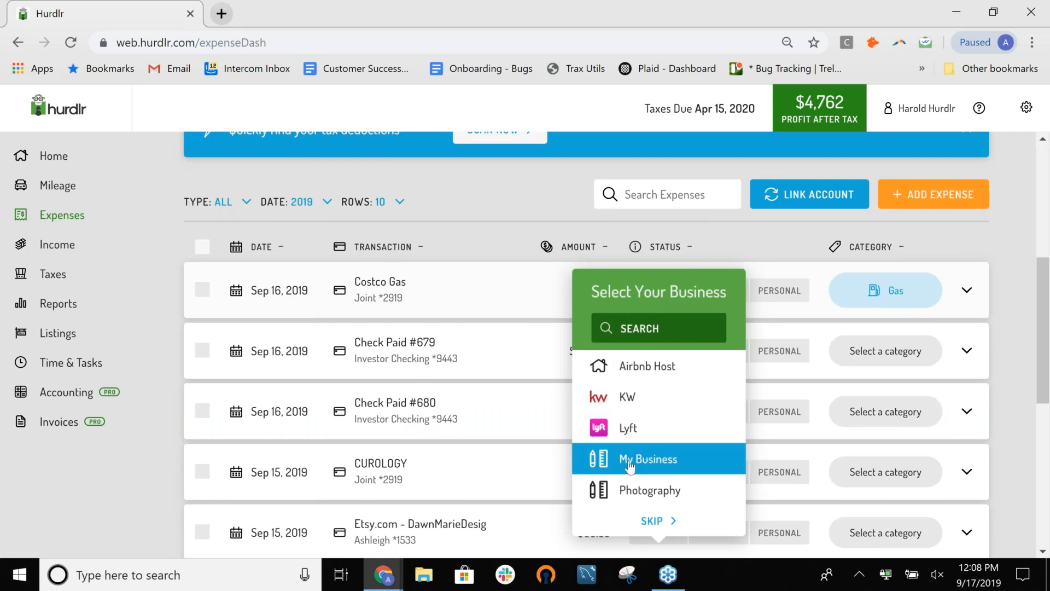
left_click(648, 459)
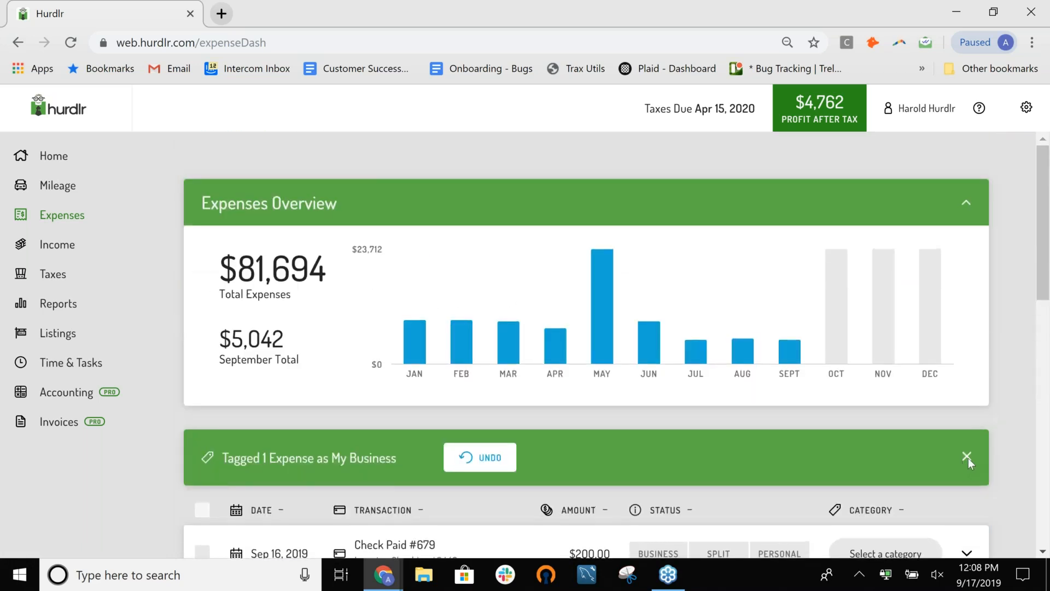
left_click(967, 457)
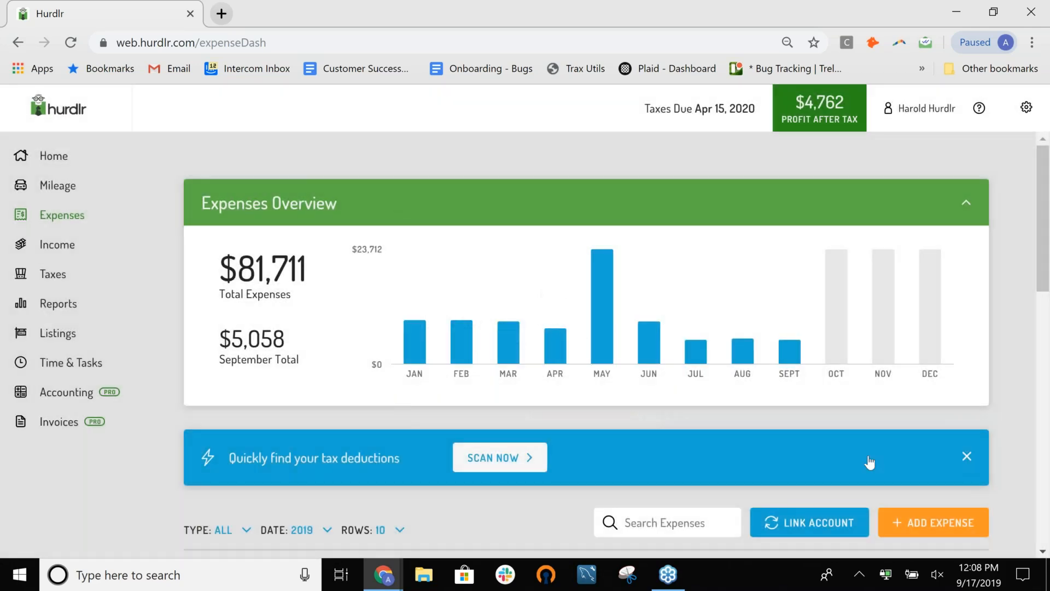
Step: Filter the expenses list to Business type only and scroll through the results
left_click(224, 529)
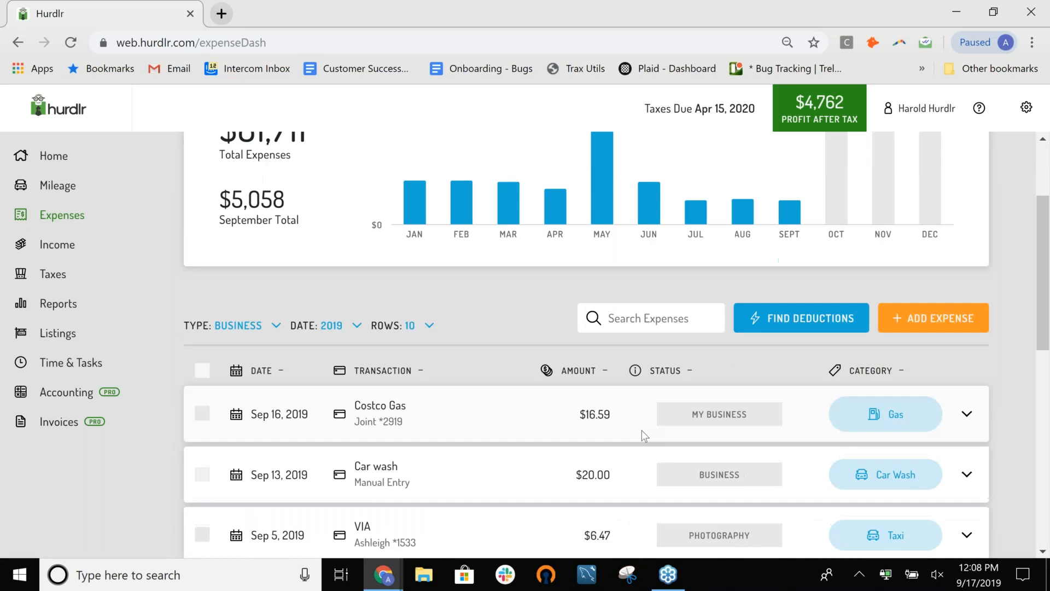
scroll("down", 3)
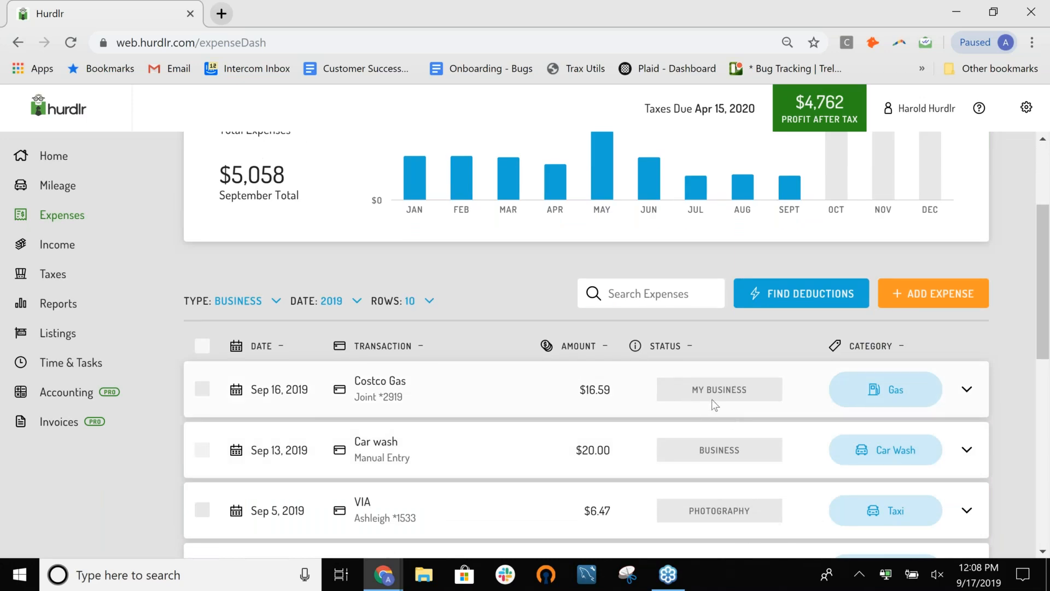
scroll("down", 3)
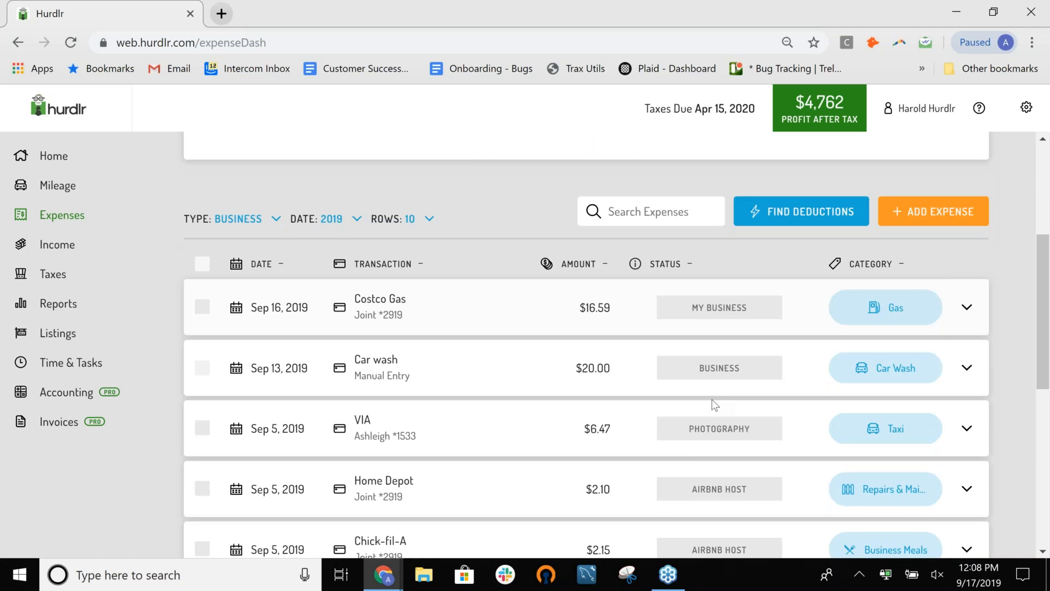
scroll("down", 3)
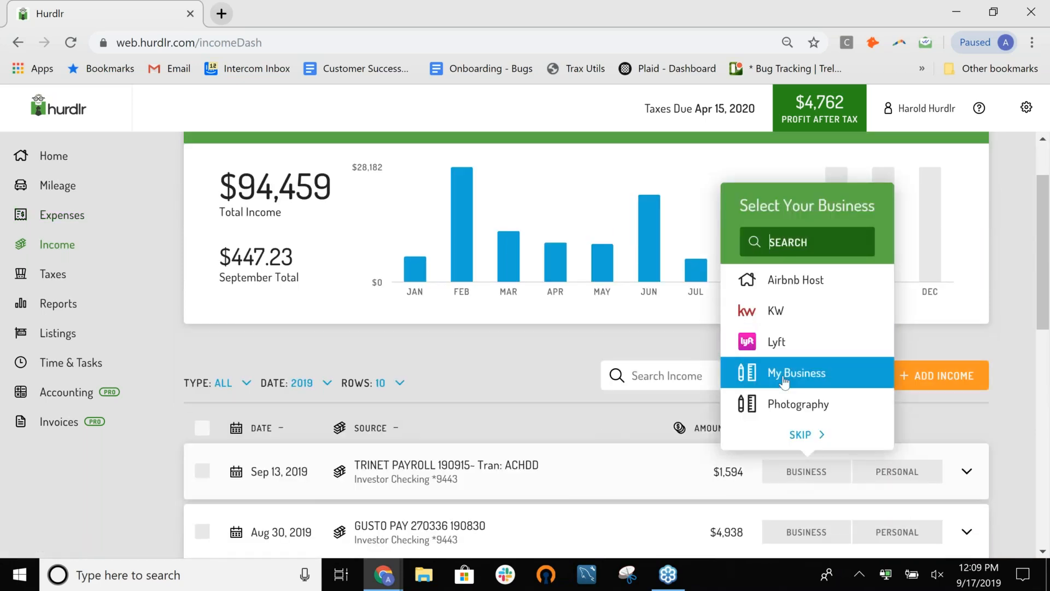
Step: Tag the income entry under My Business, then in Mileage tag the first Aug 21 drive as business for KW
left_click(797, 372)
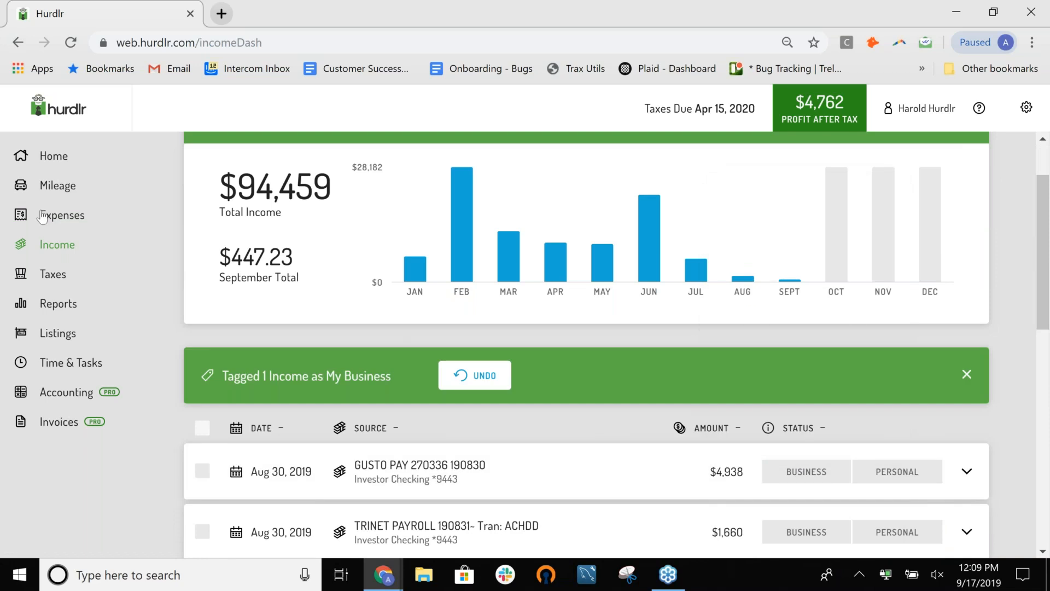
left_click(58, 185)
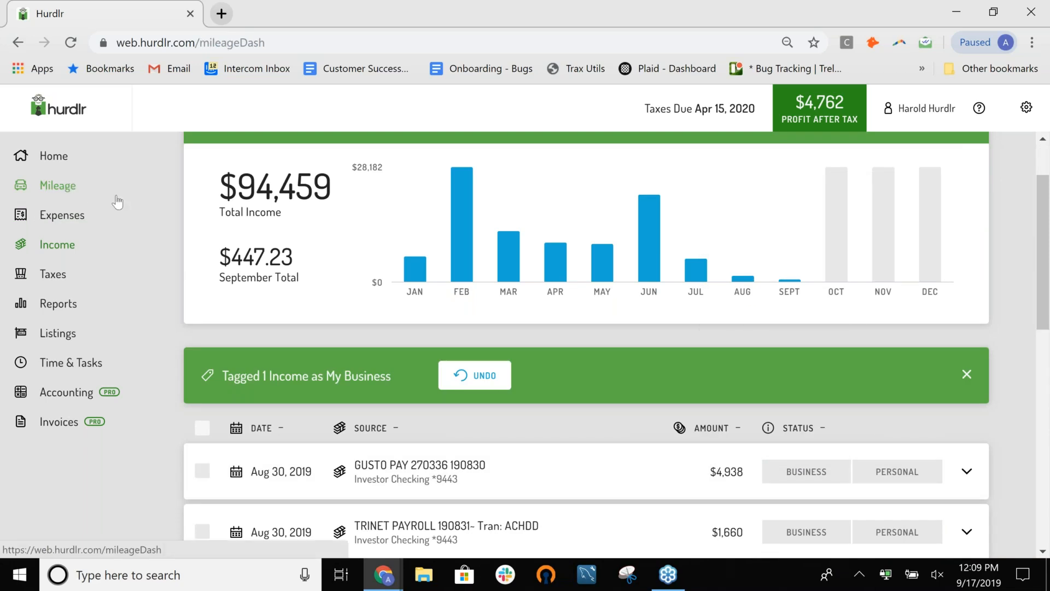
left_click(58, 186)
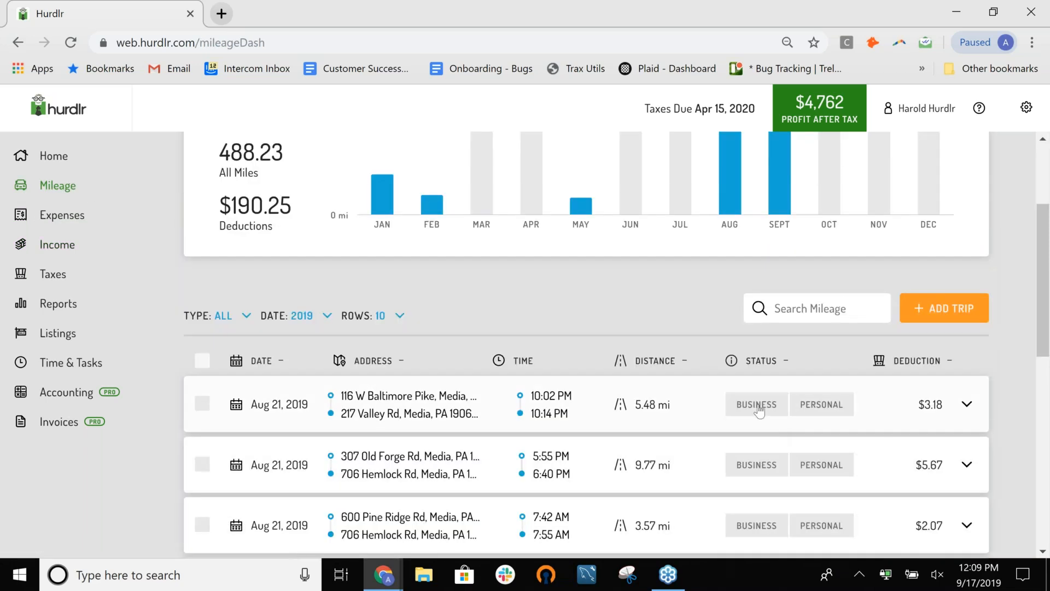
left_click(756, 403)
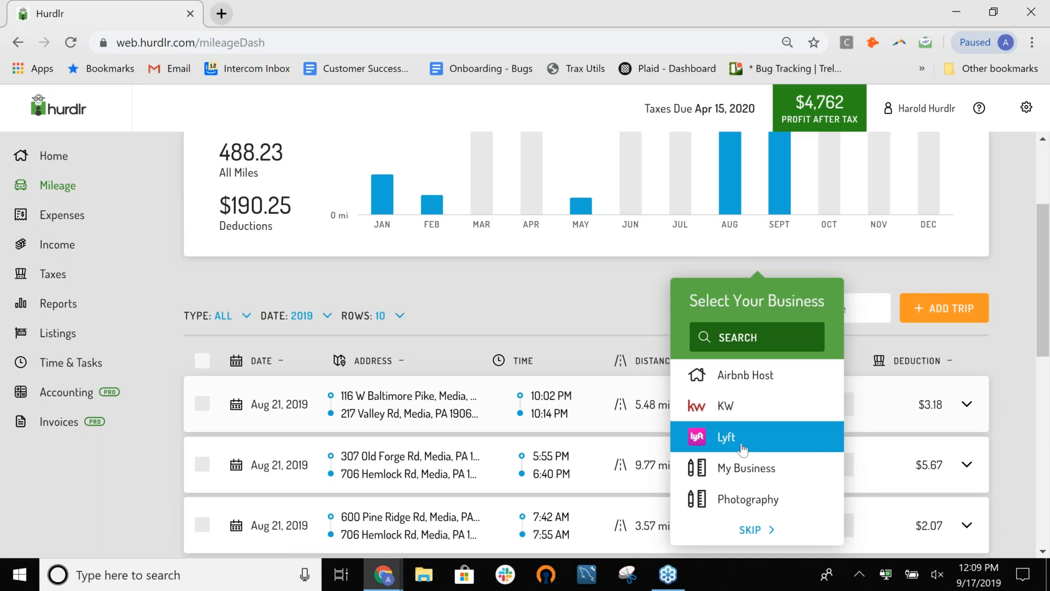
left_click(725, 436)
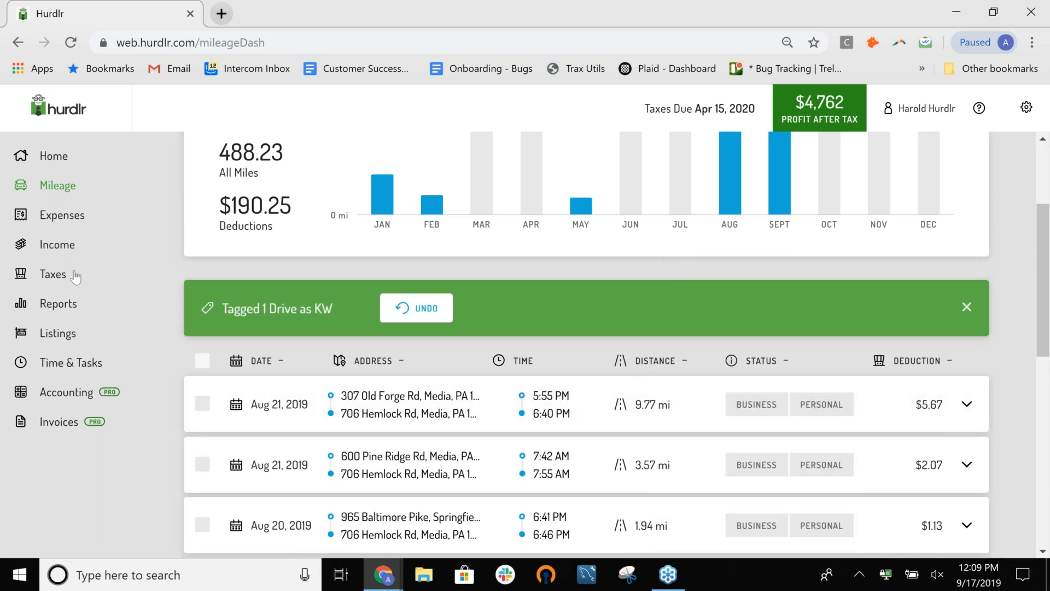
mouse_move(58, 303)
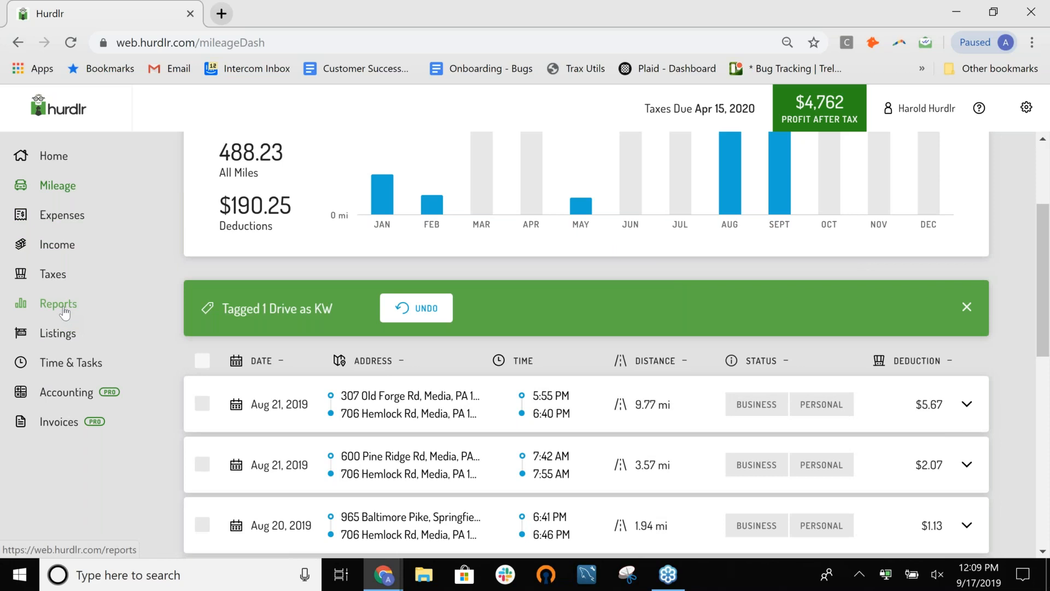
Step: View the Income By Business report in Reports, then return to the Home dashboard
left_click(58, 303)
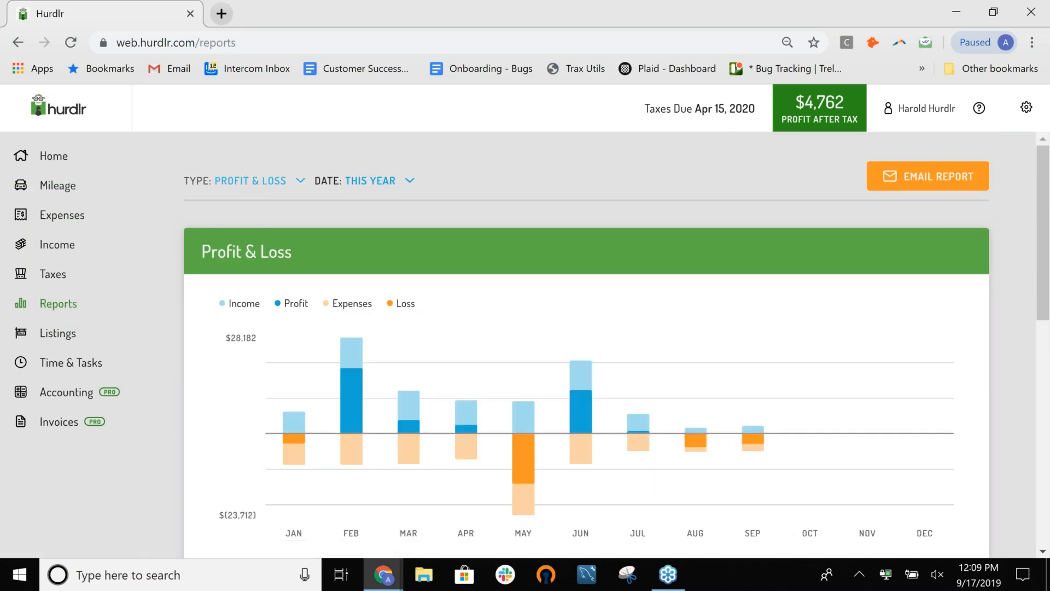
left_click(258, 181)
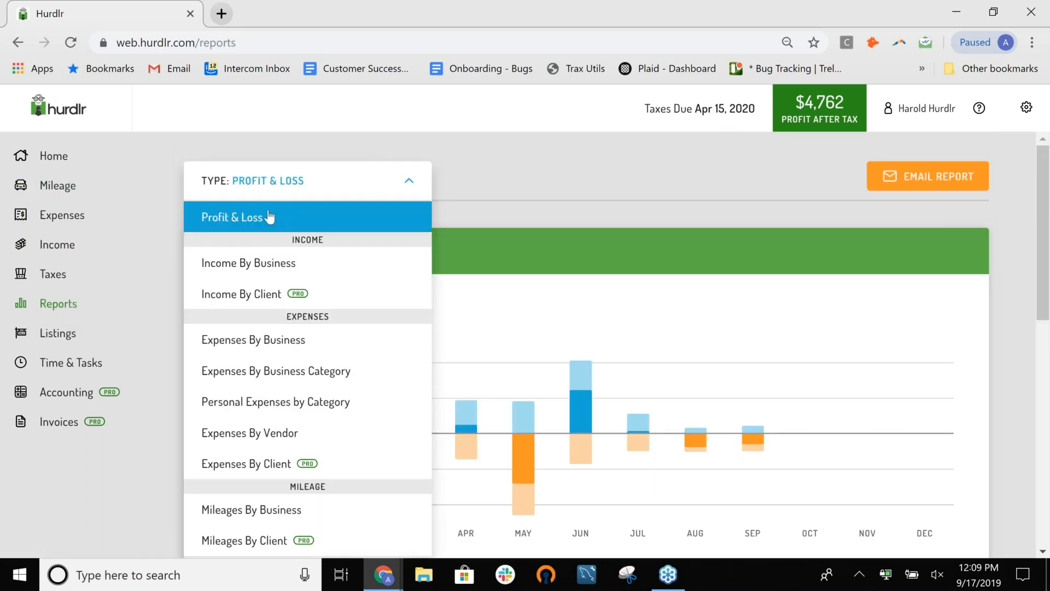
left_click(248, 263)
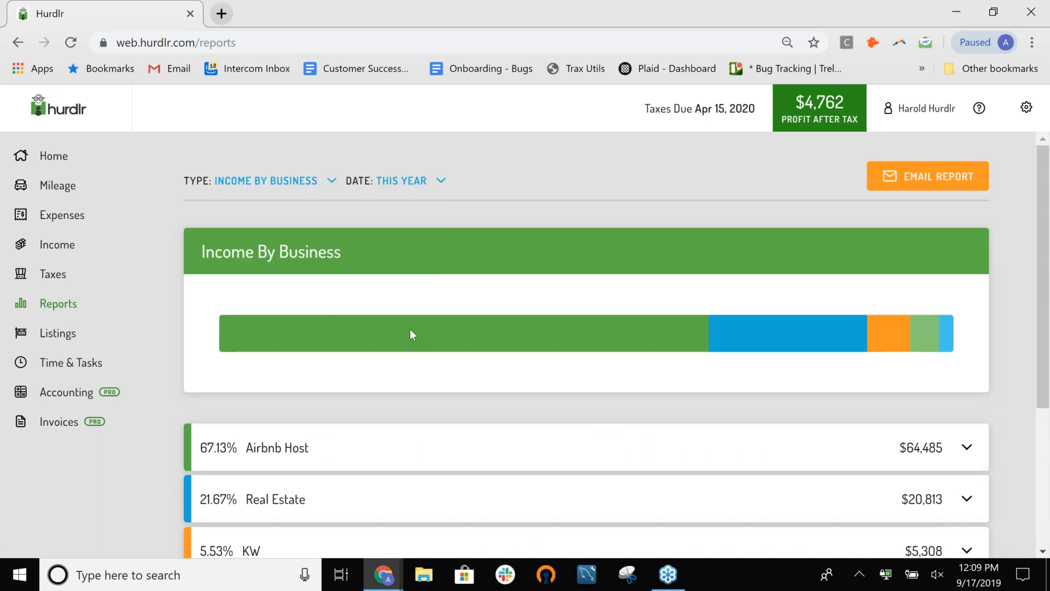
scroll("down", 3)
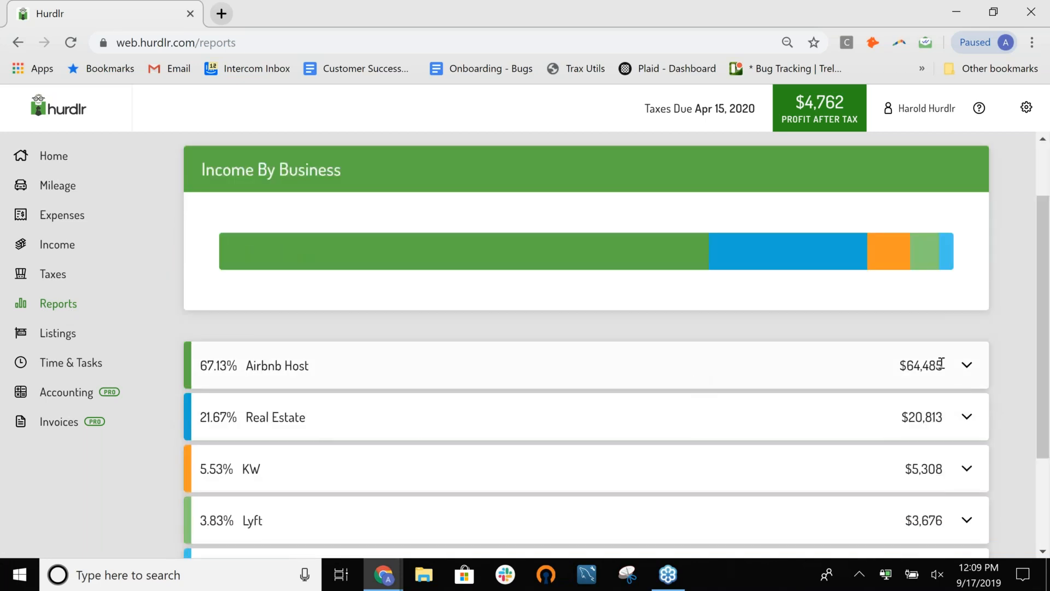
scroll("down", 3)
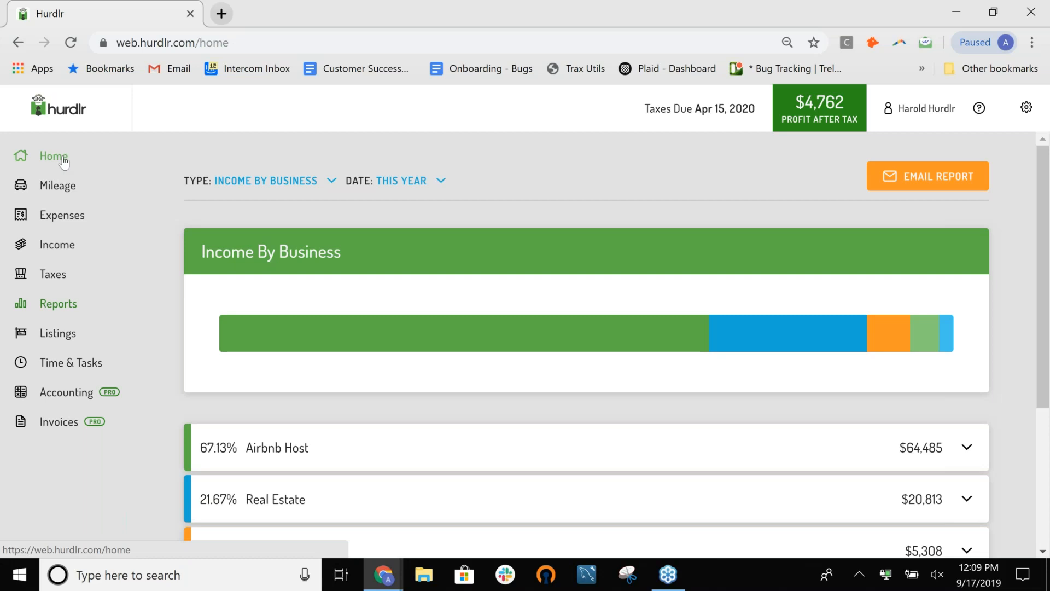
left_click(53, 156)
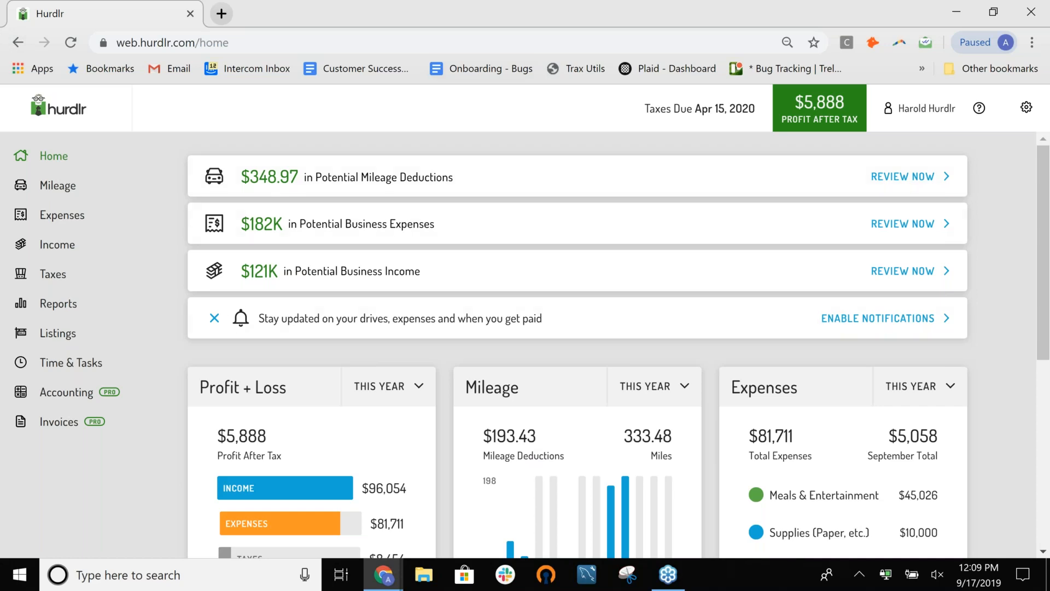
mouse_move(1028, 108)
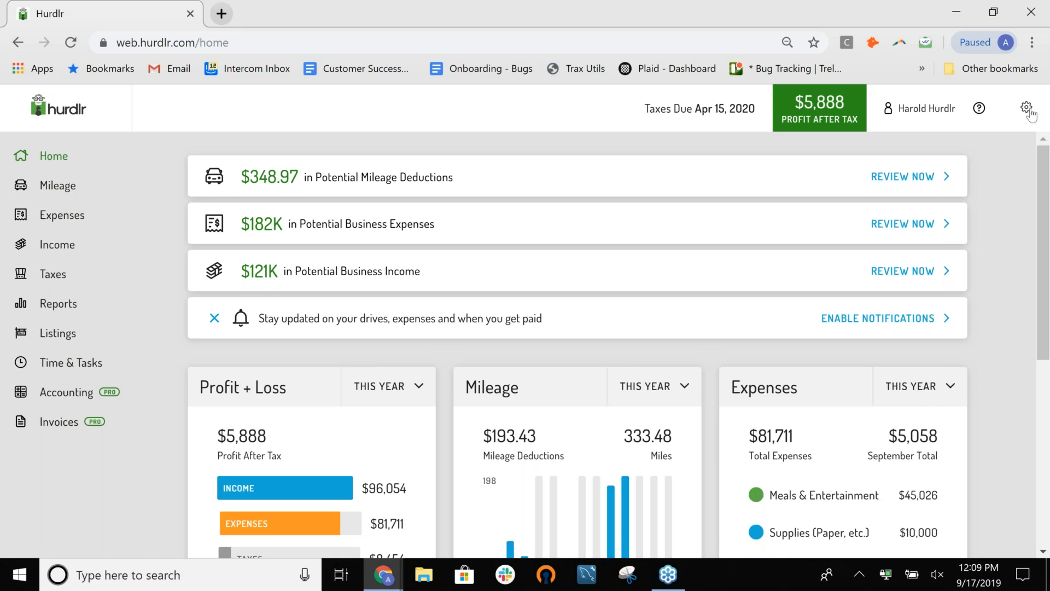
Step: From the gear settings, go to Clients and start adding a new client
left_click(1028, 108)
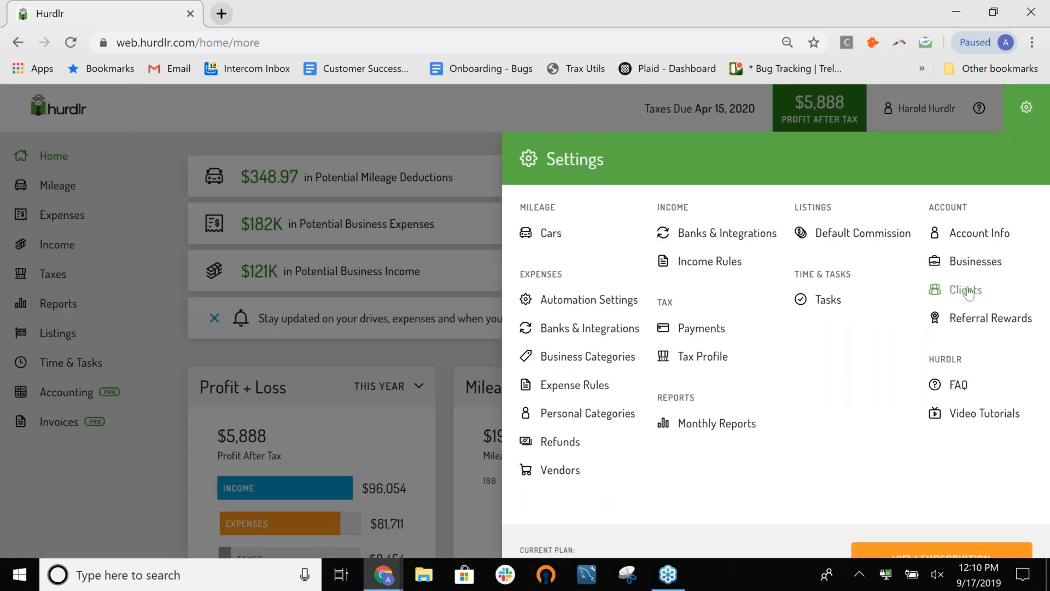
left_click(964, 288)
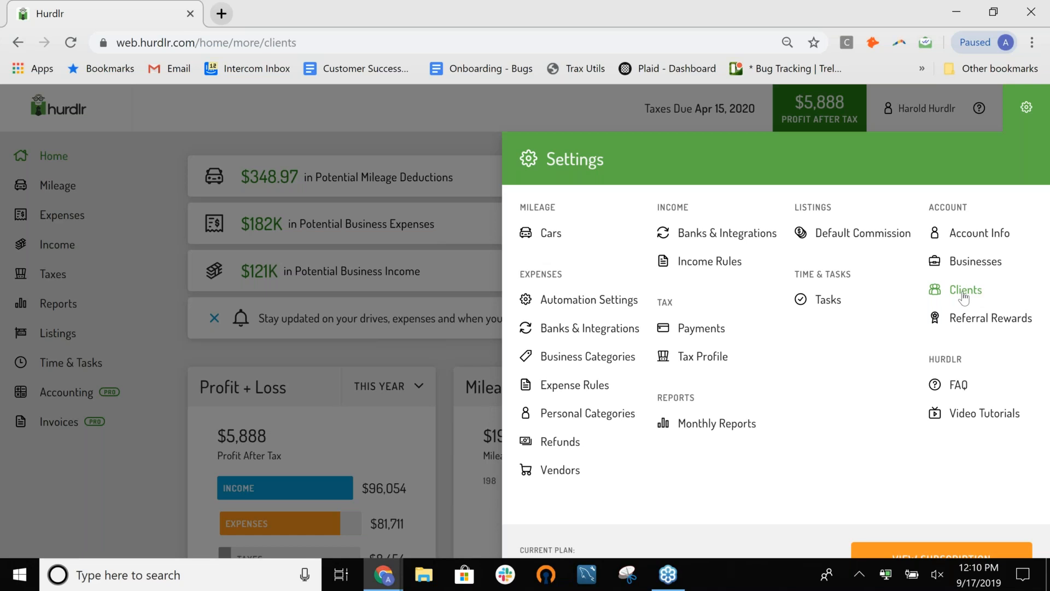
left_click(965, 289)
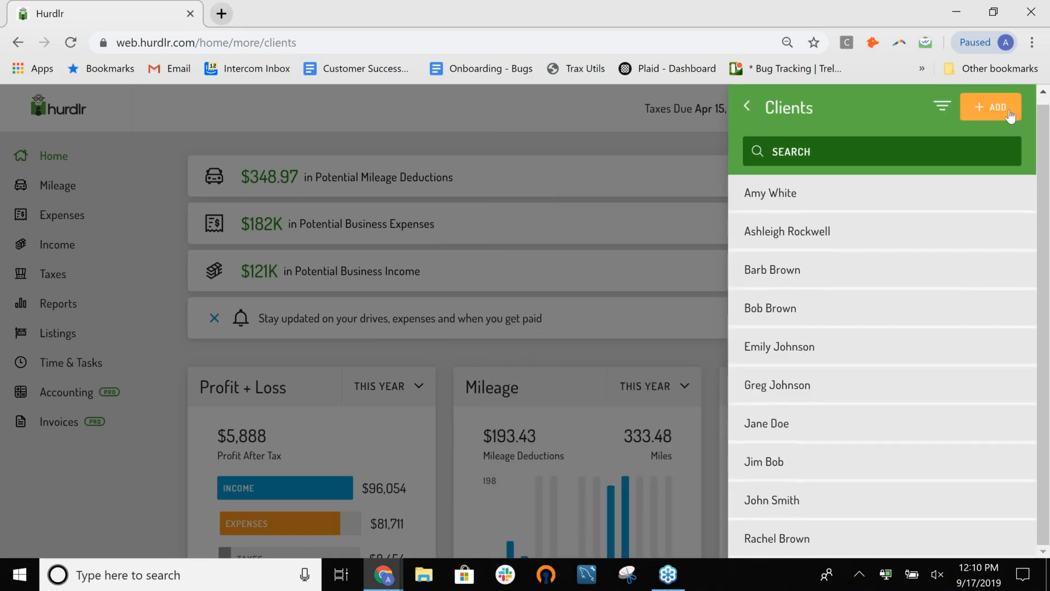
left_click(991, 107)
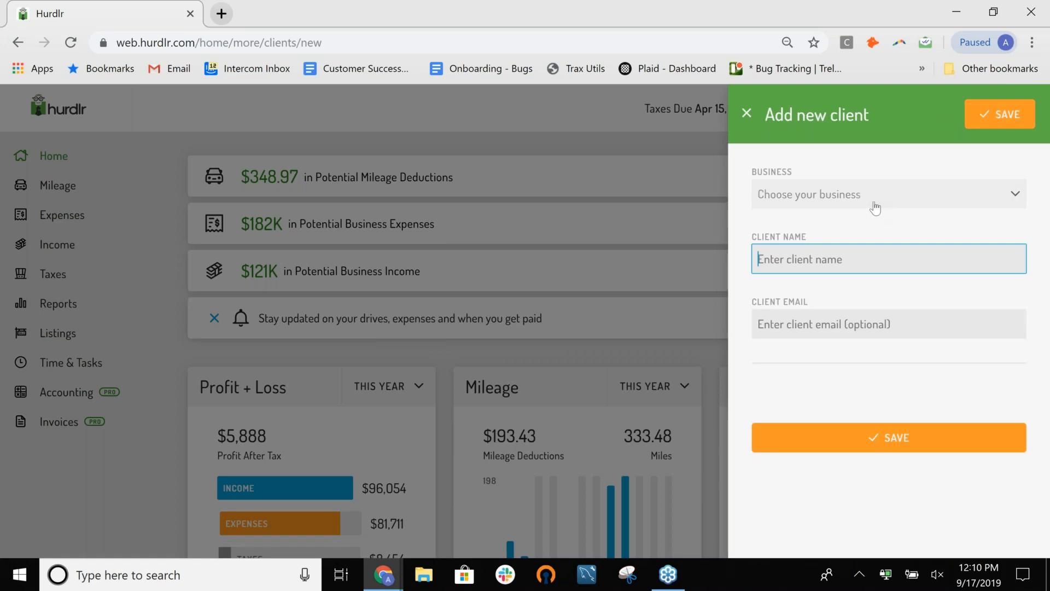
left_click(884, 195)
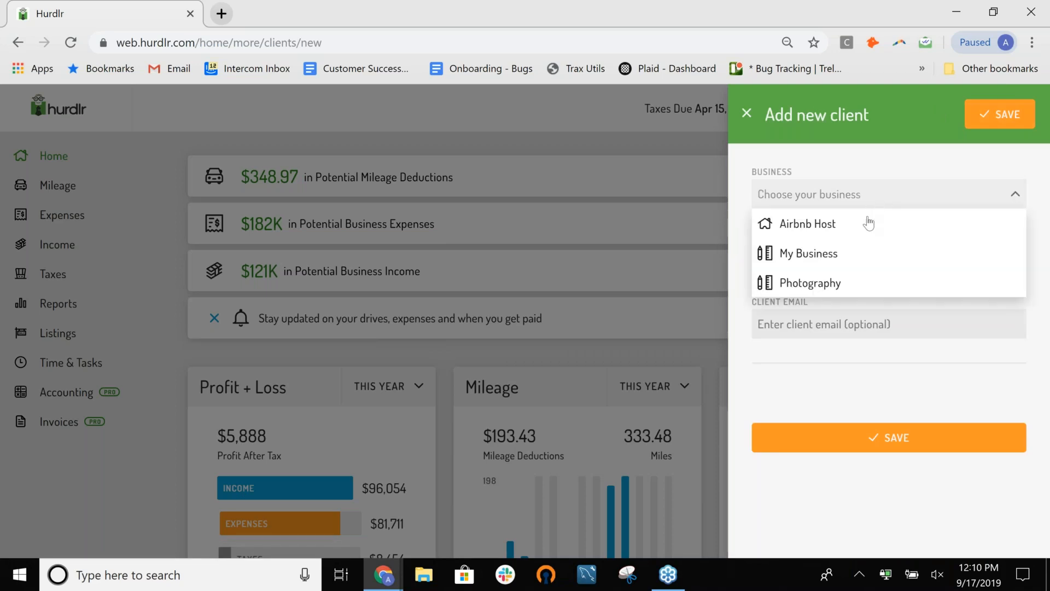
mouse_move(837, 257)
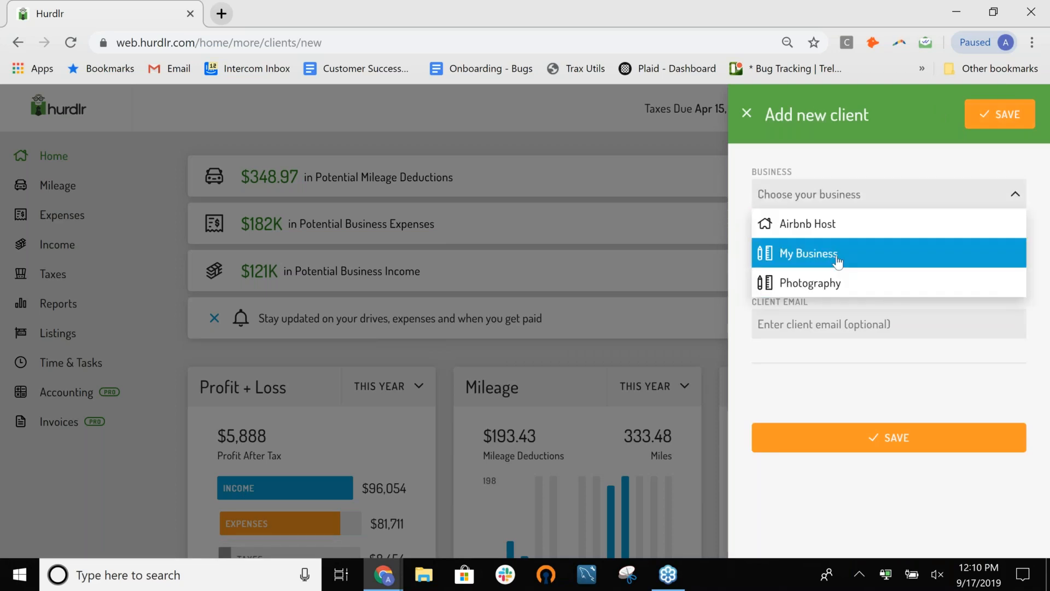
left_click(802, 252)
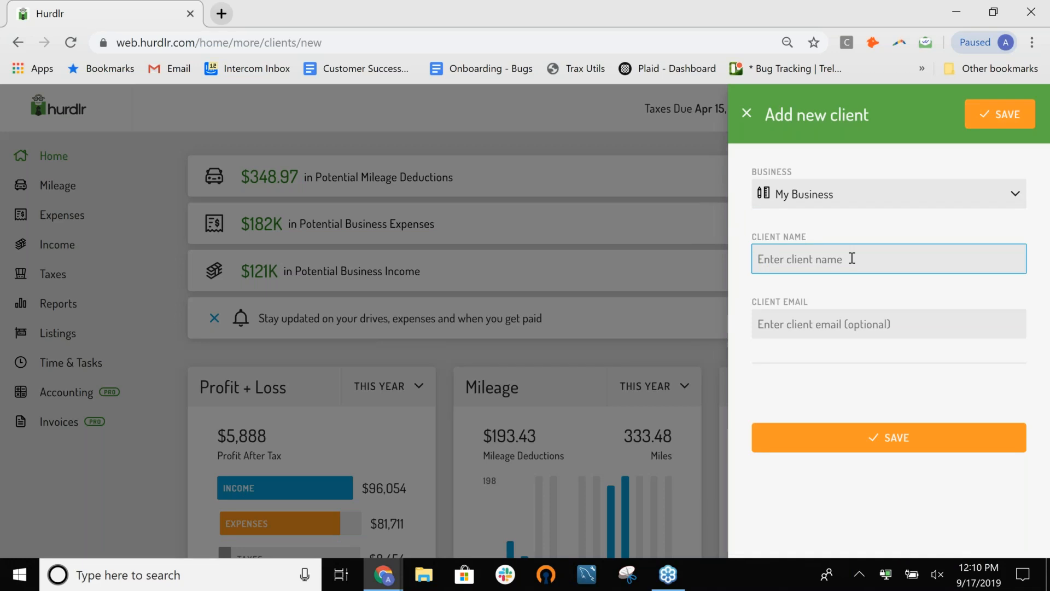
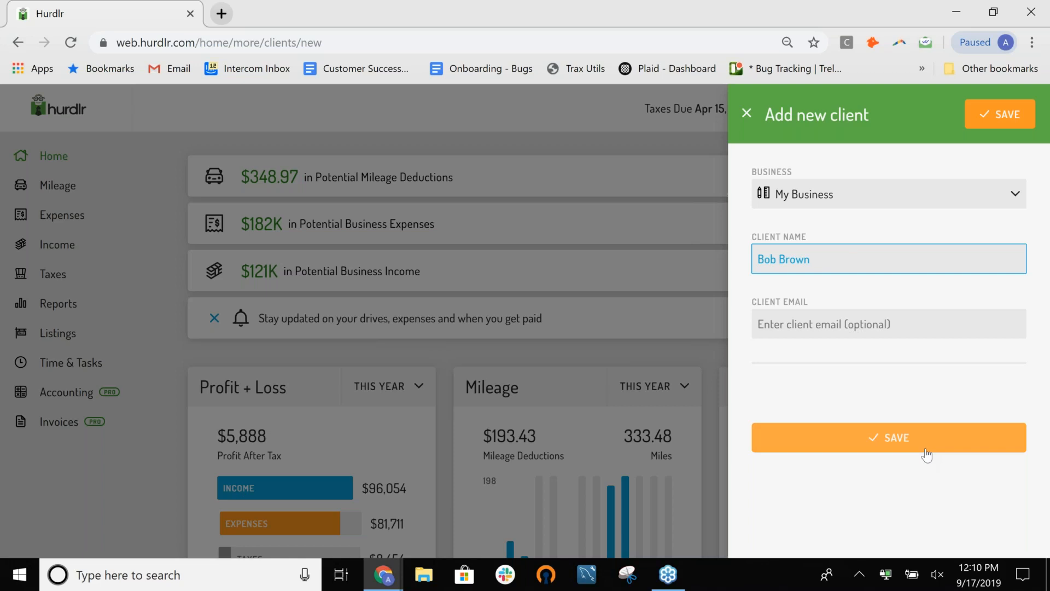
left_click(889, 438)
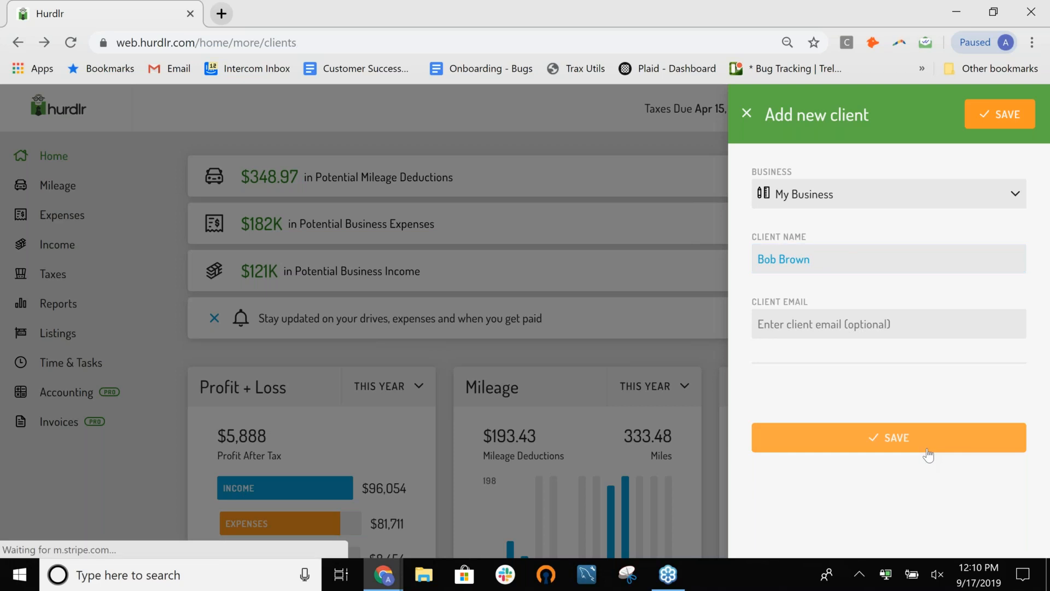
left_click(890, 438)
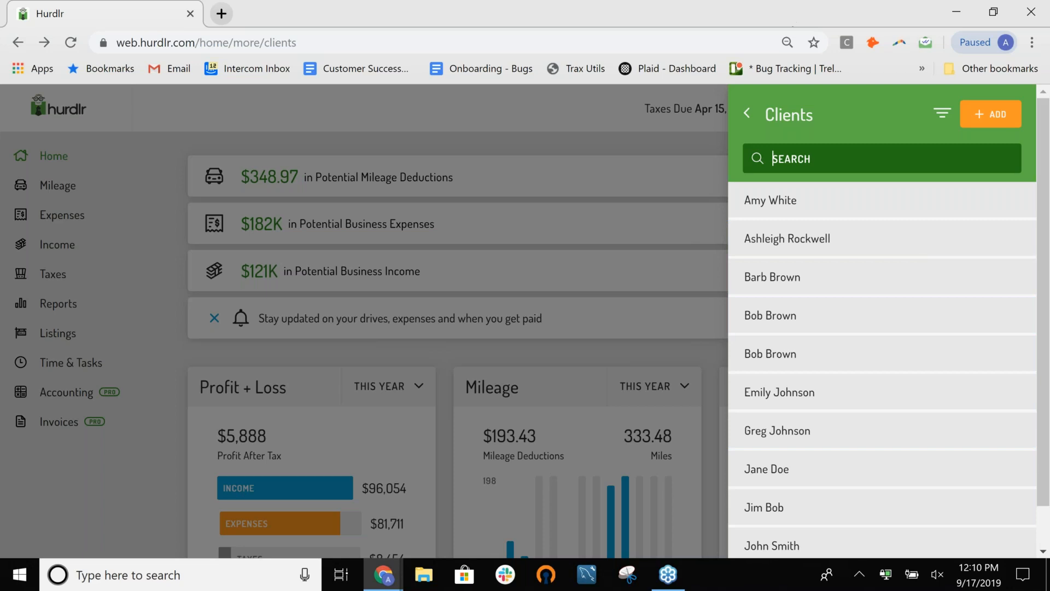
Step: Close the clients panel, go to Expenses and mark the $200.00 Check Paid #679 expense as business
left_click(745, 112)
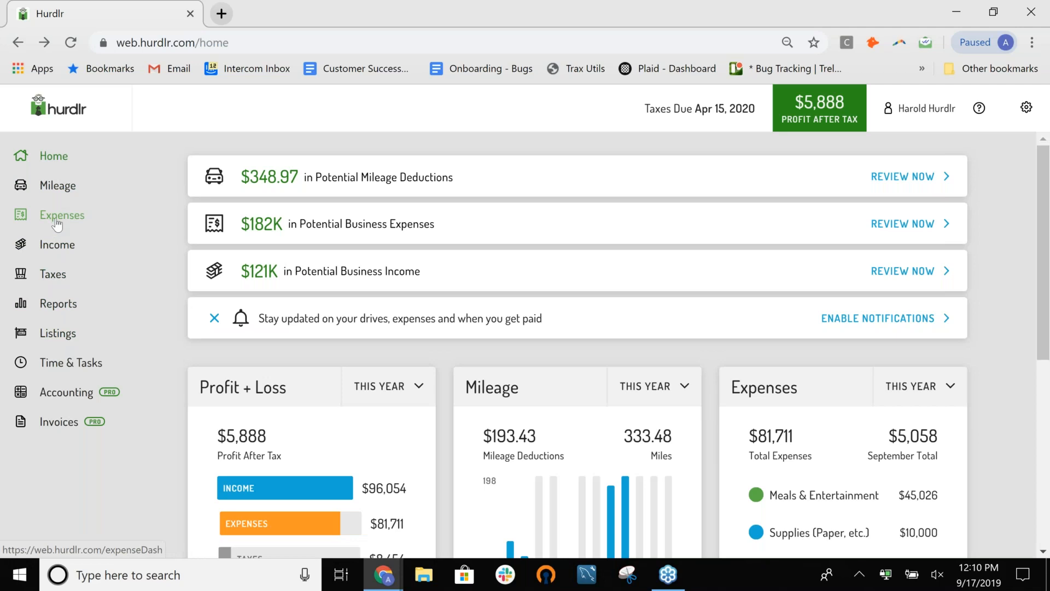
left_click(61, 216)
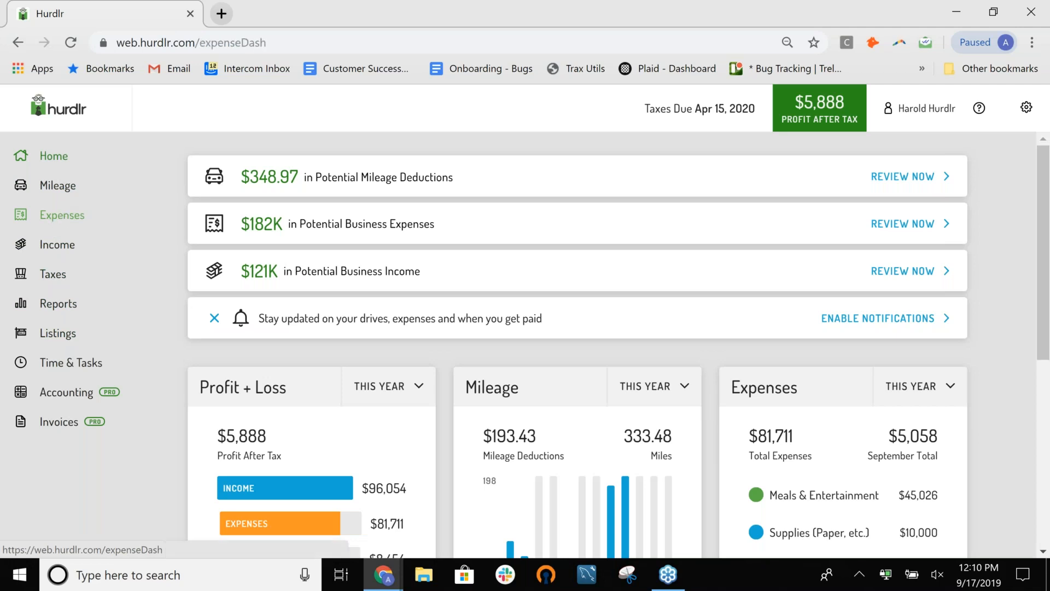
left_click(61, 215)
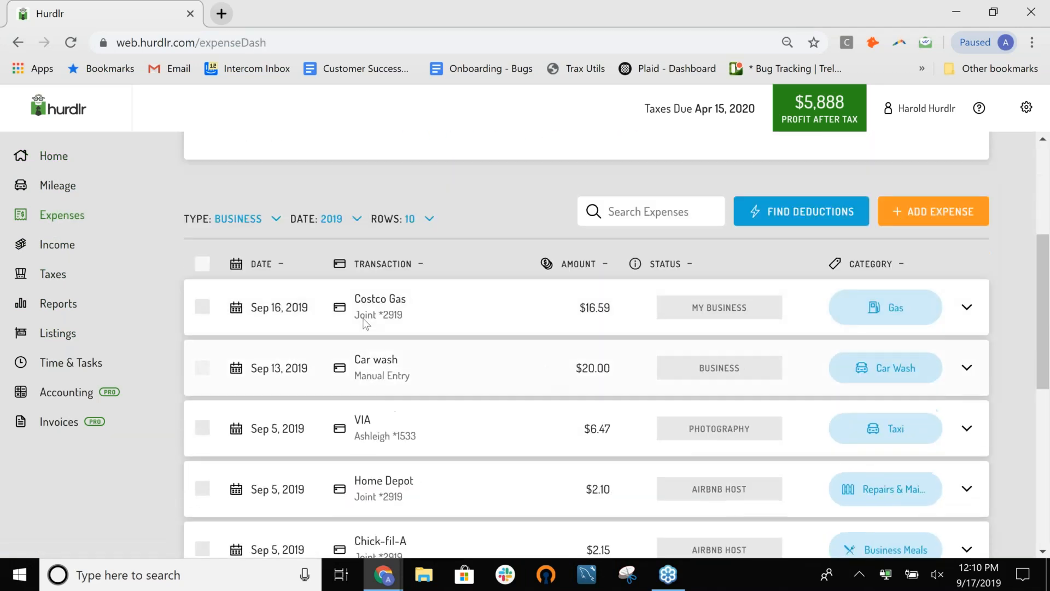
left_click(238, 219)
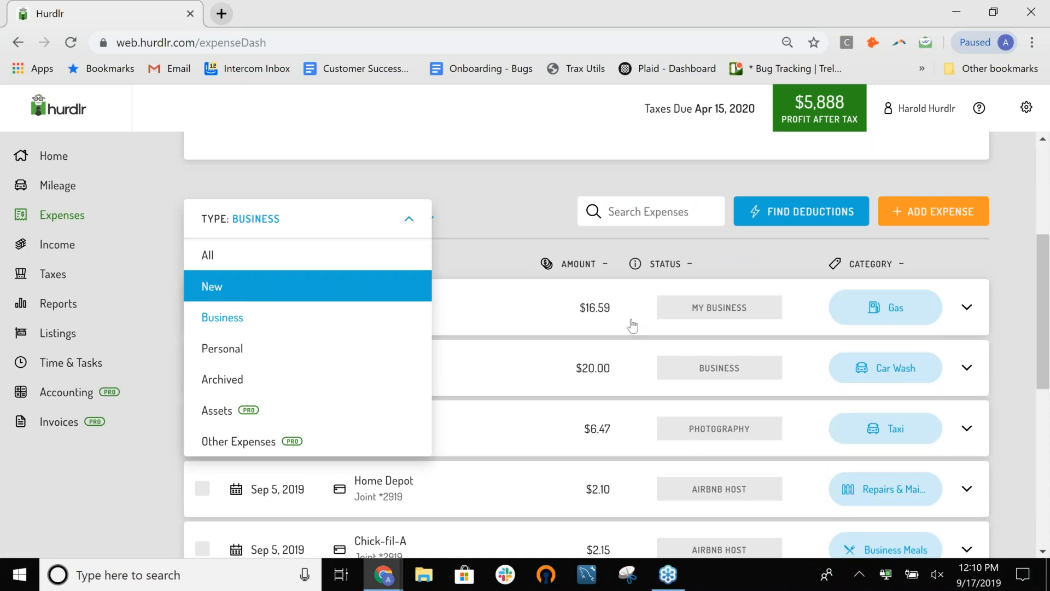
left_click(211, 286)
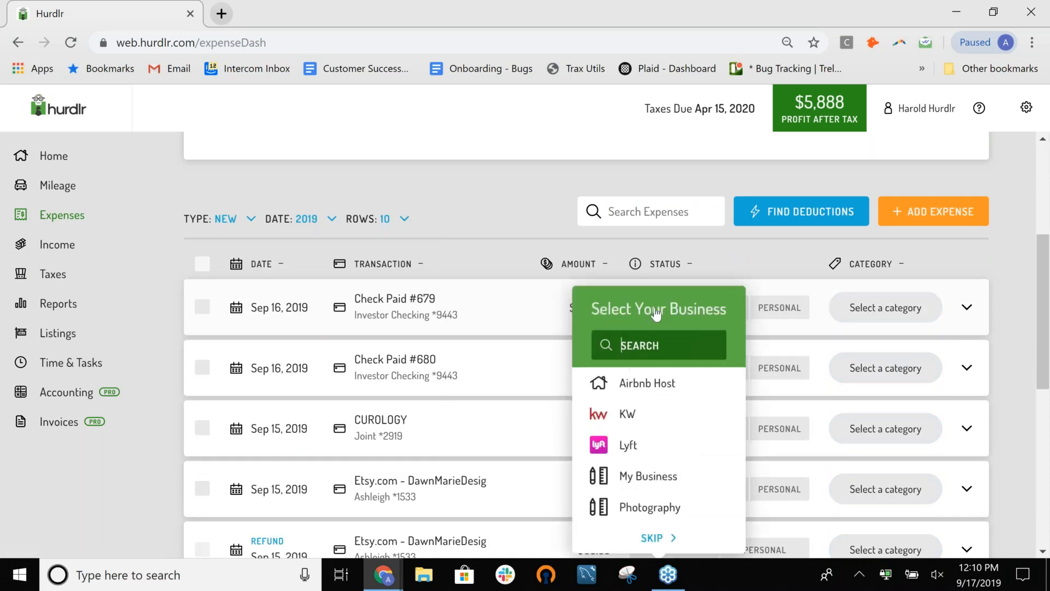
mouse_move(658, 414)
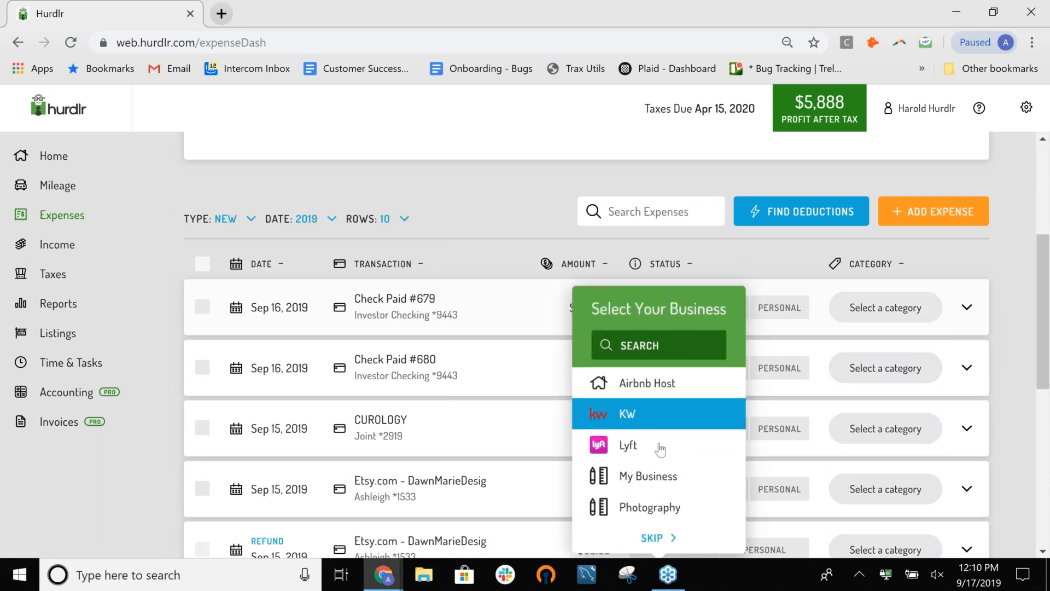
left_click(658, 413)
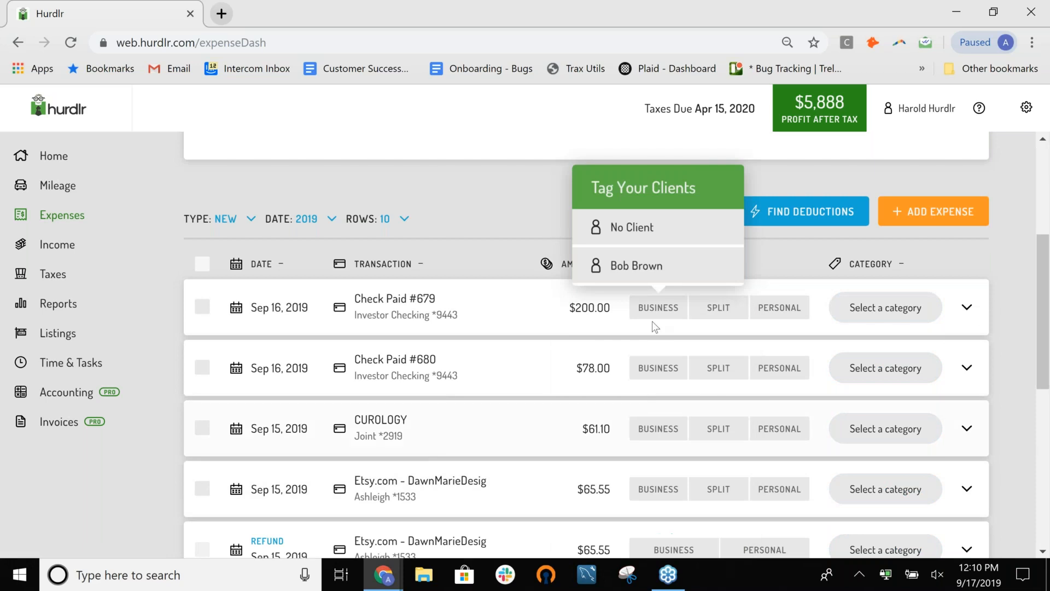
mouse_move(650, 228)
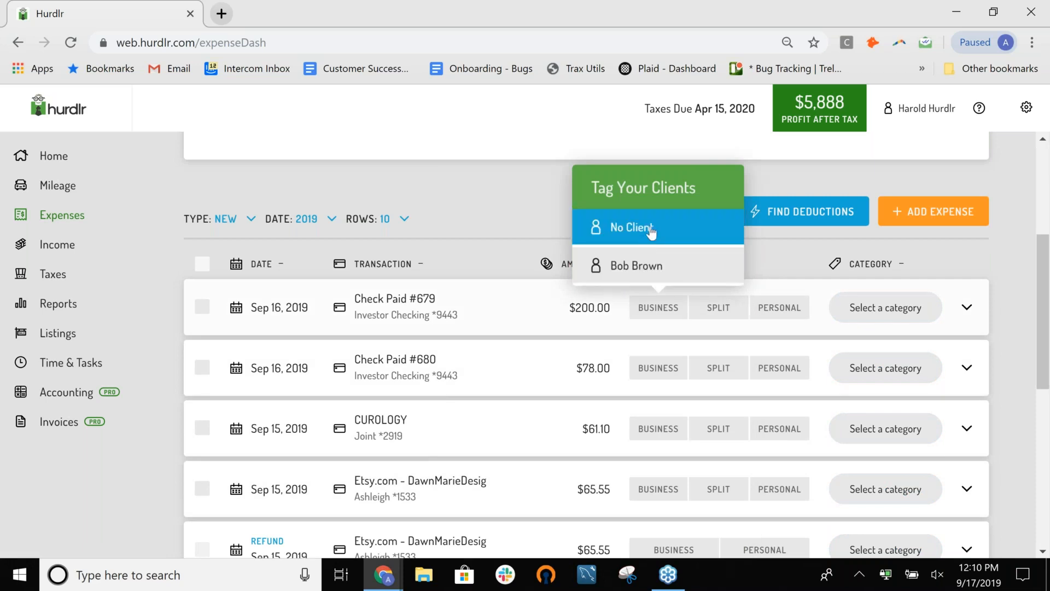
mouse_move(649, 237)
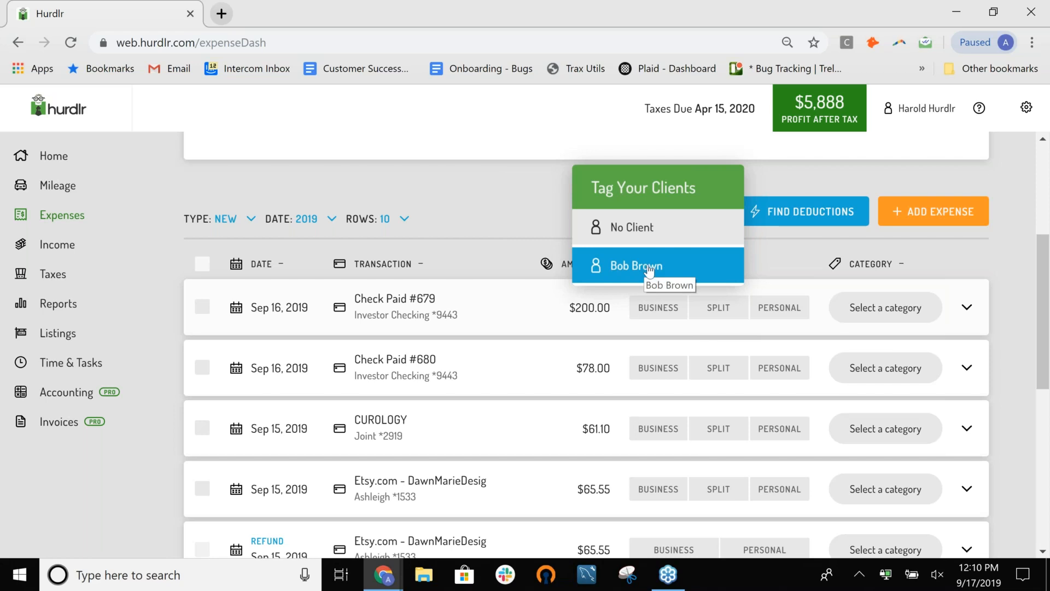
left_click(635, 266)
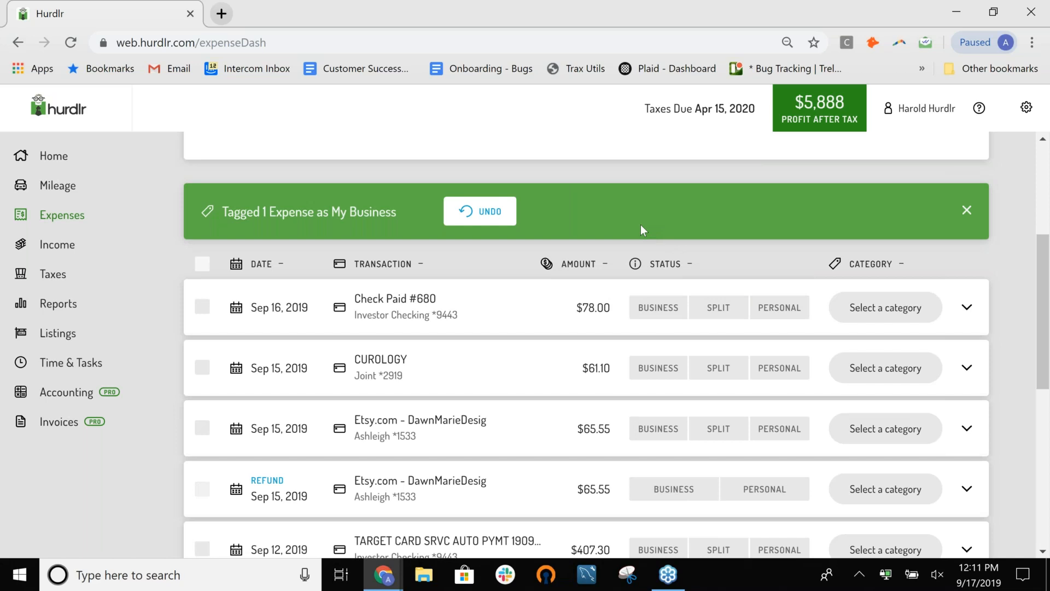
mouse_move(486, 272)
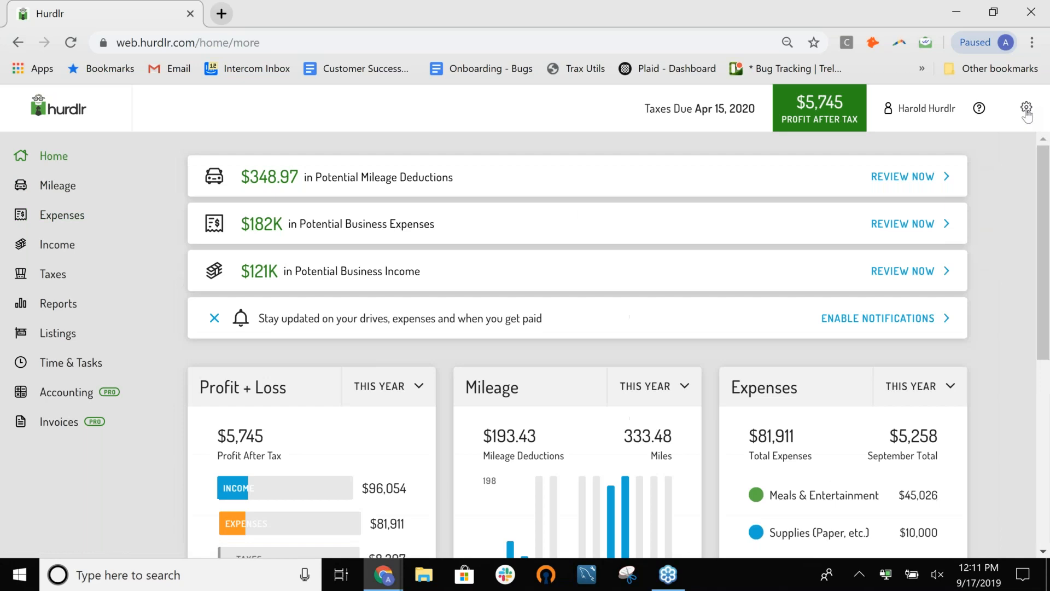
left_click(1027, 108)
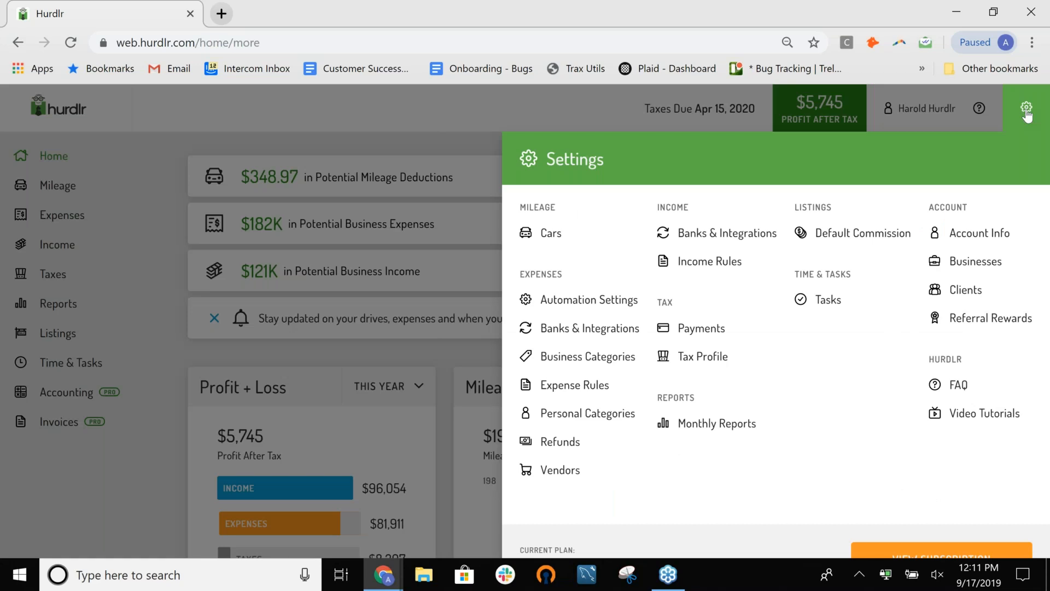
mouse_move(1025, 115)
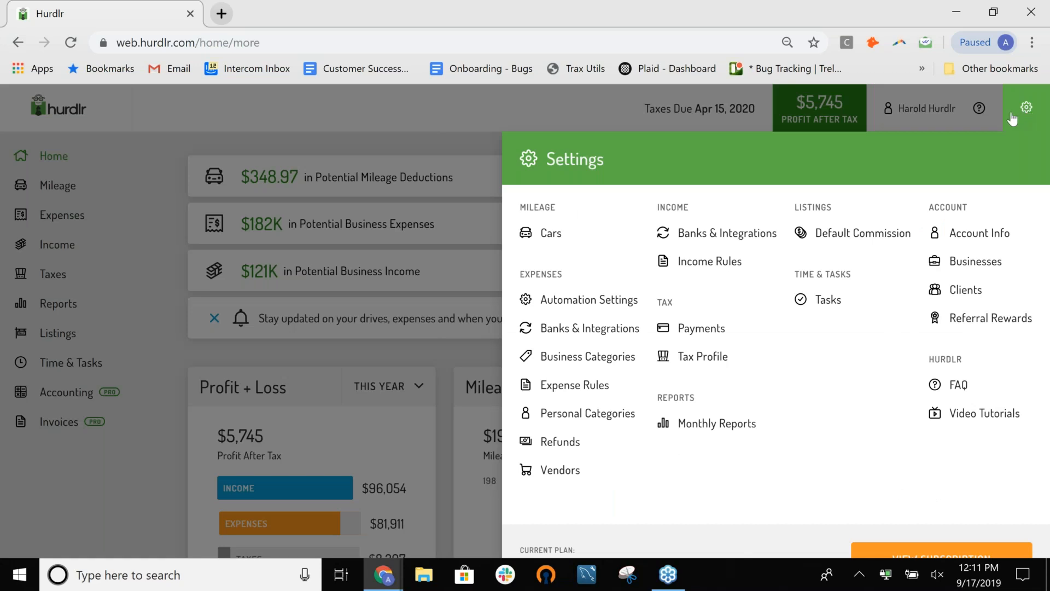
mouse_move(1016, 135)
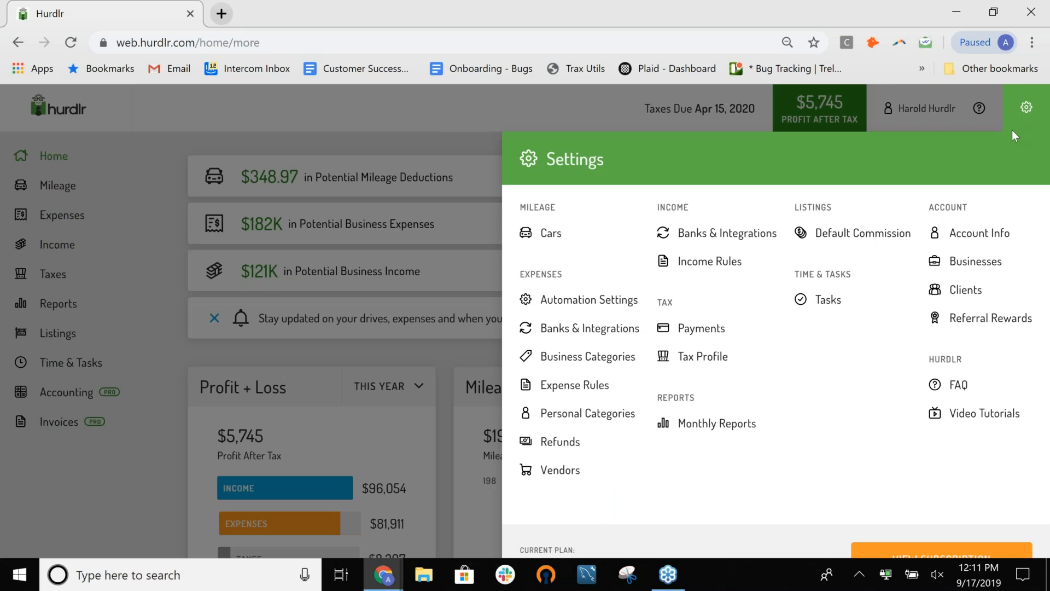
mouse_move(1043, 115)
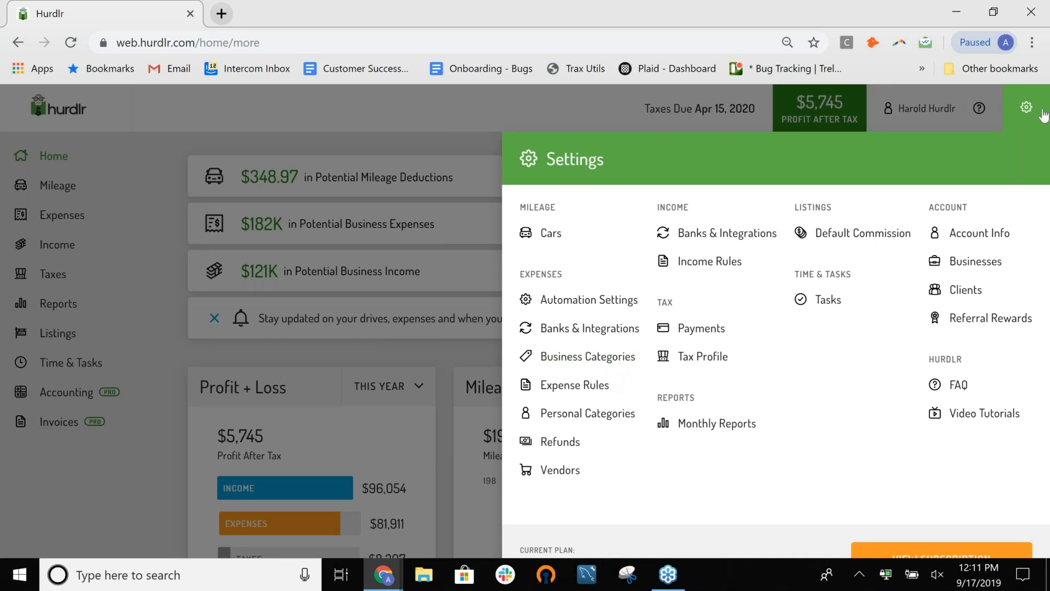
mouse_move(590, 355)
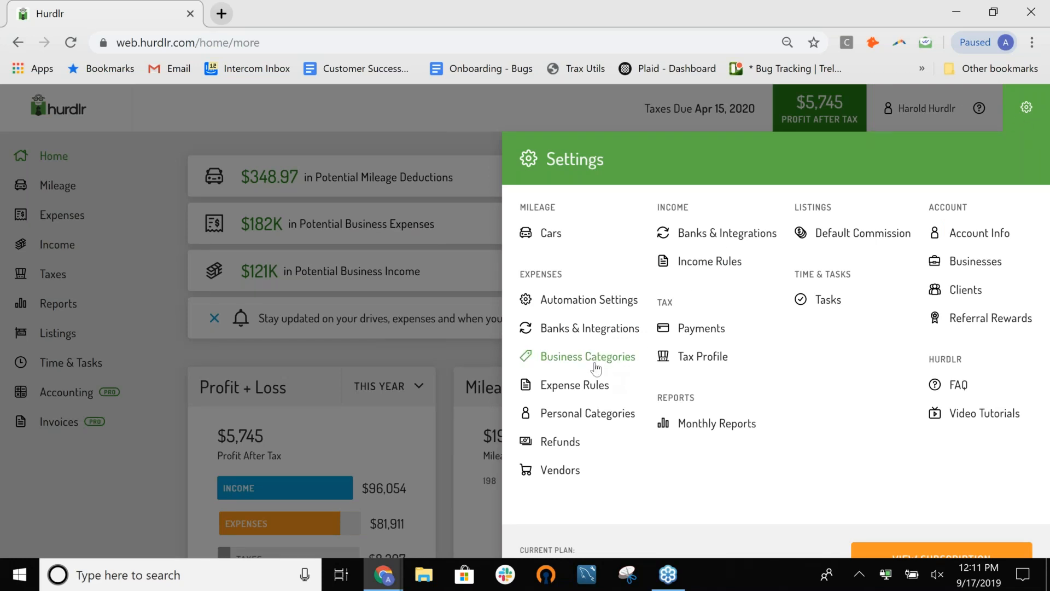
Step: In Business Categories, expand the Advertising group to show its subcategories
left_click(589, 355)
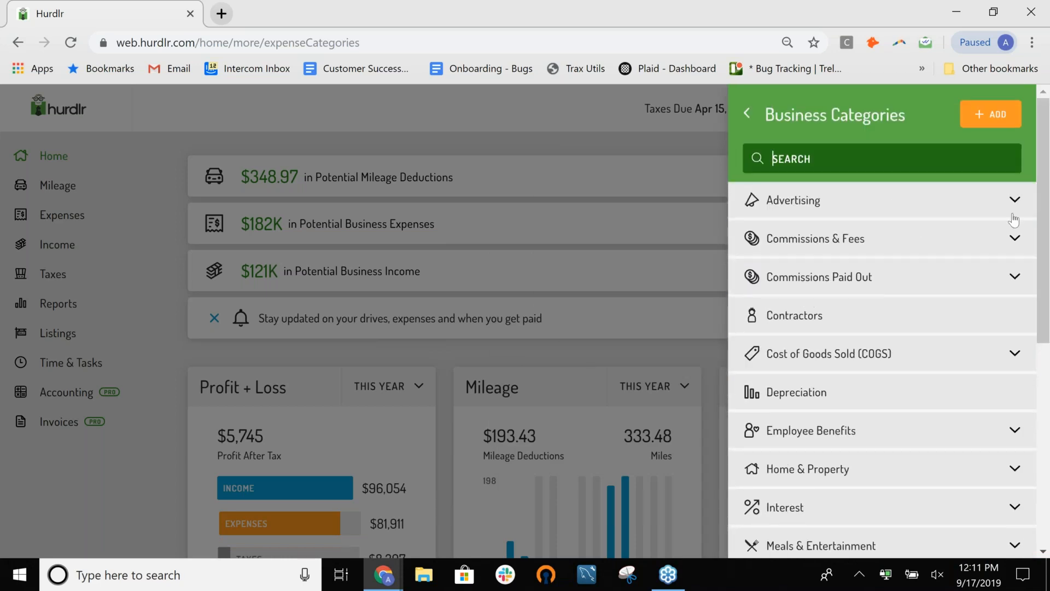
left_click(794, 199)
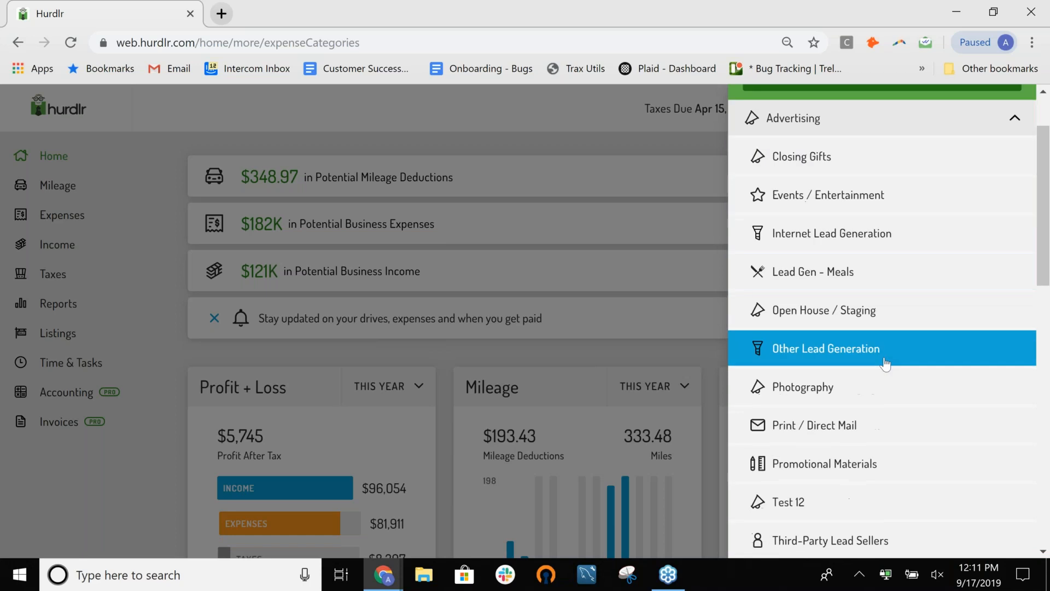
mouse_move(846, 359)
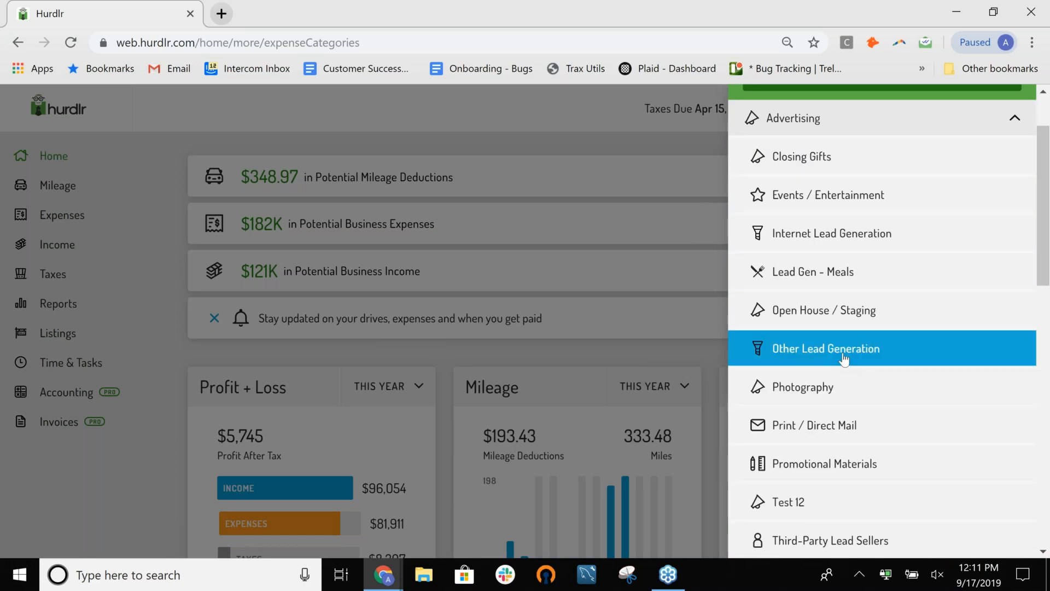
scroll("down", 3)
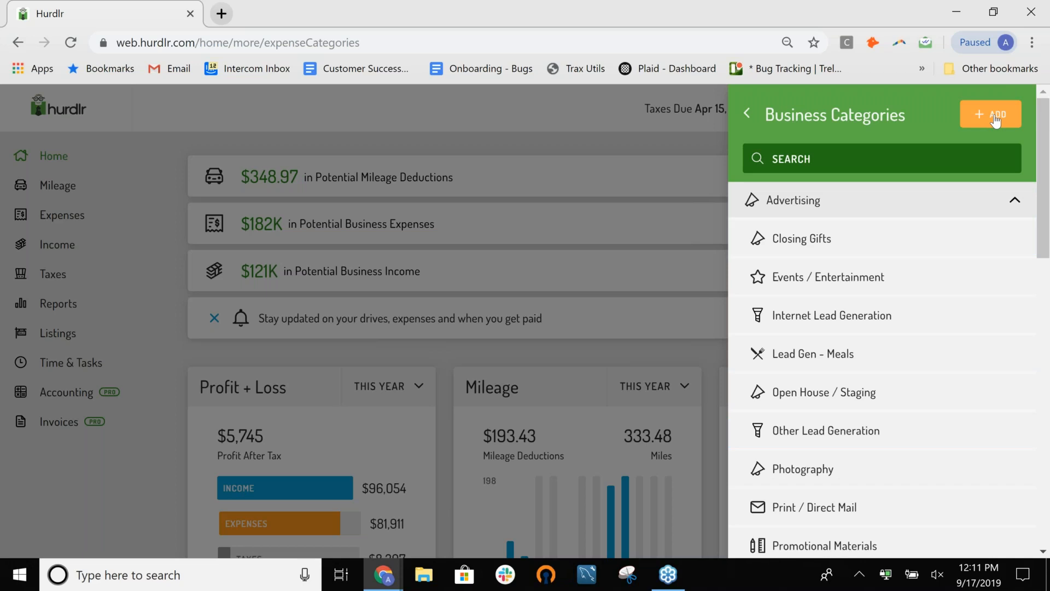
Step: Start a new business category named 'COGS - Pet Supplies'
left_click(991, 114)
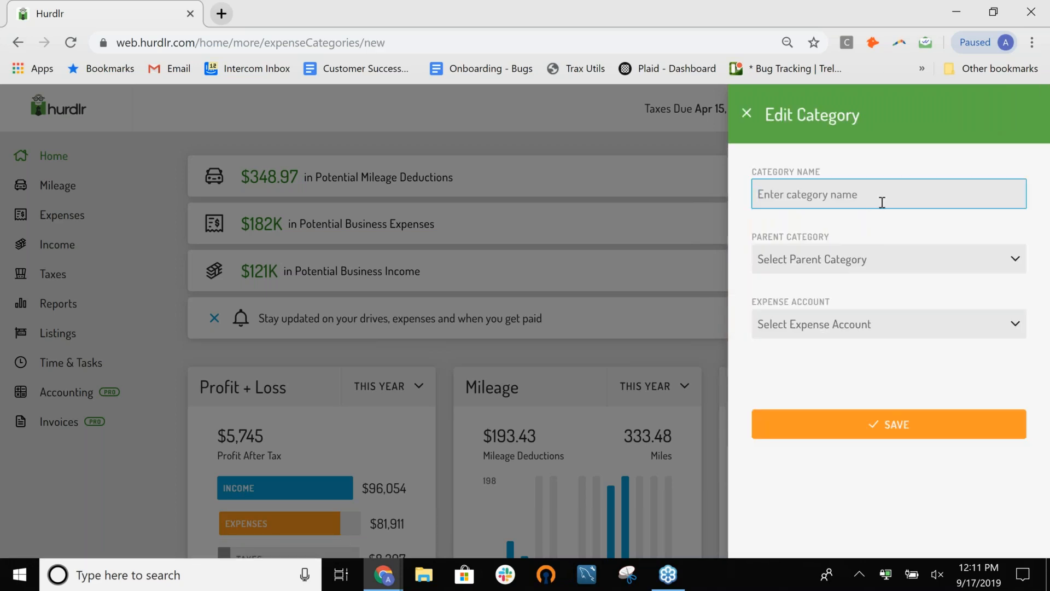
left_click(871, 195)
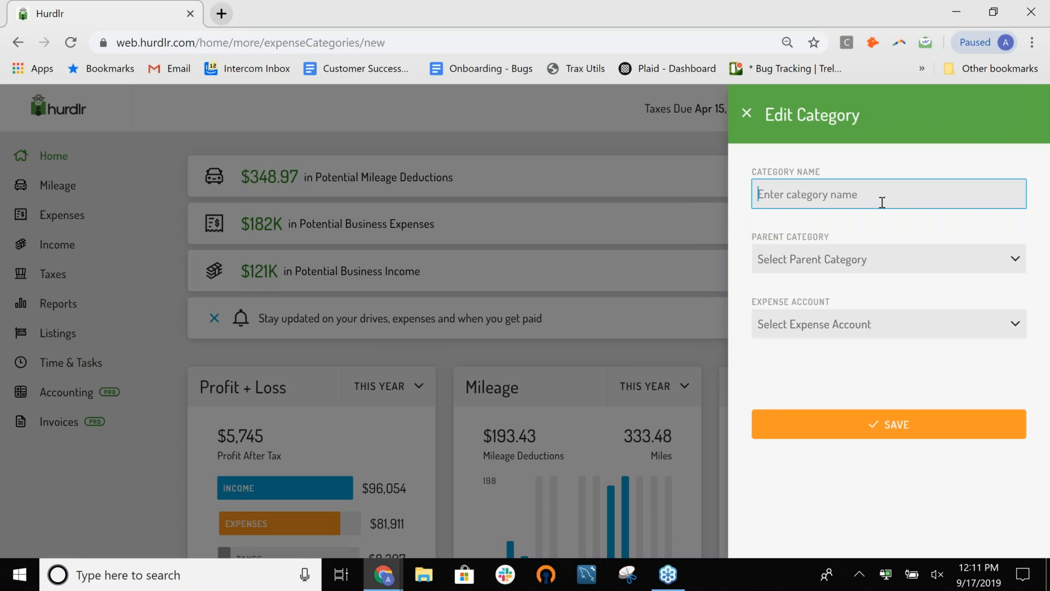
type("COGS -")
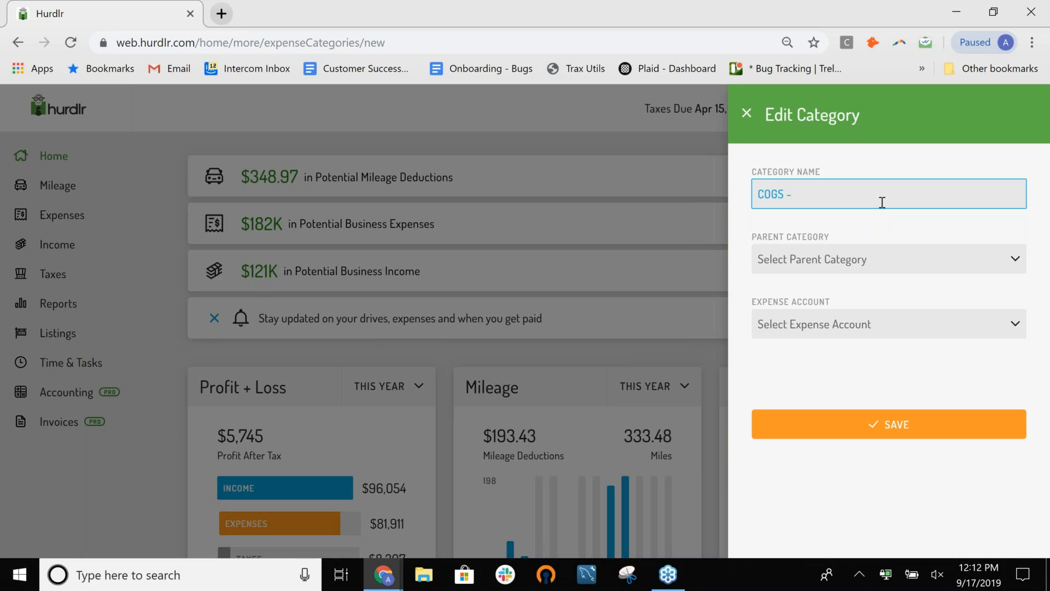
type("Pet Sup")
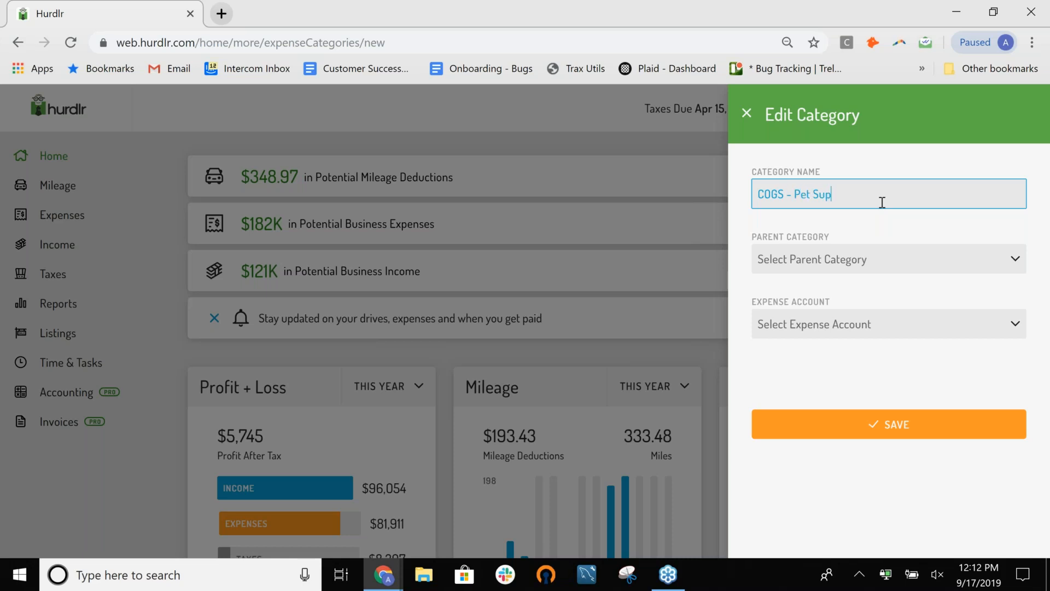
type("plies")
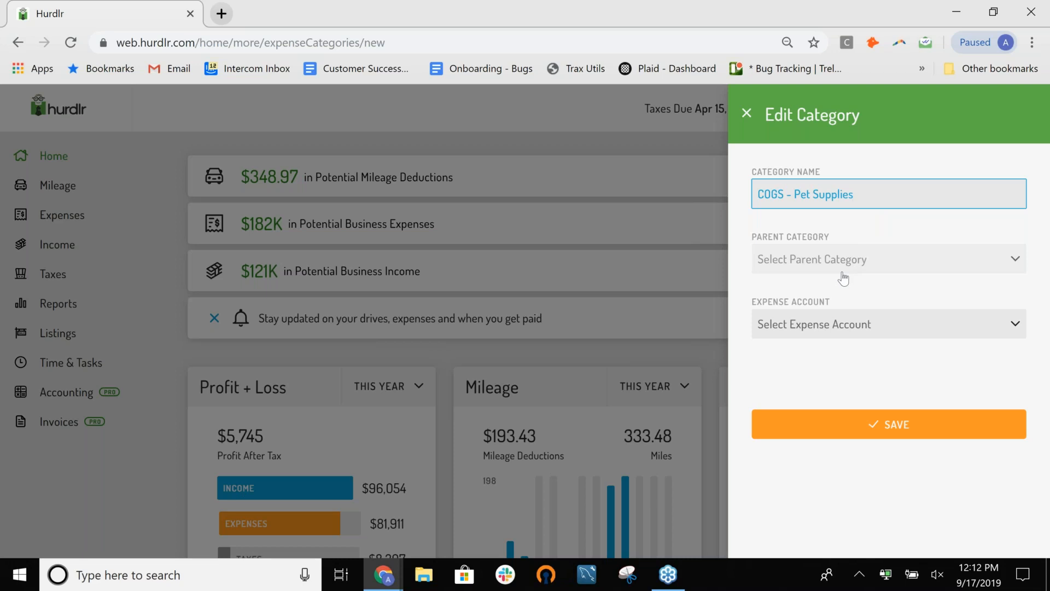
mouse_move(843, 277)
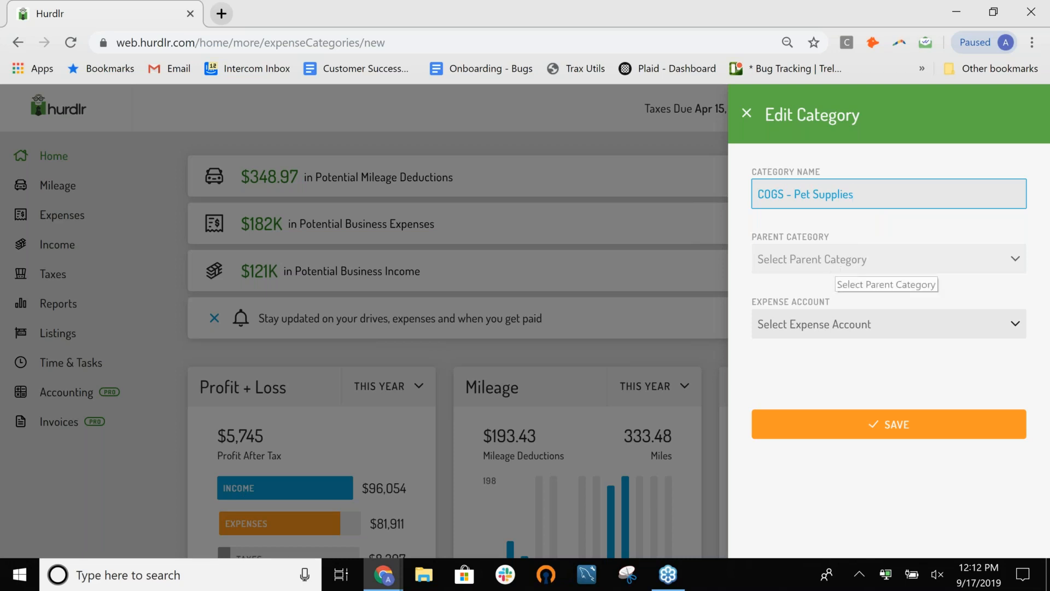
Step: Set its parent to Cost of Goods Sold, expense account Other COGS, save, and filter the list by 'co'
left_click(887, 259)
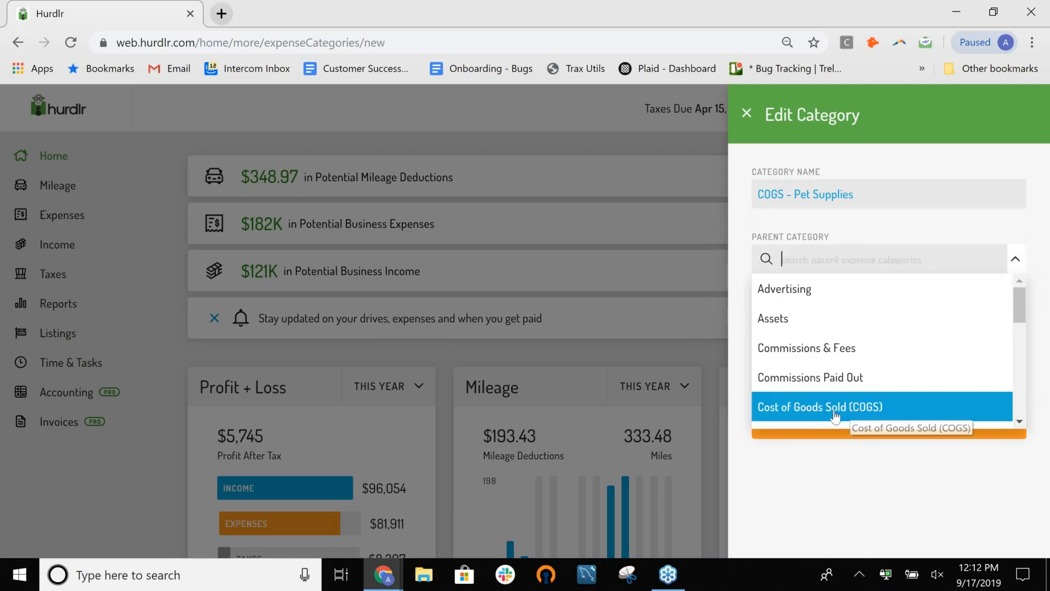
left_click(819, 407)
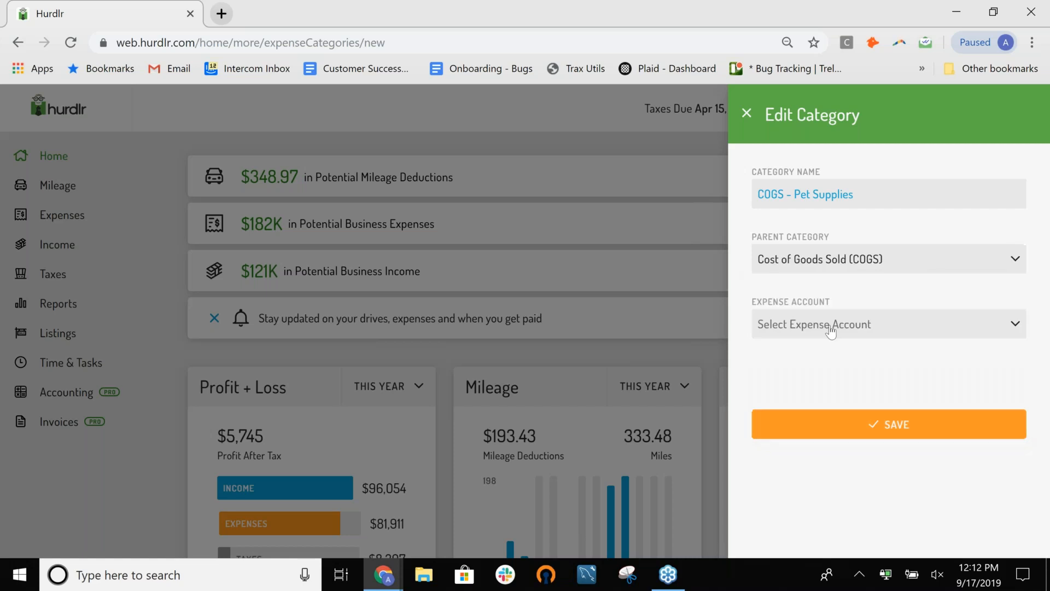
left_click(887, 324)
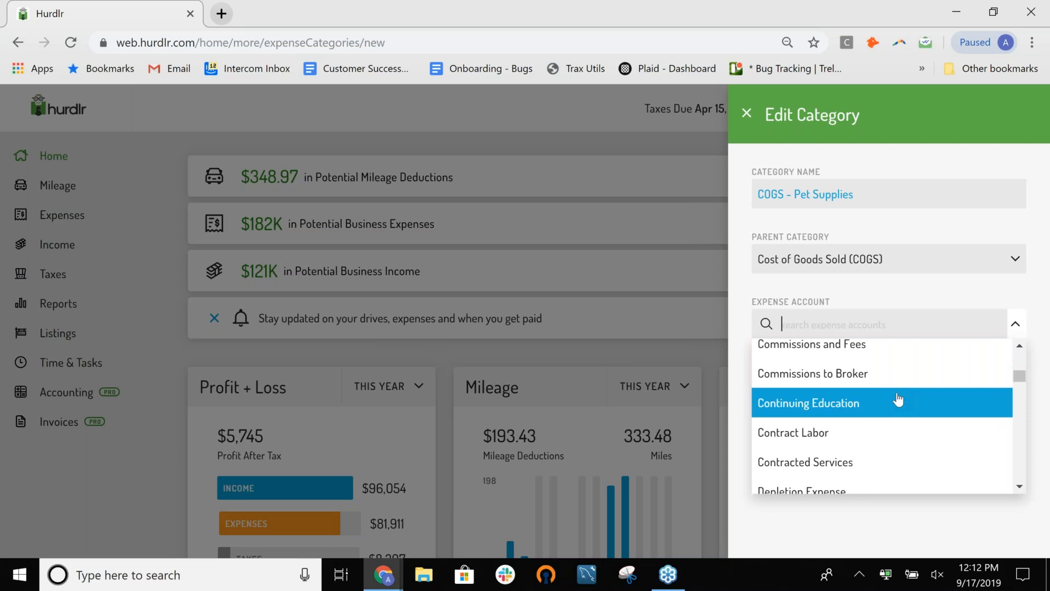
scroll("down", 3)
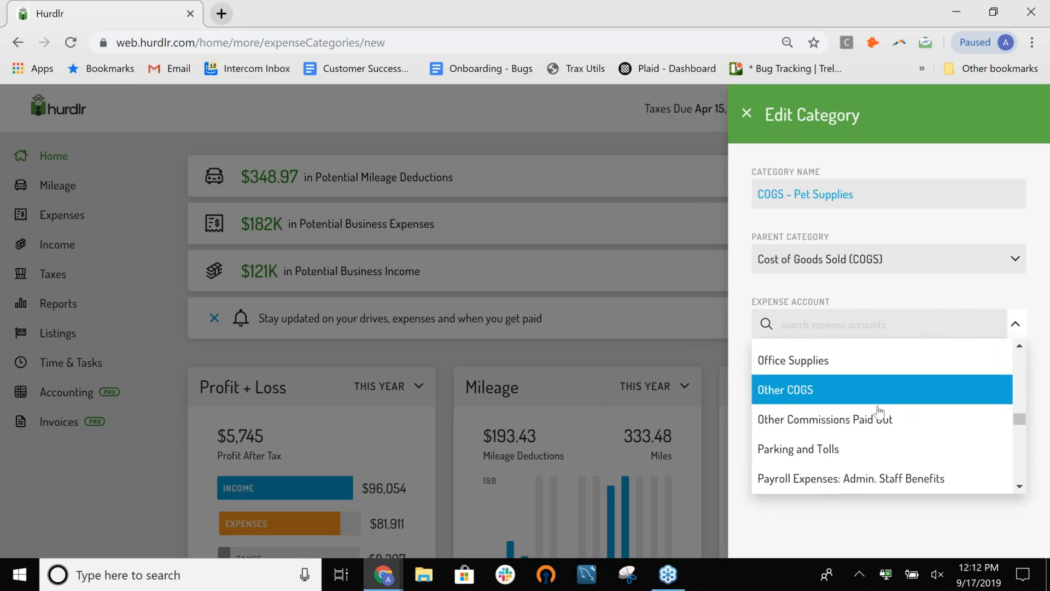
left_click(786, 390)
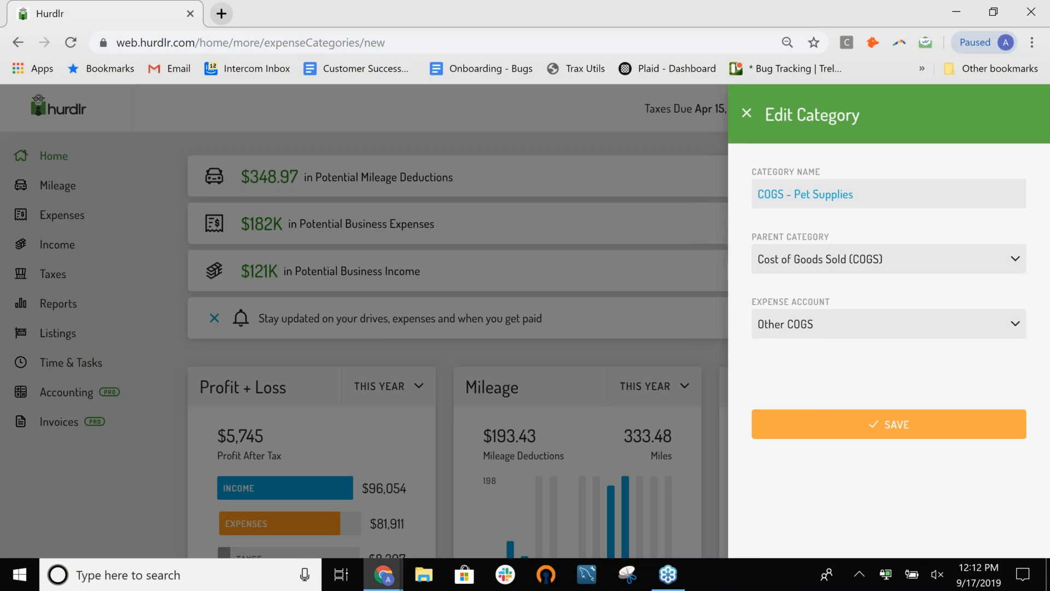
left_click(888, 425)
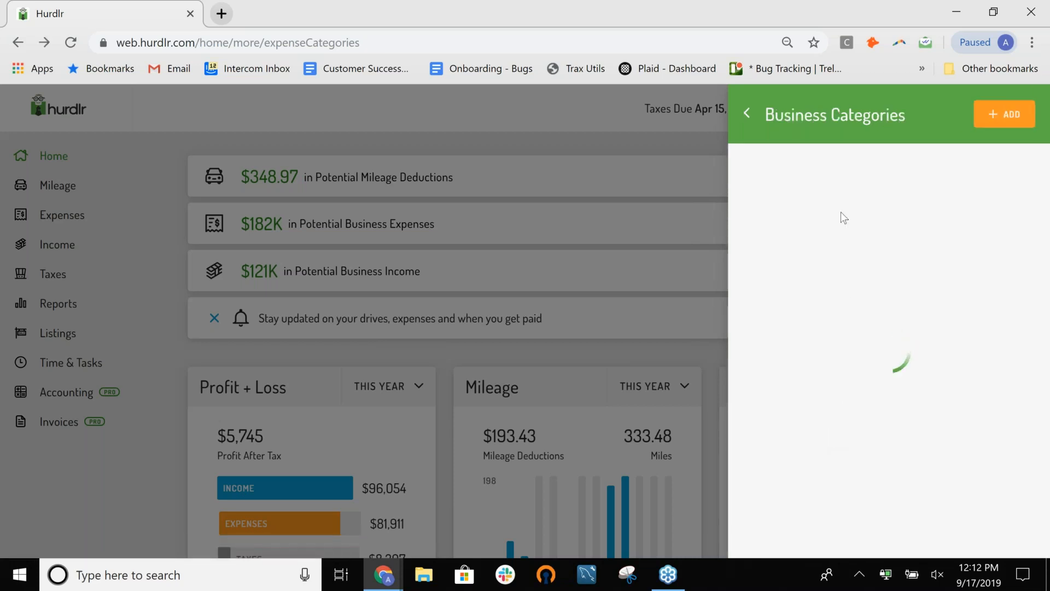
type("cogs")
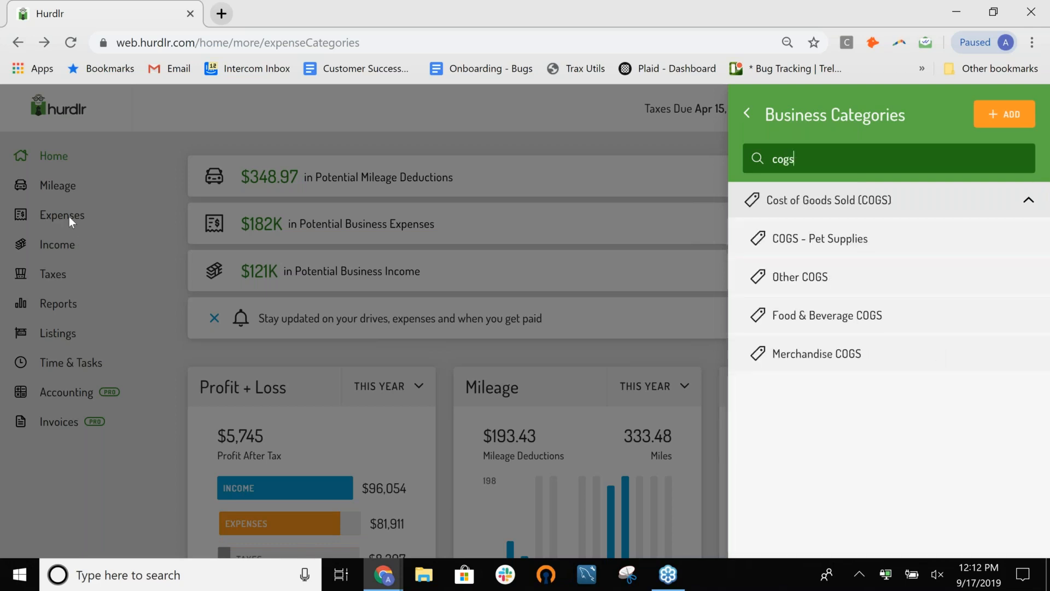
Step: Go to Expenses and categorize the $78 Check Paid #680 expense as COGS - Pet Supplies
left_click(745, 112)
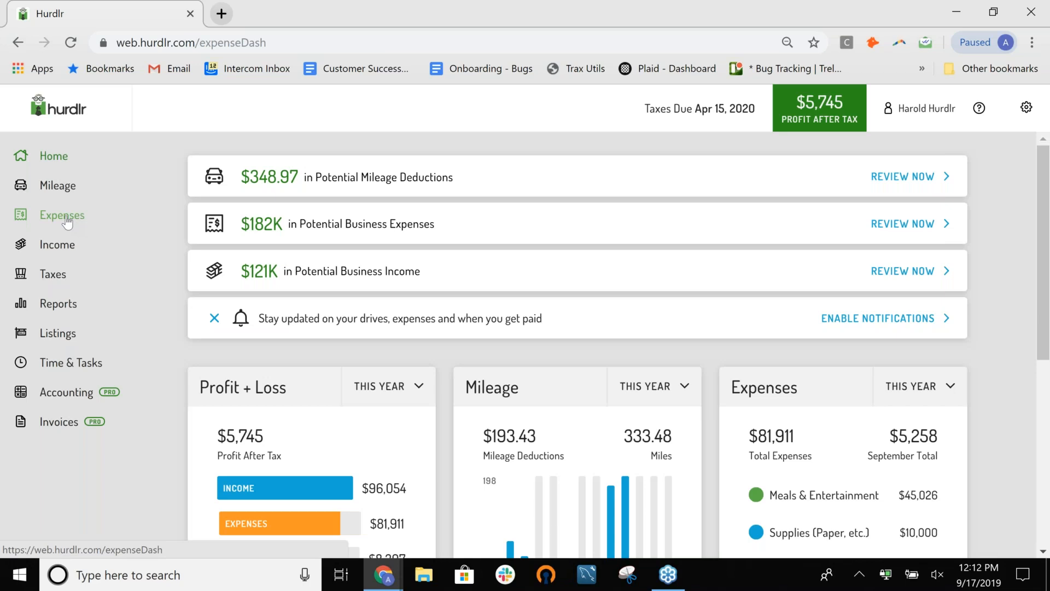
left_click(62, 215)
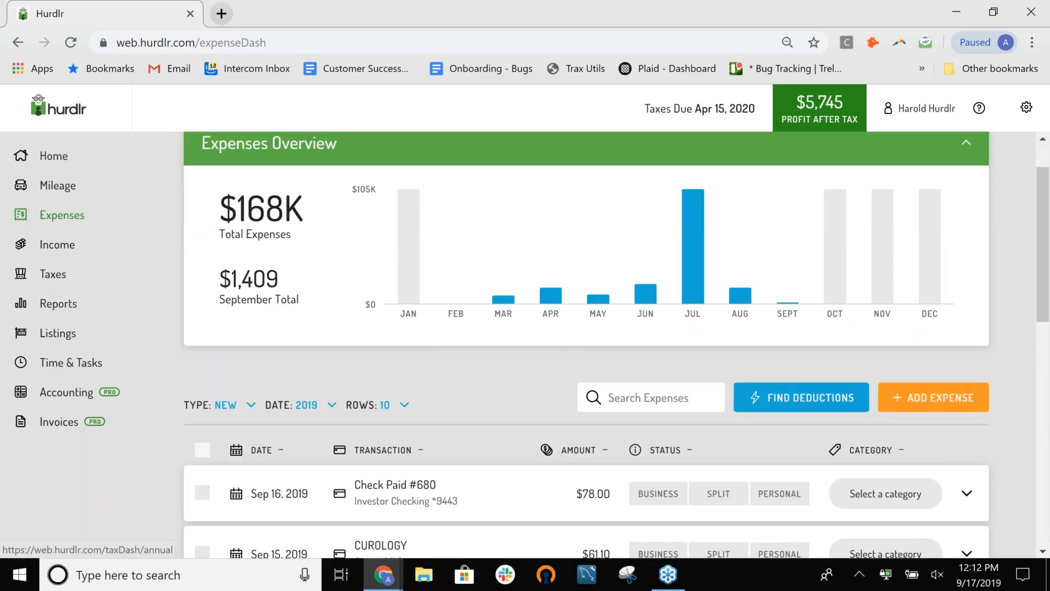
scroll("down", 3)
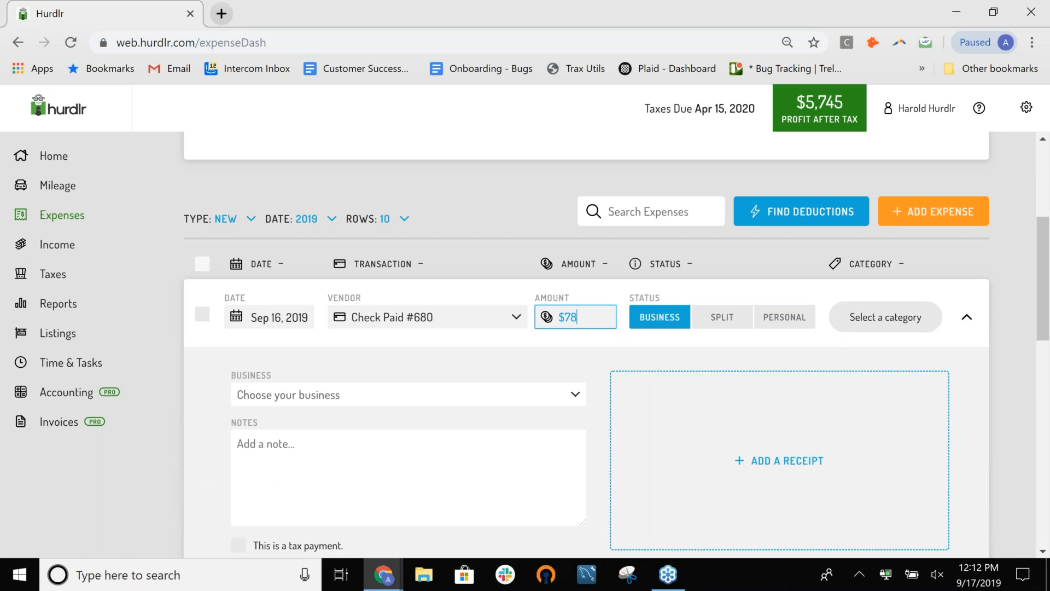
left_click(885, 317)
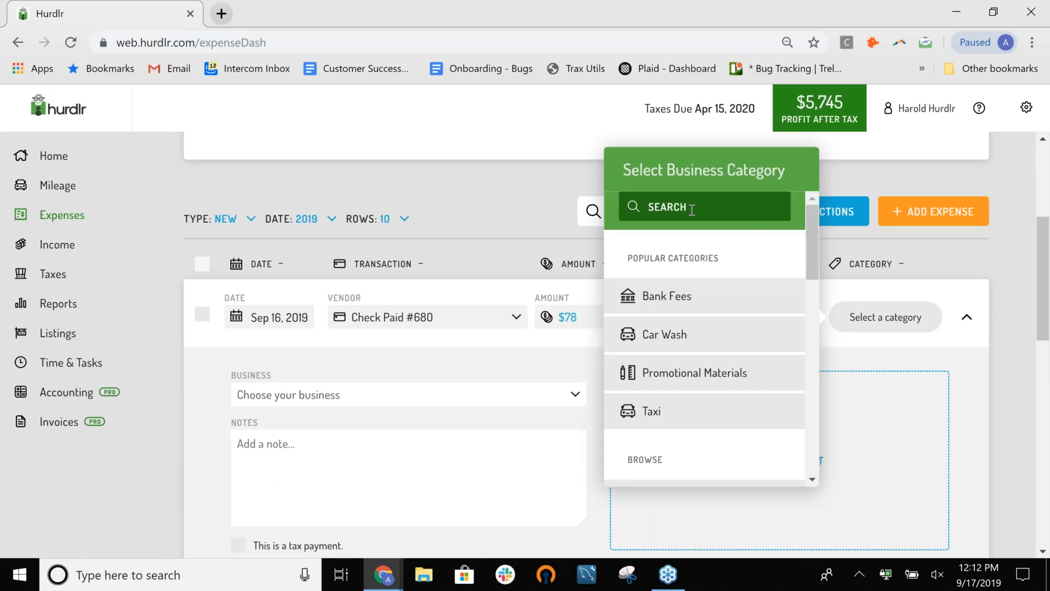
type("cog")
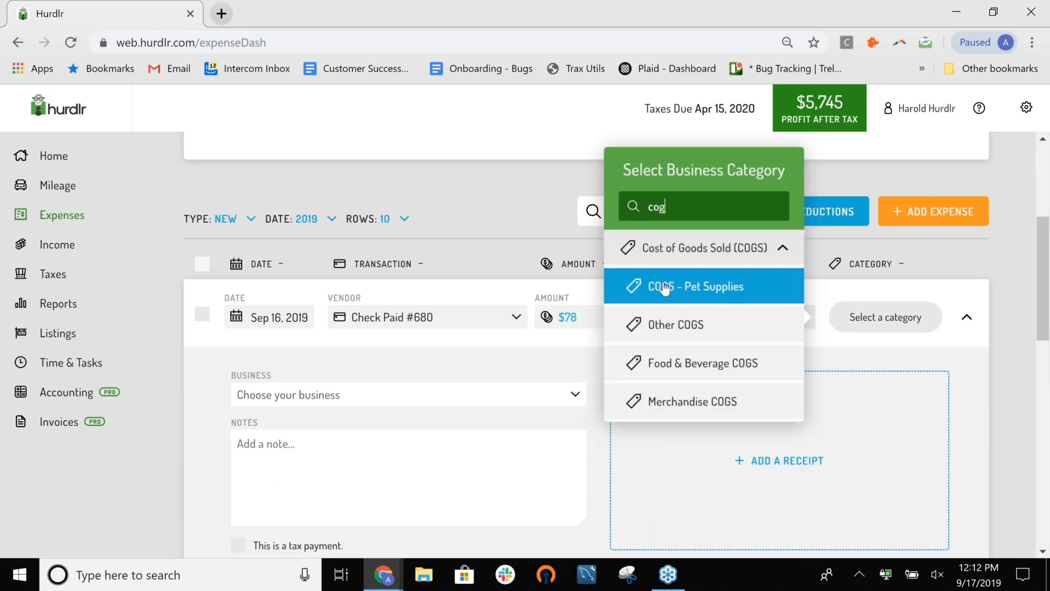
left_click(696, 285)
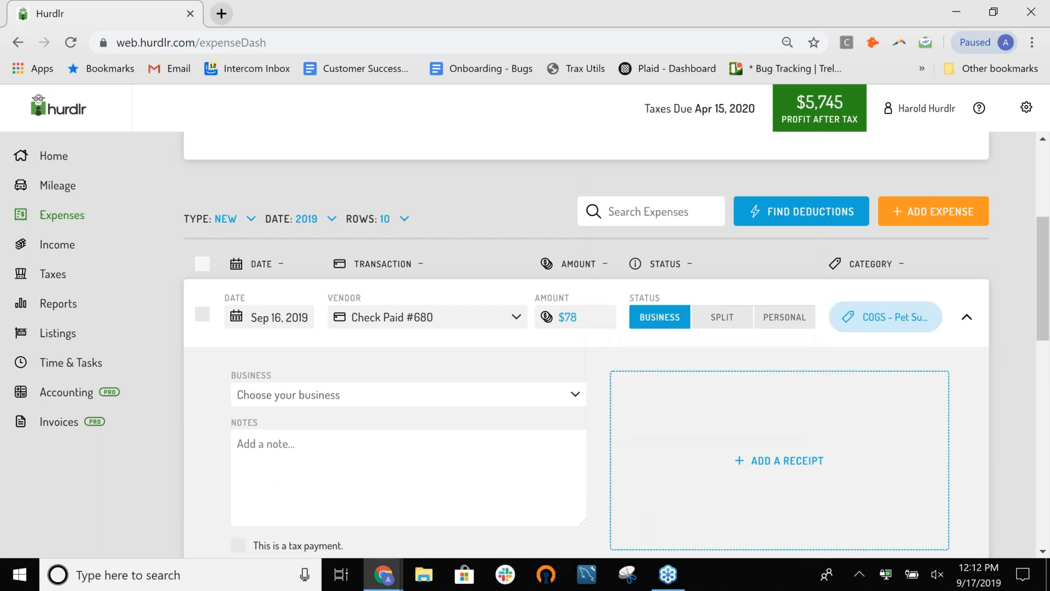
Step: Assign the expense to My Business and save the details
left_click(407, 395)
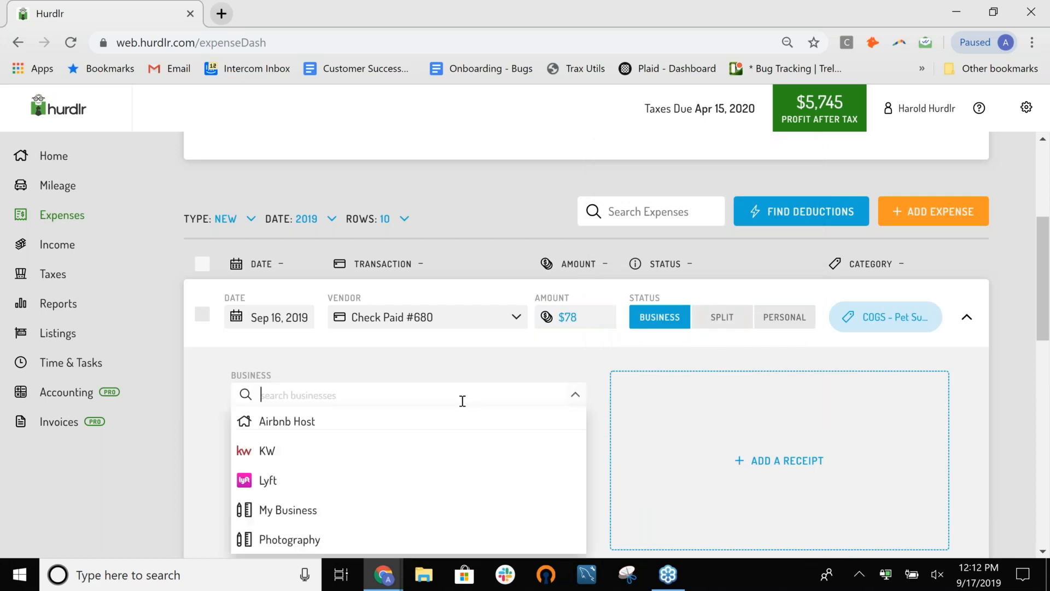
left_click(288, 510)
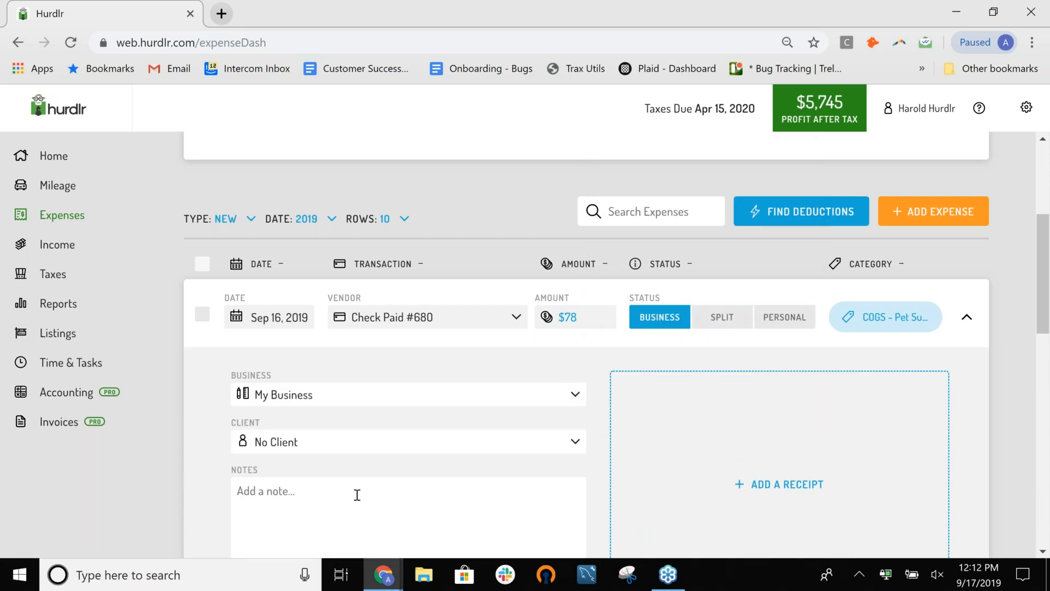
scroll("down", 3)
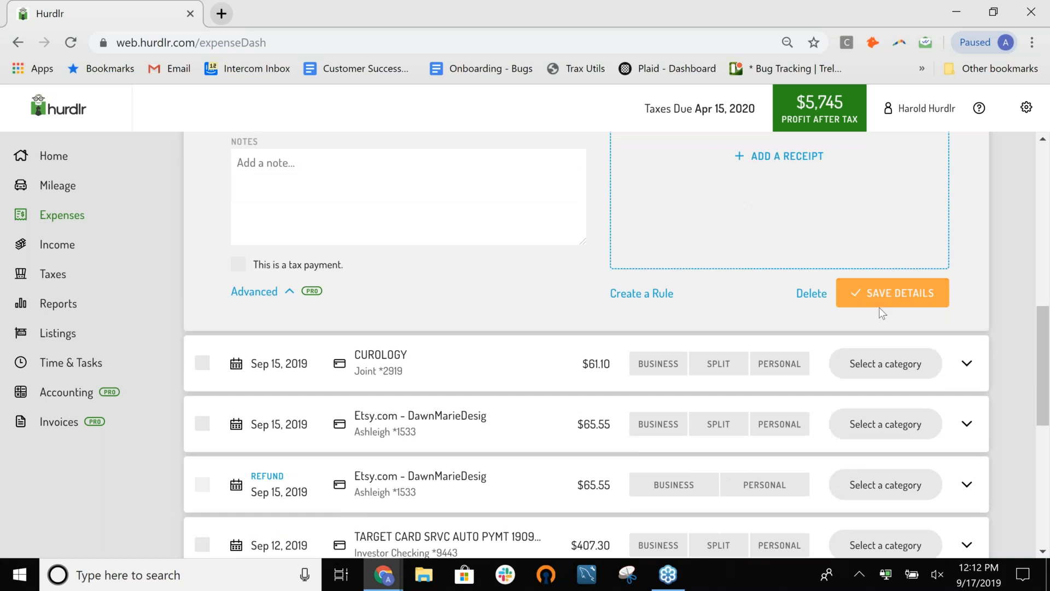
left_click(892, 293)
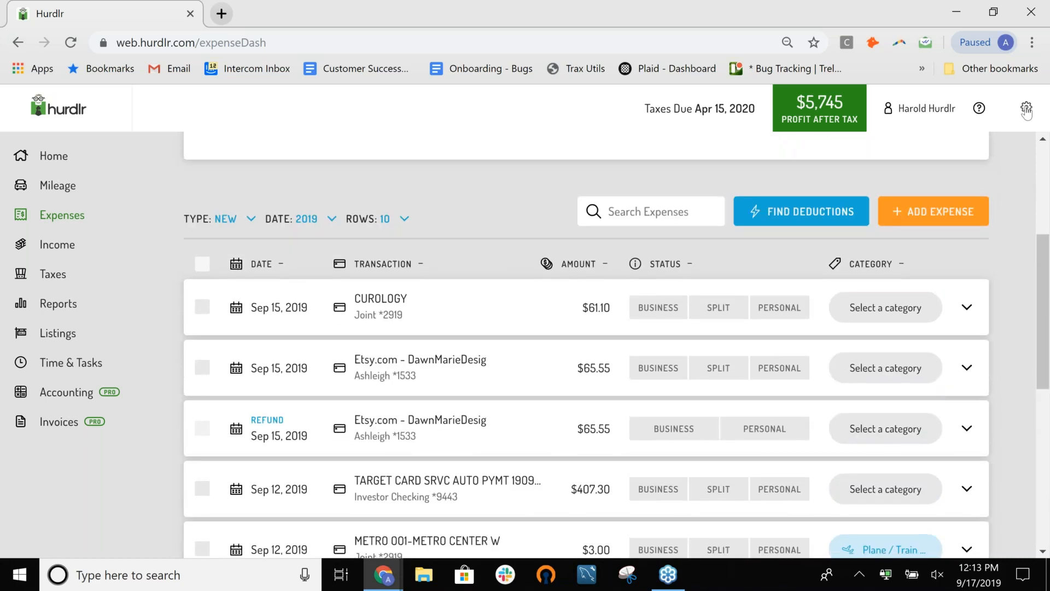
left_click(1028, 108)
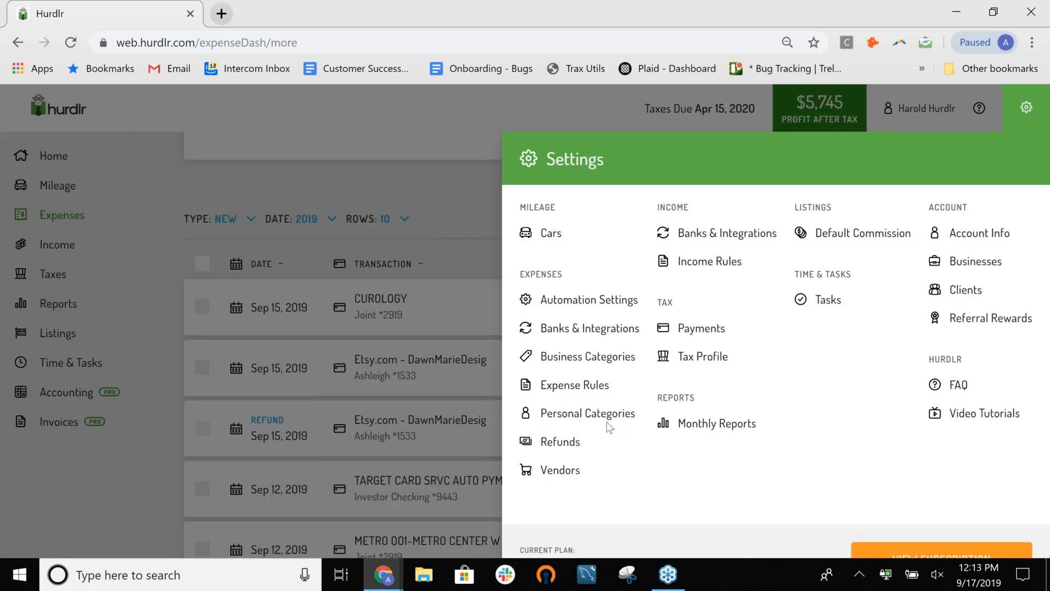
left_click(589, 412)
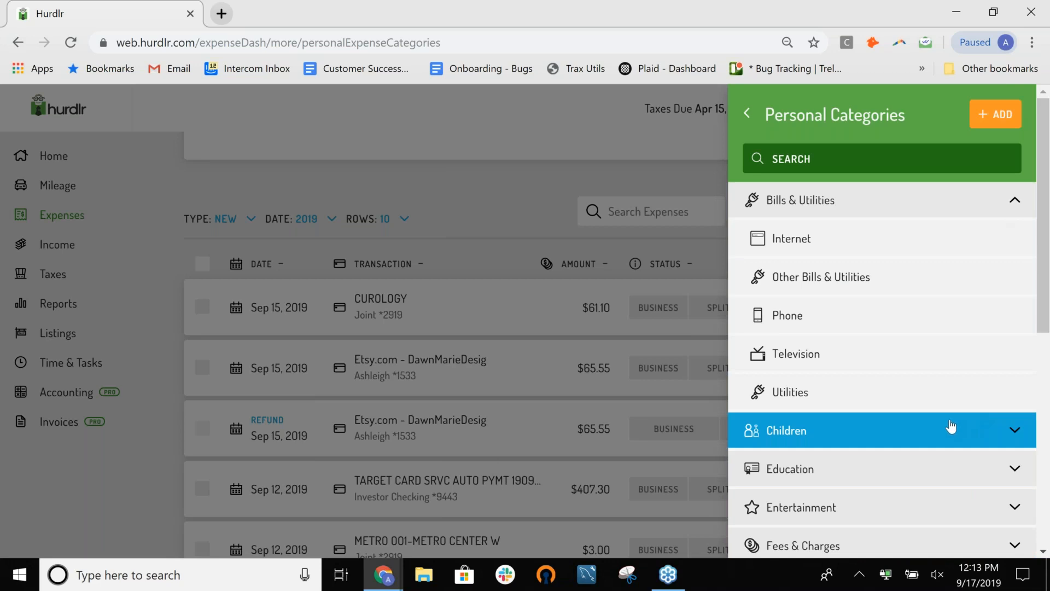
mouse_move(1003, 125)
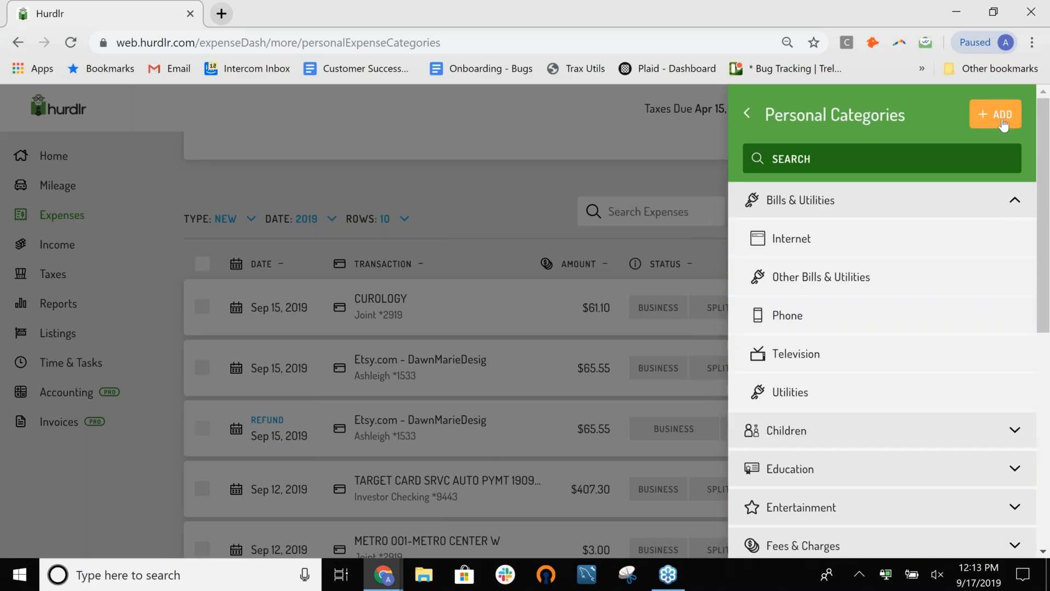
left_click(996, 114)
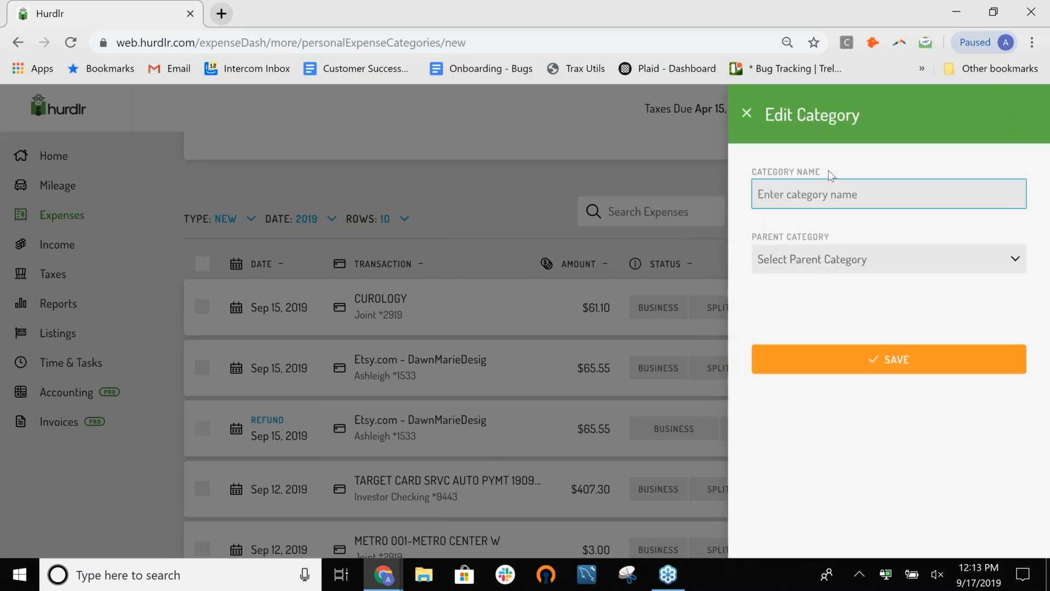
mouse_move(1000, 320)
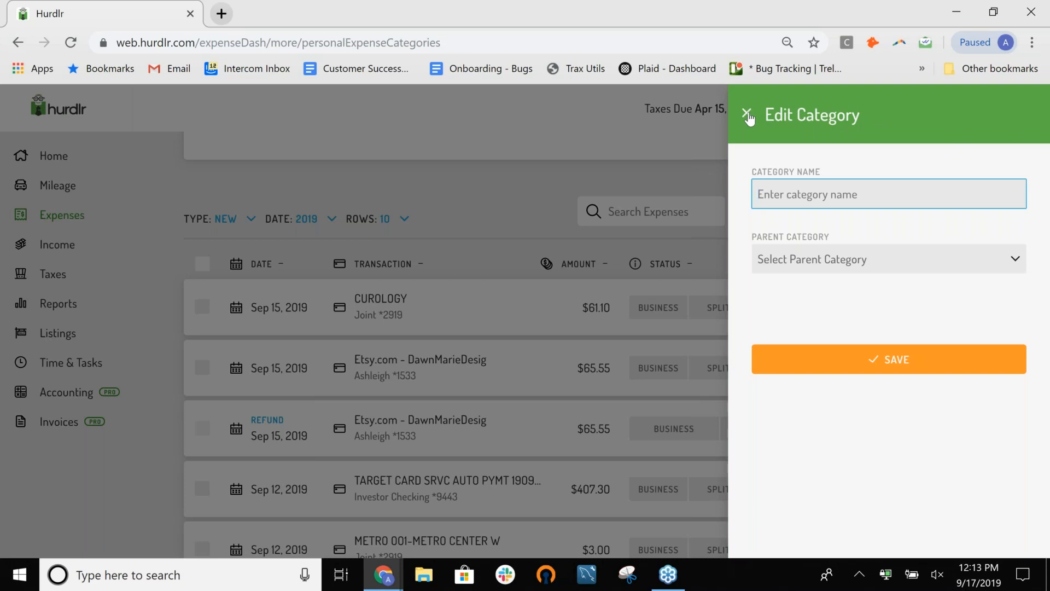
left_click(749, 115)
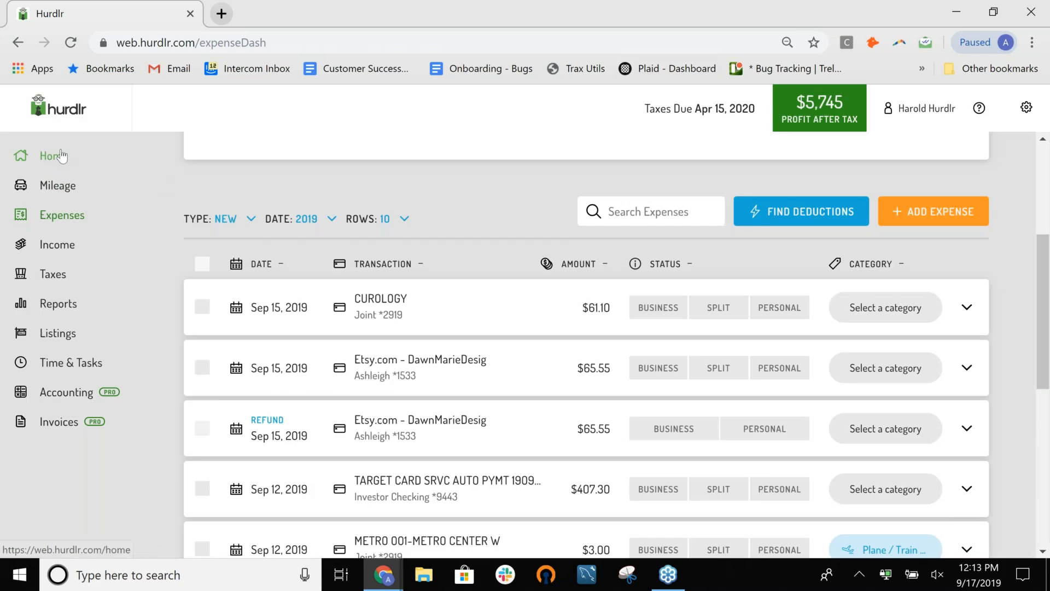
mouse_move(58, 303)
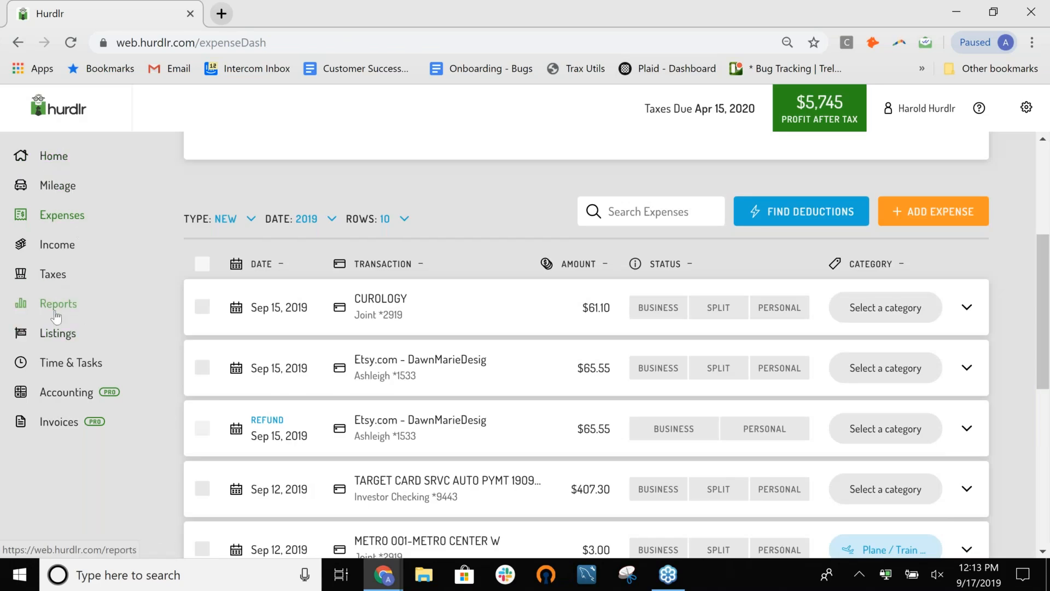
Step: Go to Reports and expand the report type list above this year's Profit & Loss chart
left_click(58, 303)
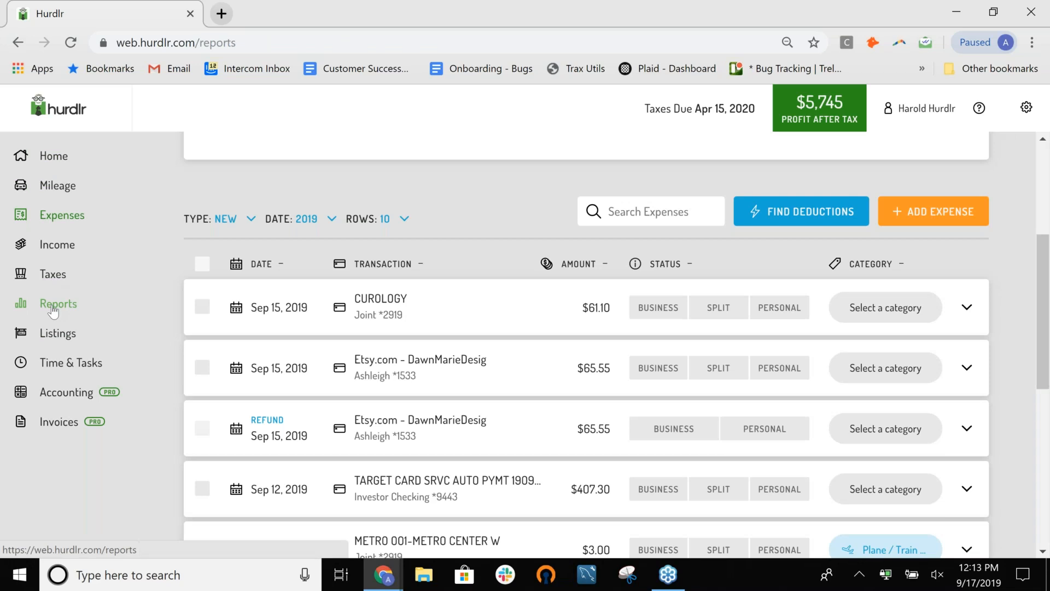
left_click(58, 303)
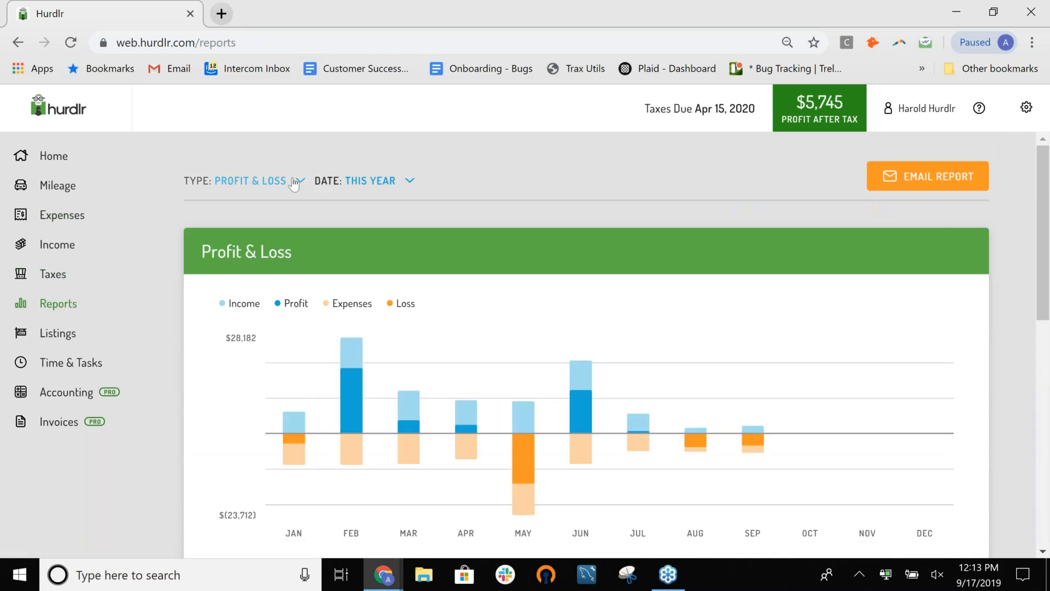
left_click(260, 180)
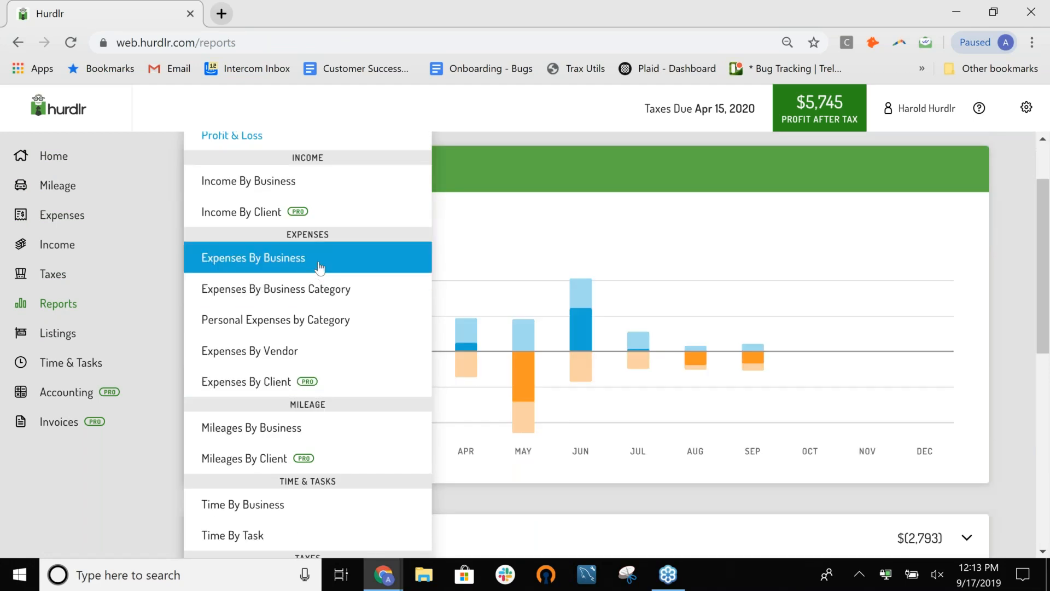
mouse_move(602, 354)
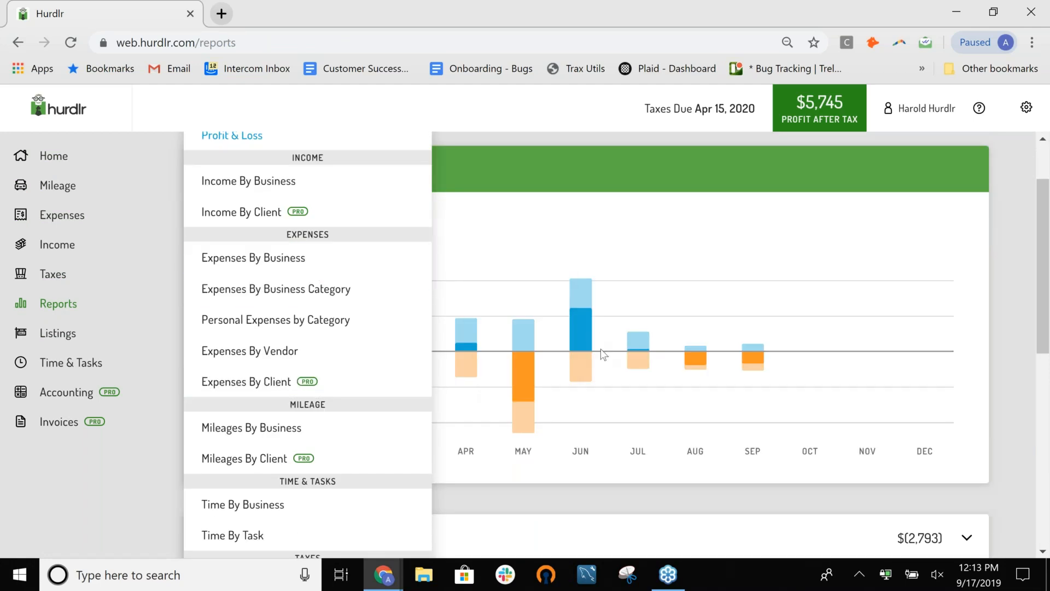
mouse_move(622, 310)
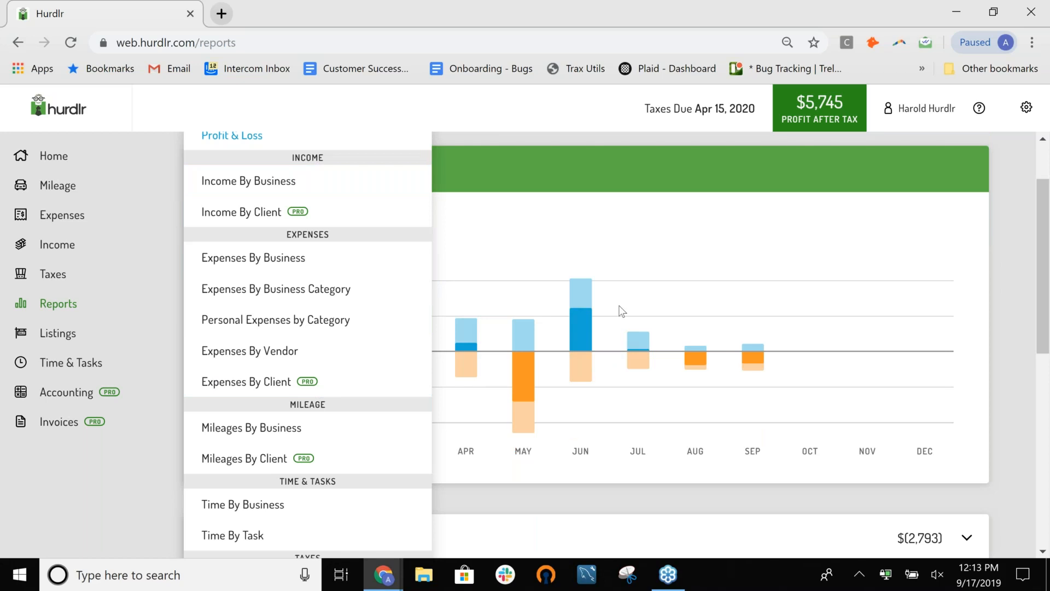
mouse_move(461, 347)
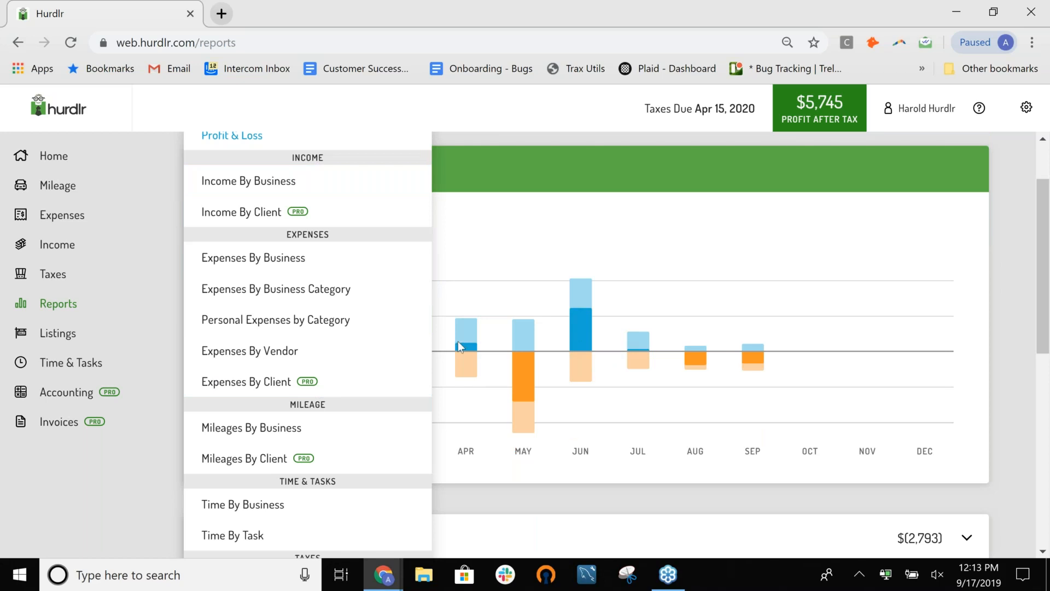
mouse_move(1011, 267)
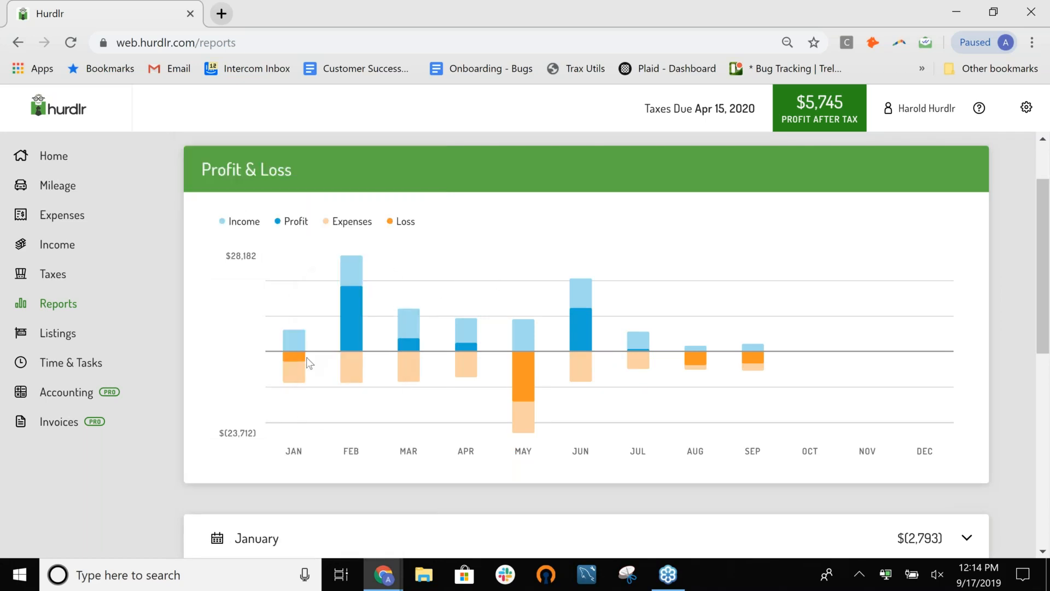
mouse_move(293, 362)
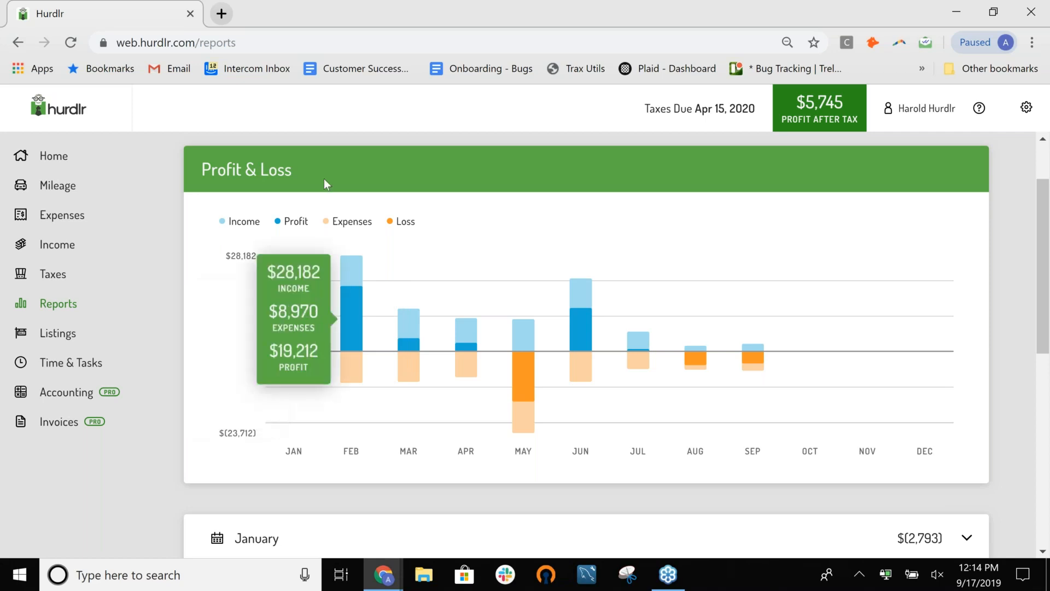
left_click(267, 181)
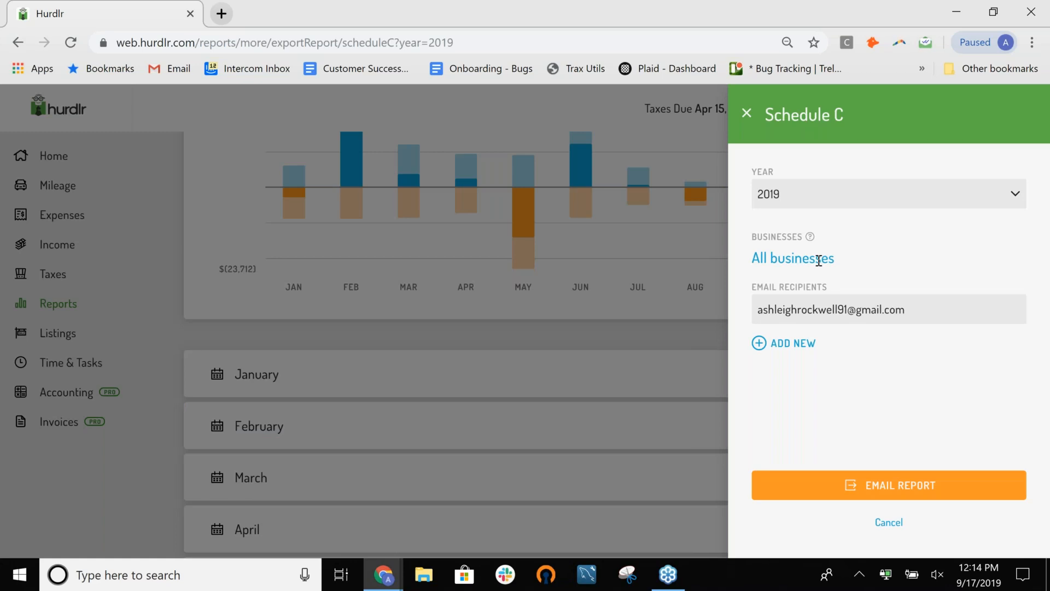
Step: Set the Schedule C to cover all businesses, close it, and reopen the report type list
left_click(792, 258)
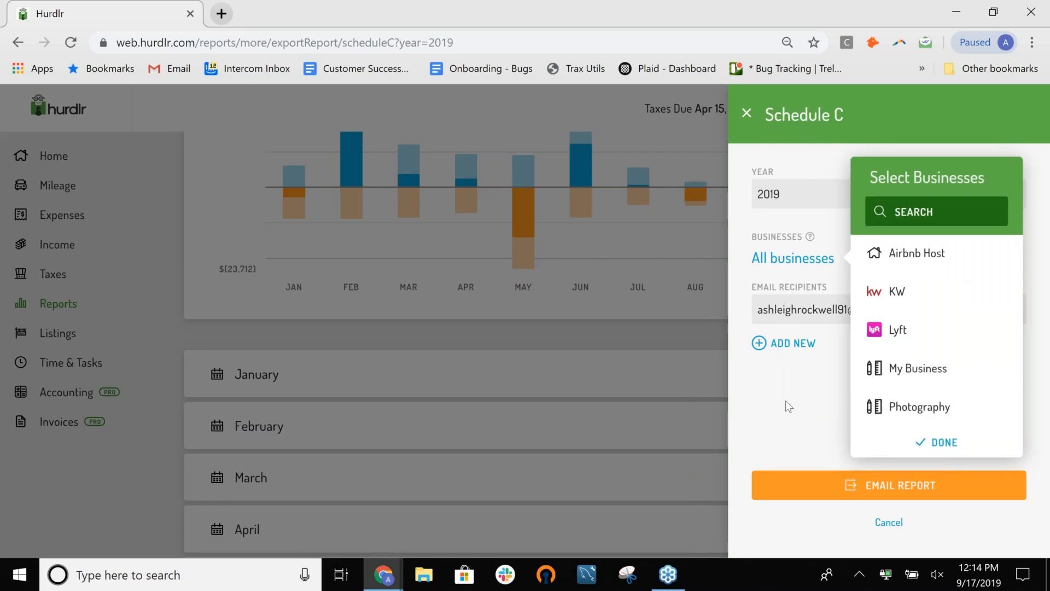
left_click(941, 441)
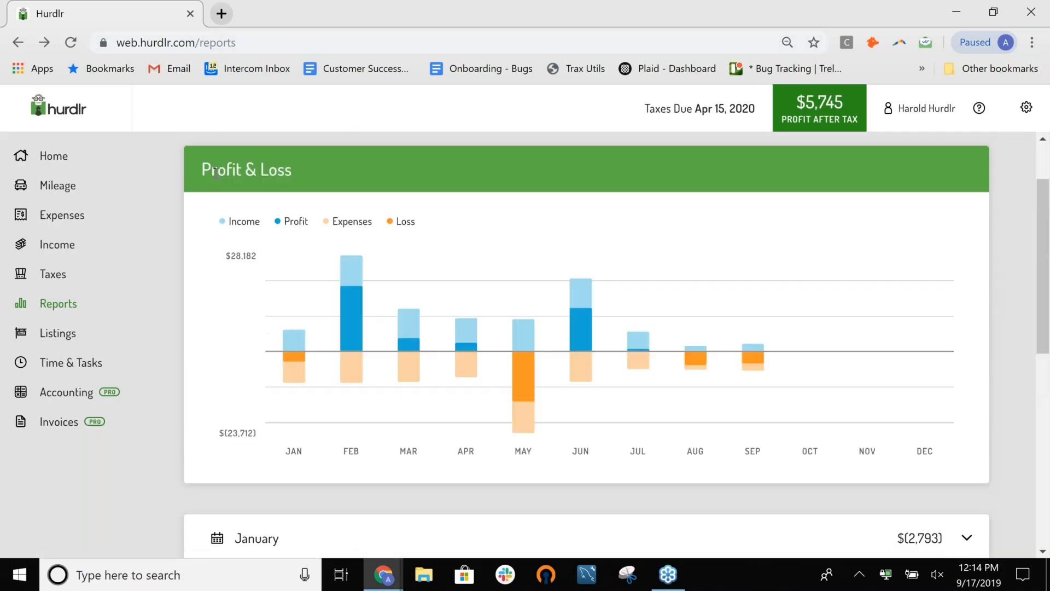
left_click(246, 170)
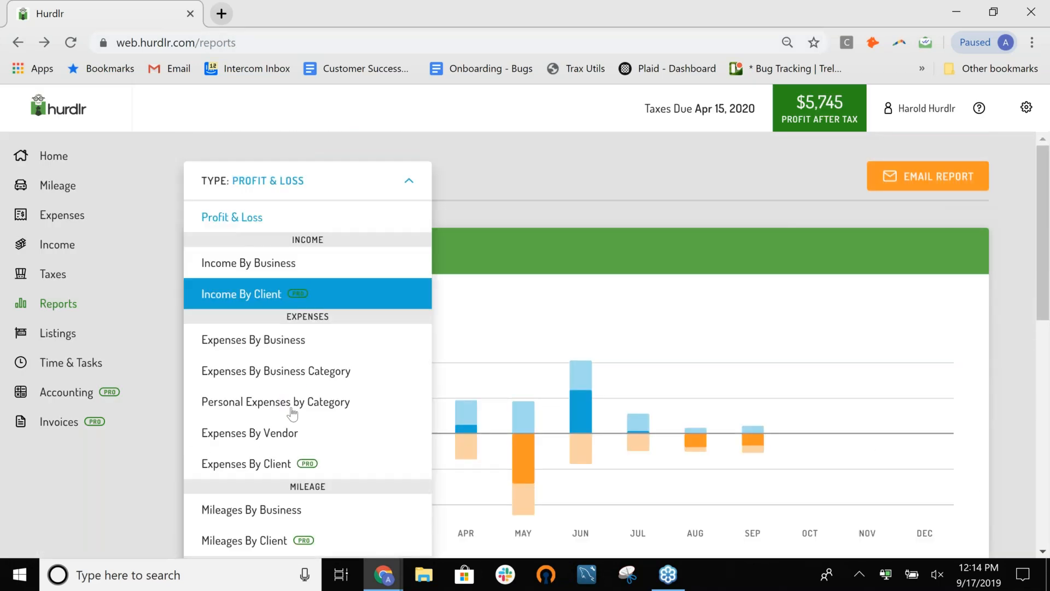
scroll("down", 3)
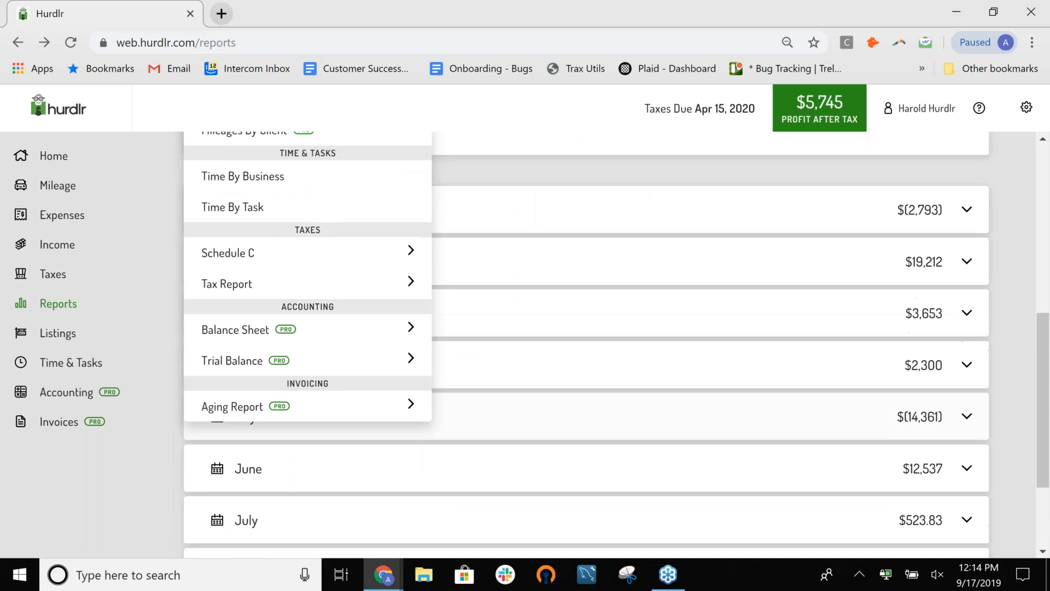
mouse_move(252, 283)
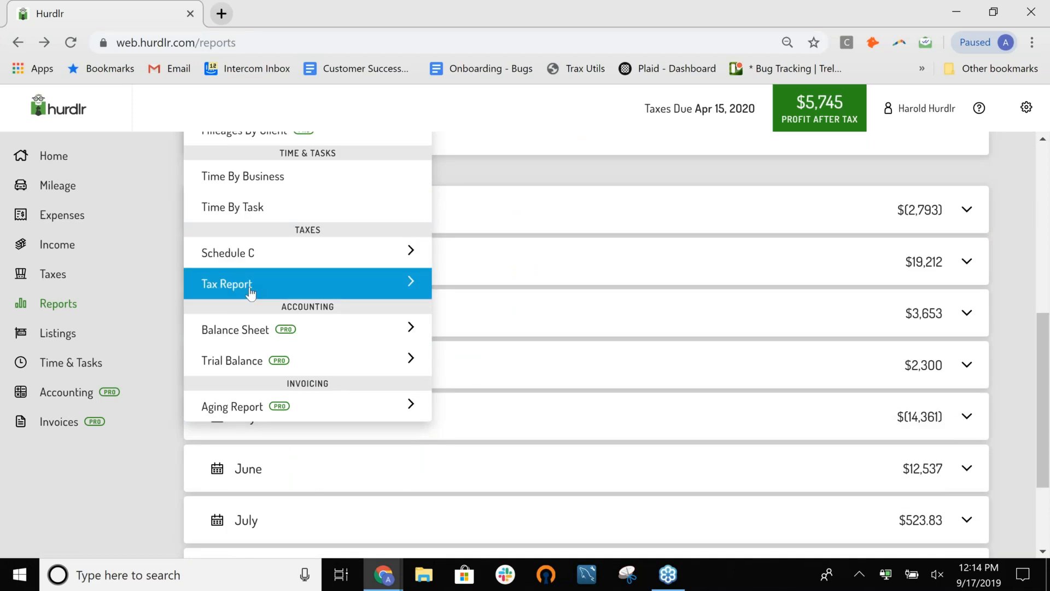
left_click(255, 284)
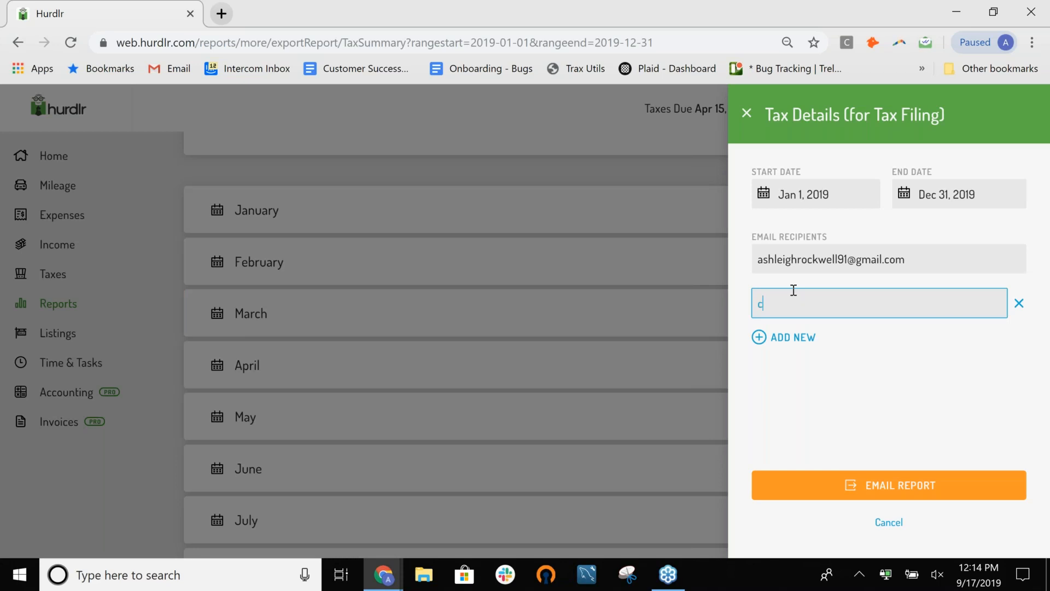
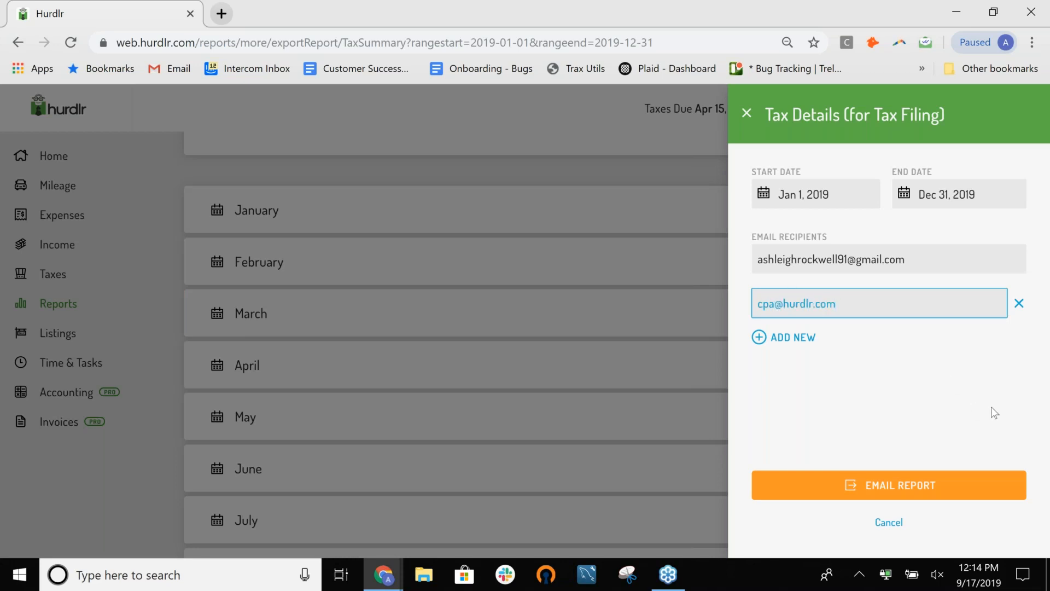
mouse_move(745, 114)
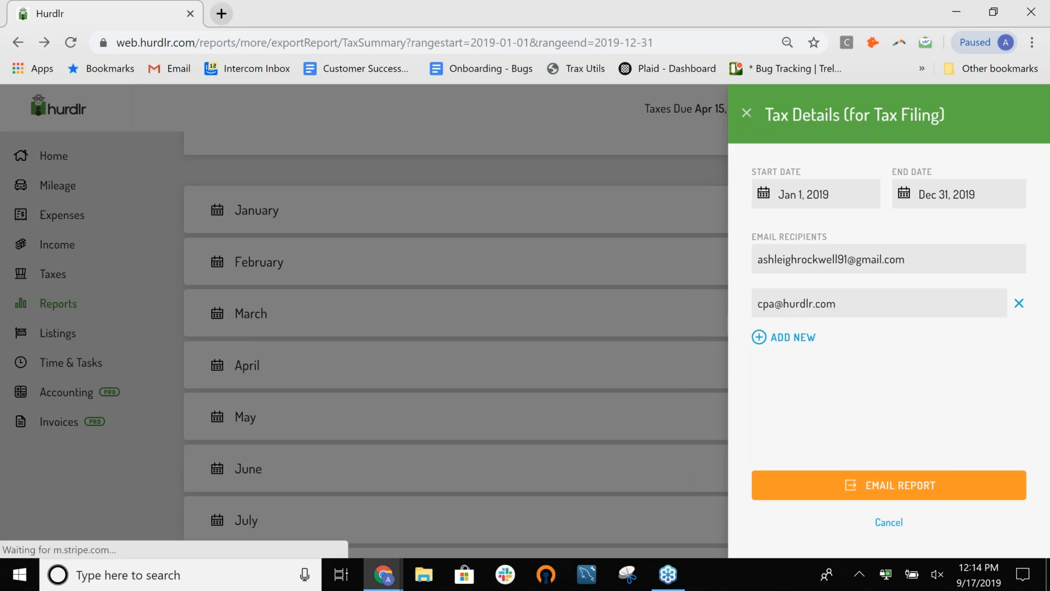
left_click(890, 522)
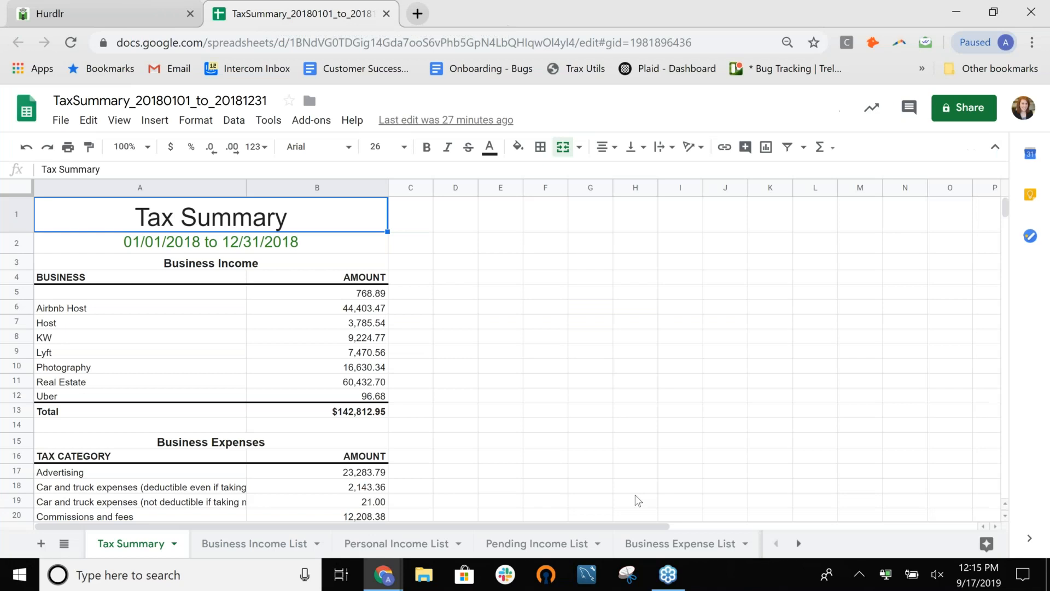
mouse_move(189, 324)
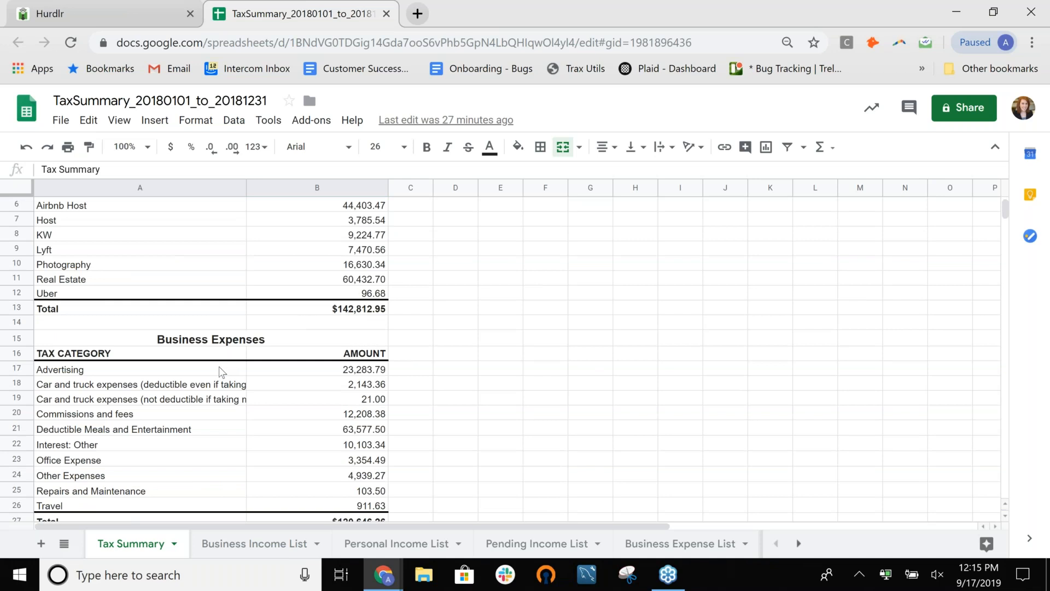
Step: Scroll the Tax Summary sheet from business expenses down to the mileage deduction totals
scroll("down", 3)
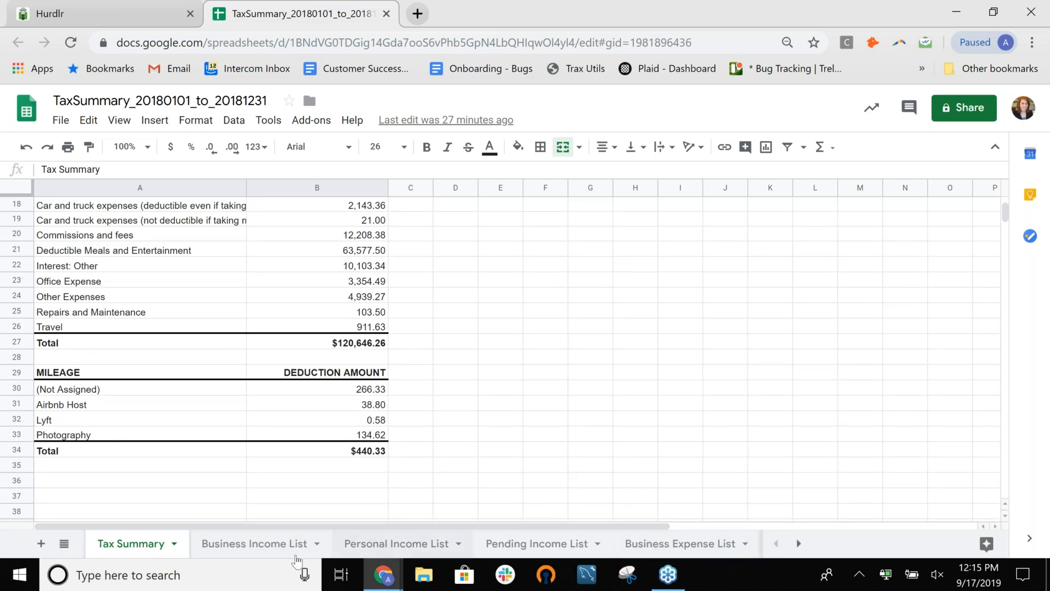
mouse_move(237, 556)
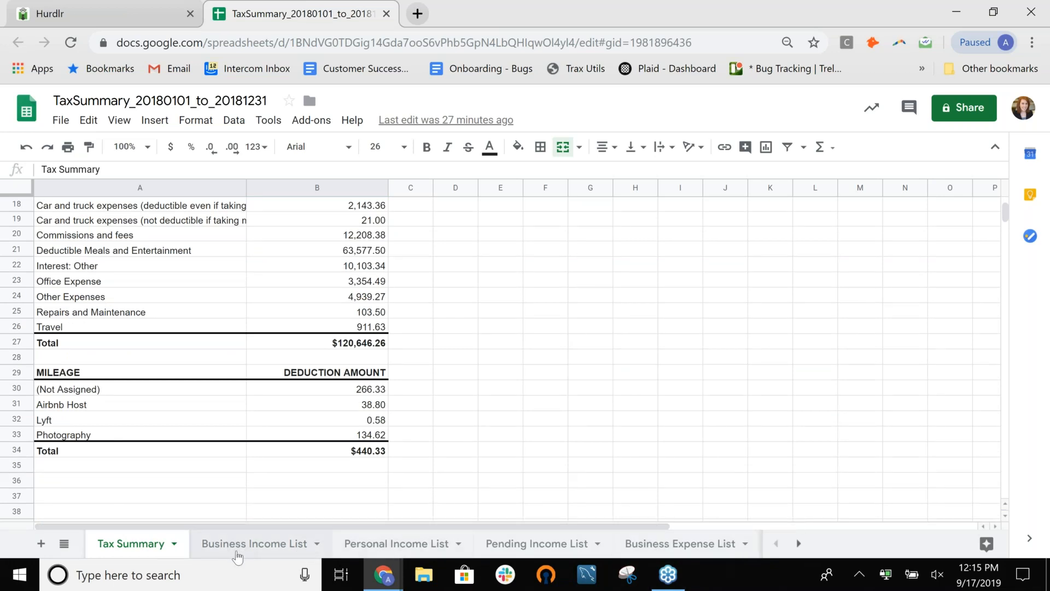
Step: Add column filters to the Business Income List from the BUSINESS header row
left_click(253, 544)
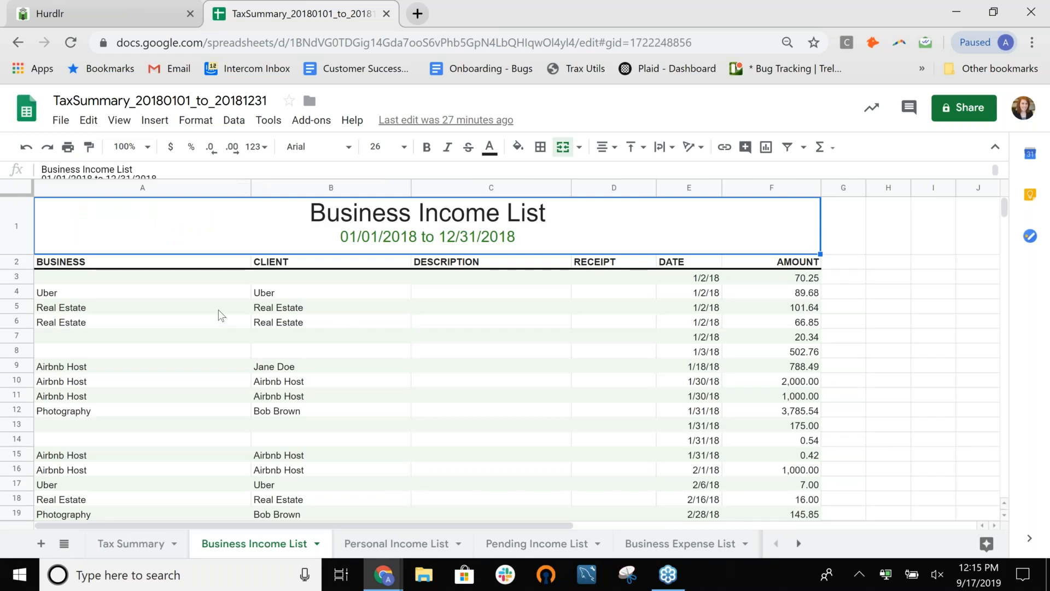
mouse_move(332, 309)
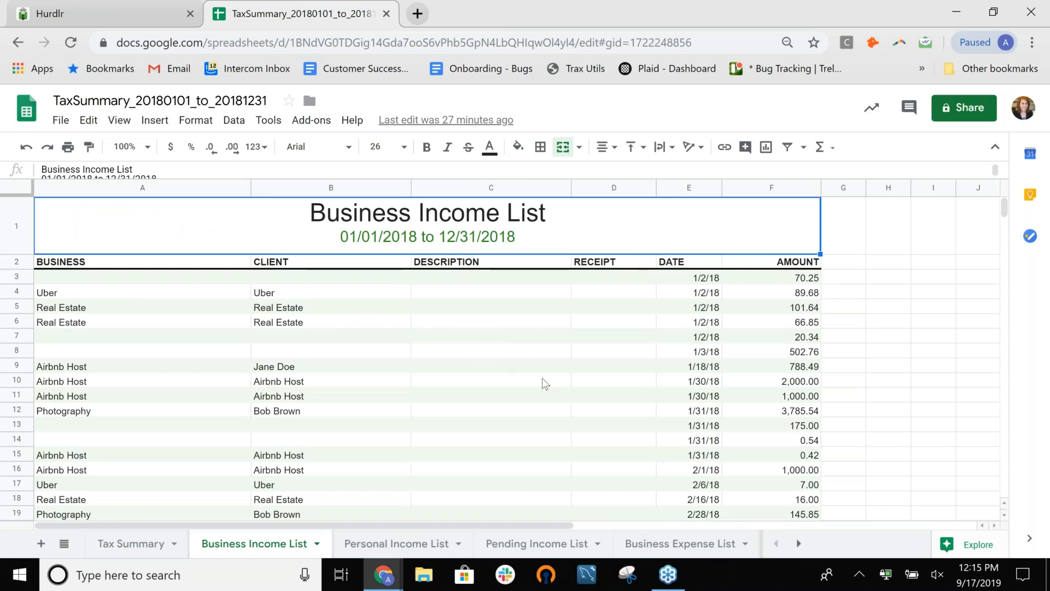
mouse_move(601, 370)
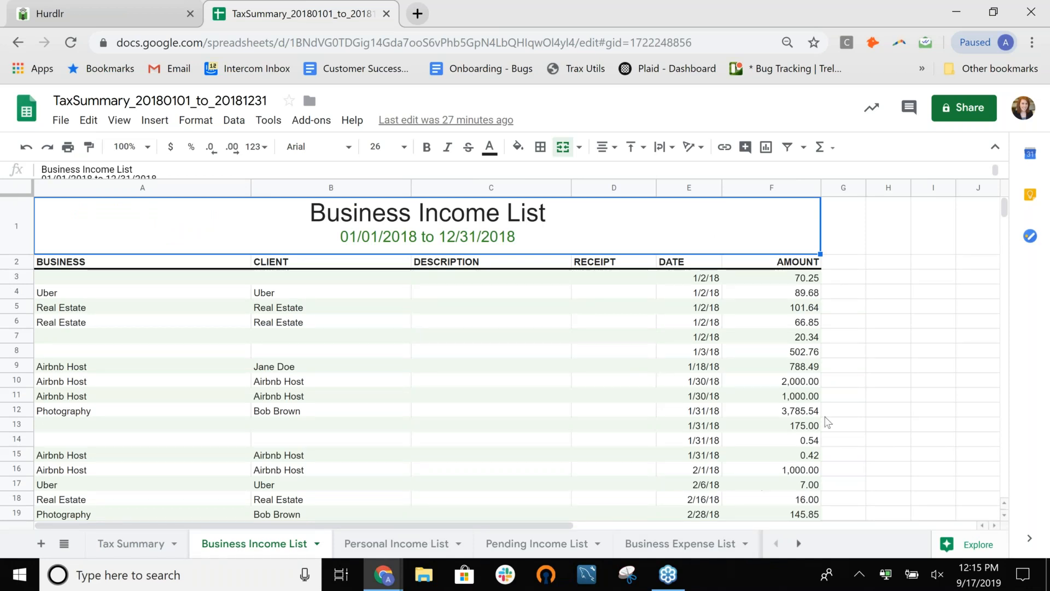
scroll("down", 3)
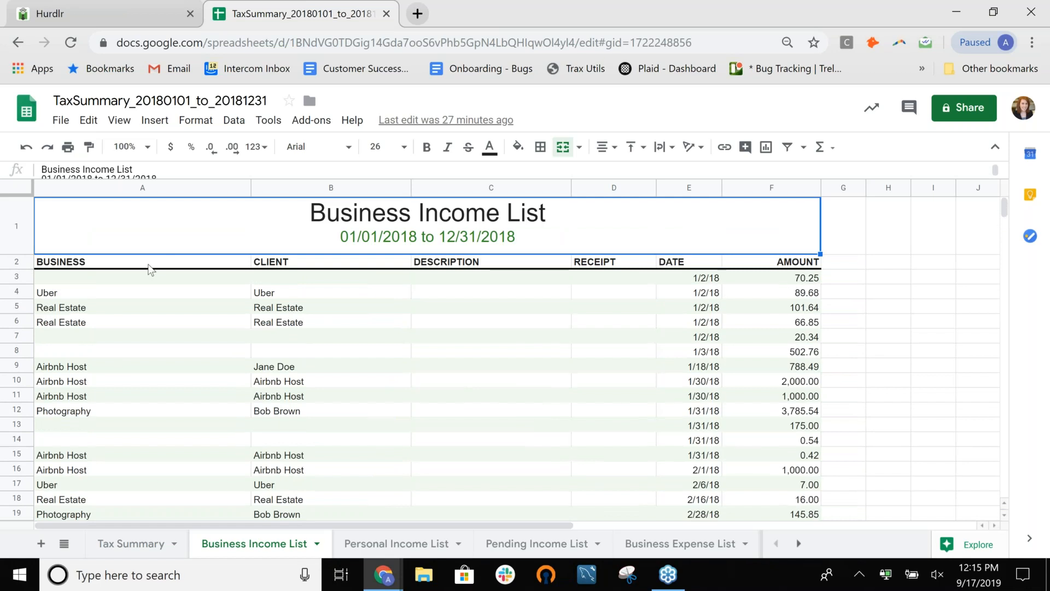
left_click(142, 262)
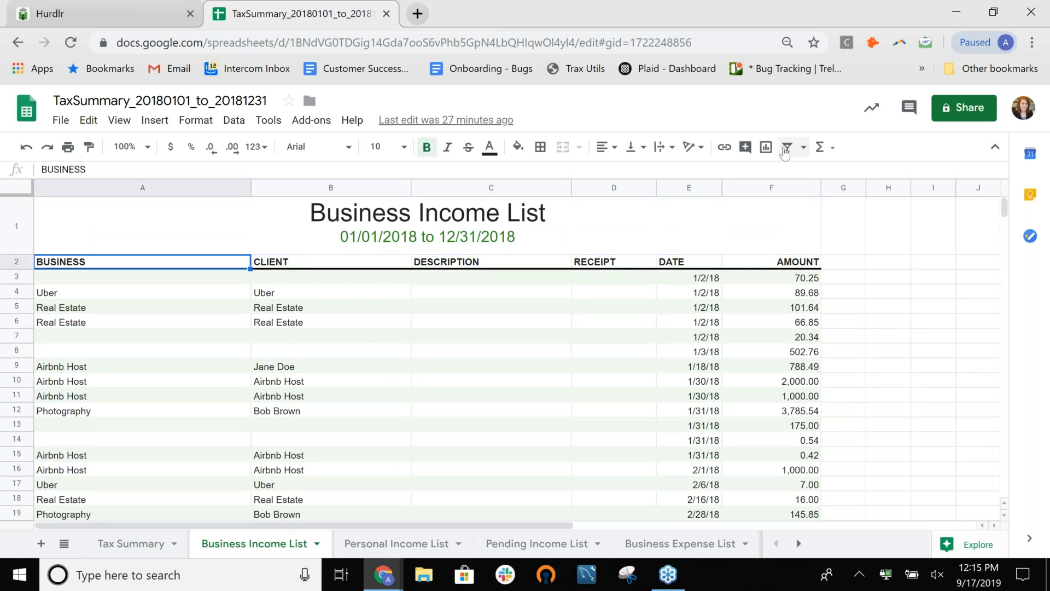
left_click(786, 146)
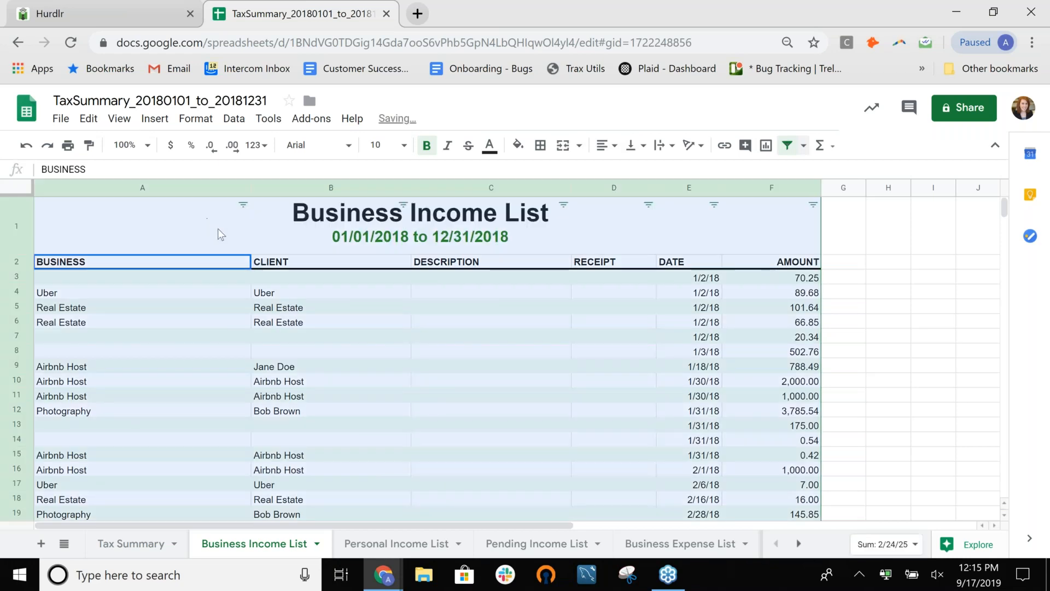
scroll("down", 3)
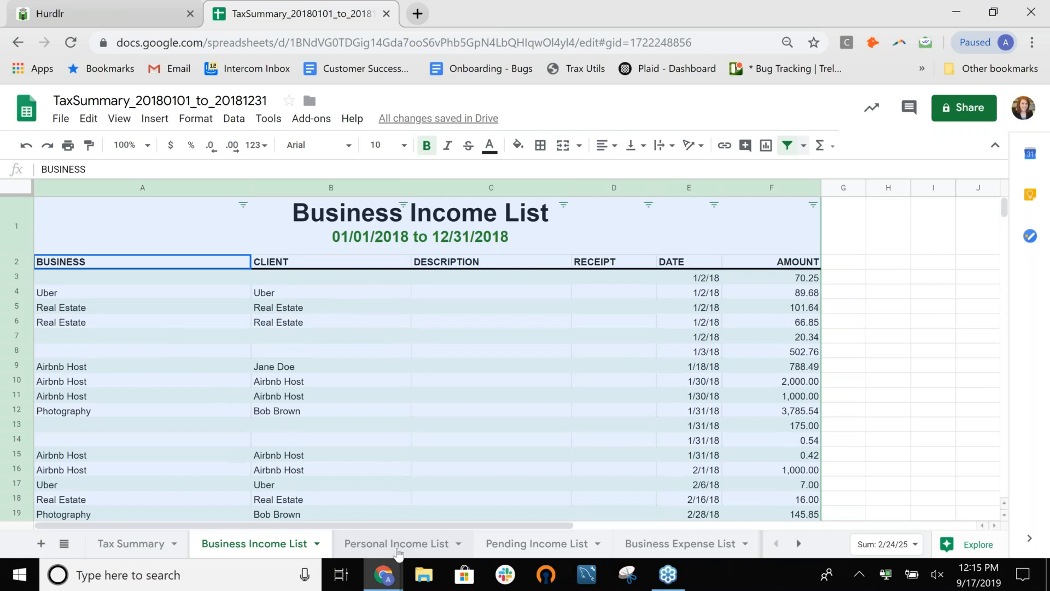
Step: View the Personal Income List and then the empty Pending Income List sheet
left_click(396, 544)
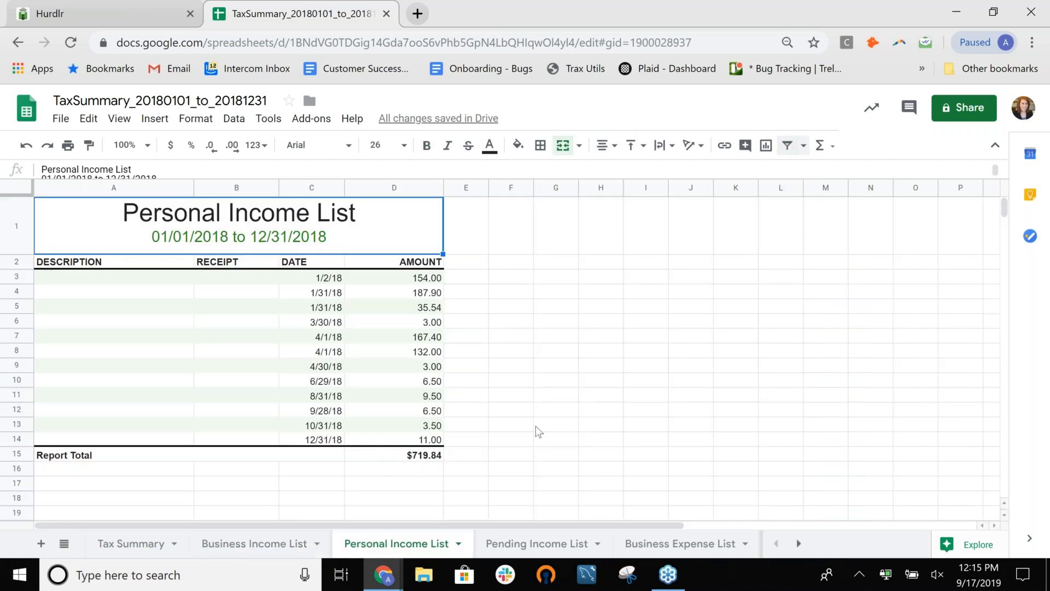
mouse_move(516, 480)
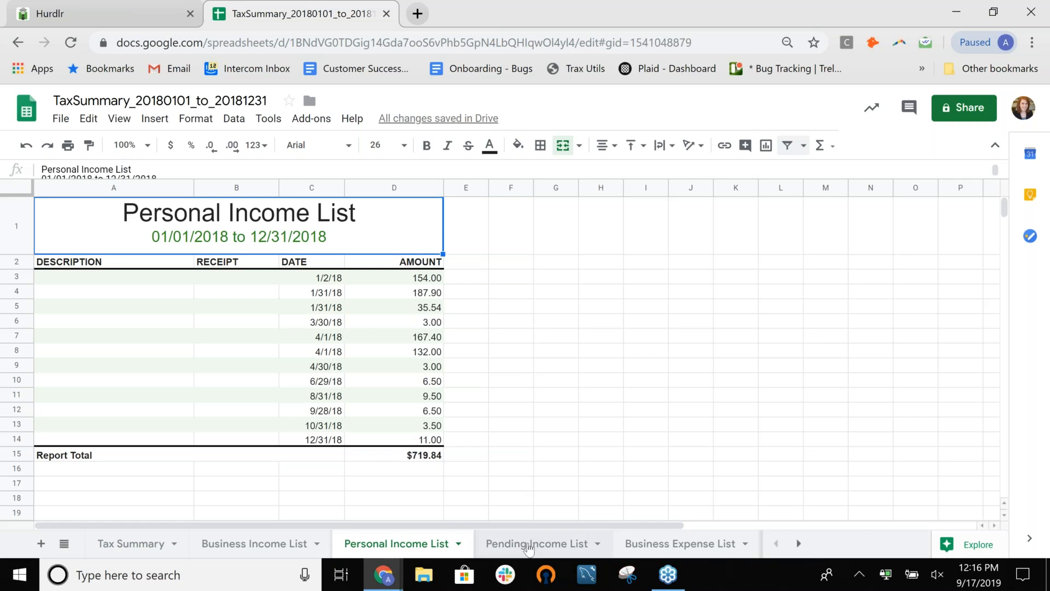
left_click(537, 544)
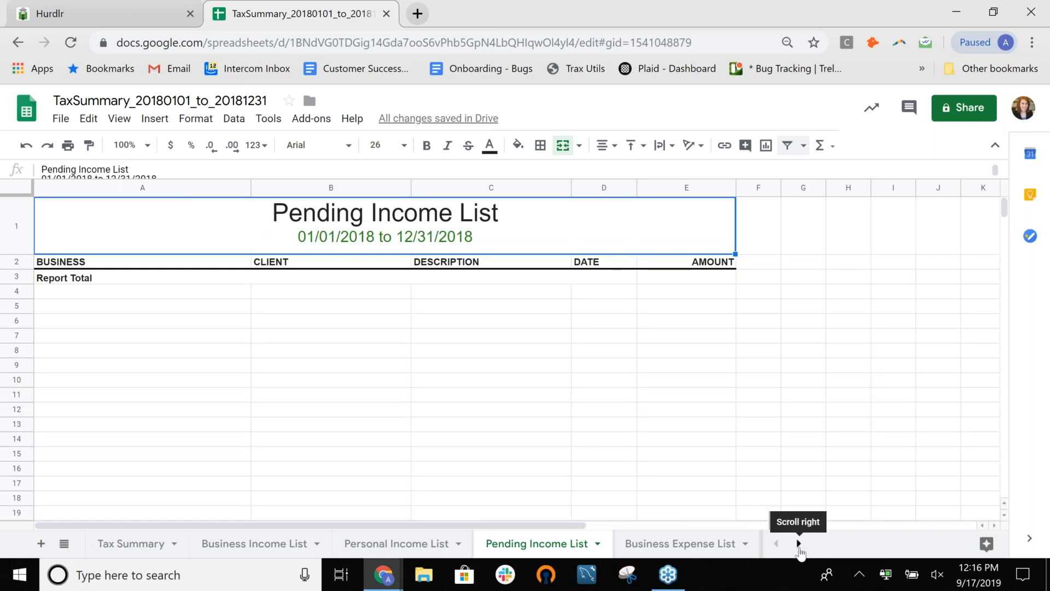
Step: Review the Business Expense List sheet, scrolling across and down its entries
left_click(798, 544)
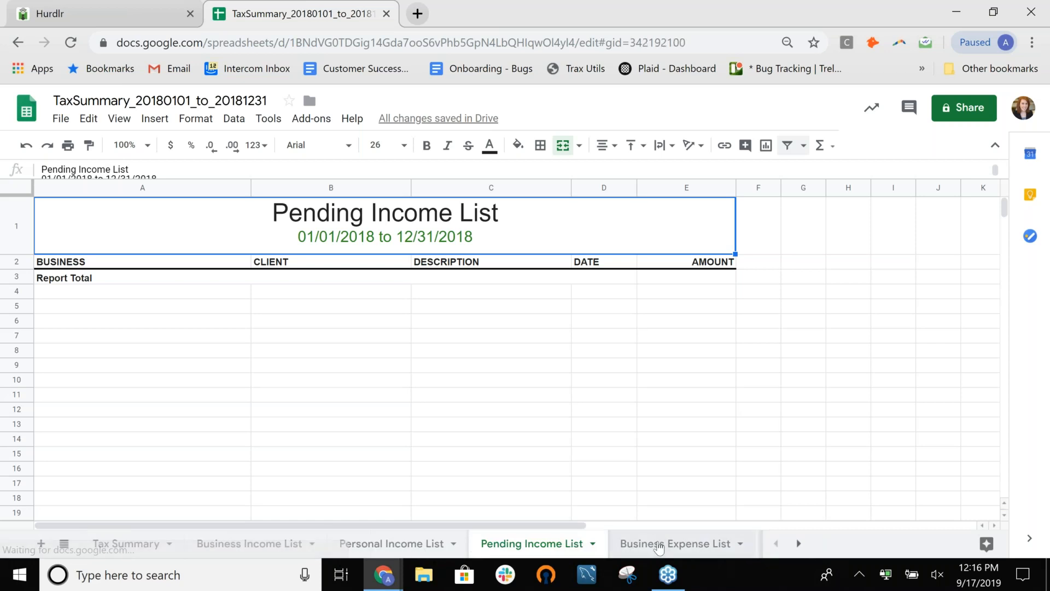
left_click(675, 543)
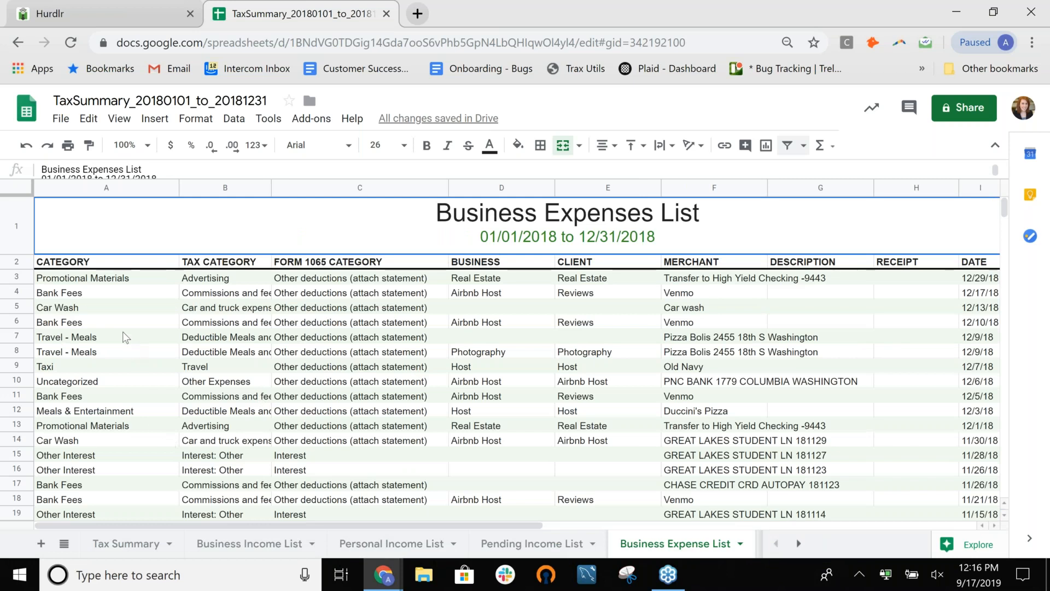
mouse_move(232, 274)
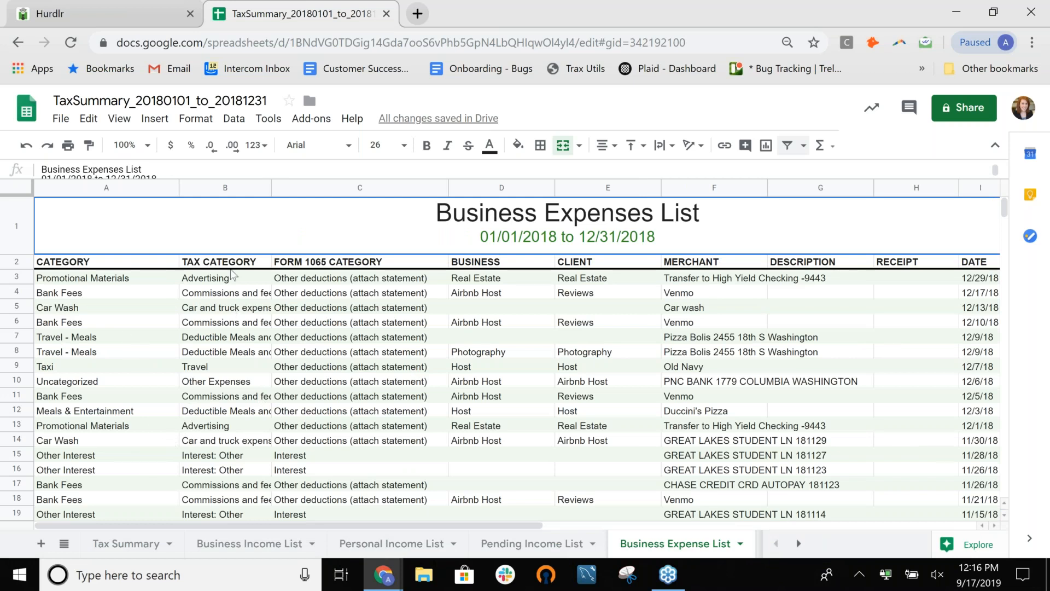
mouse_move(509, 401)
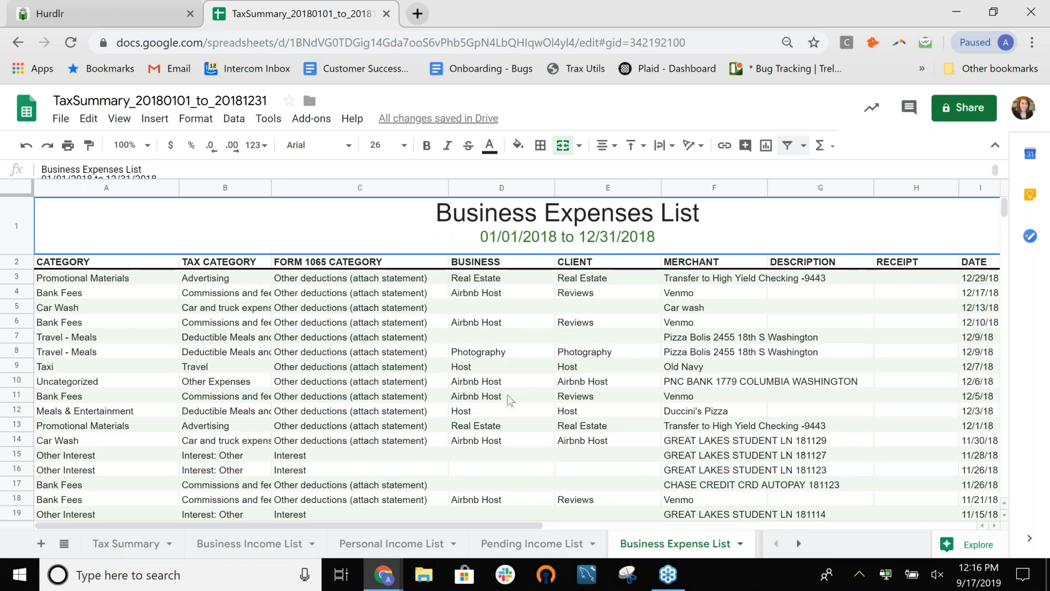
mouse_move(727, 448)
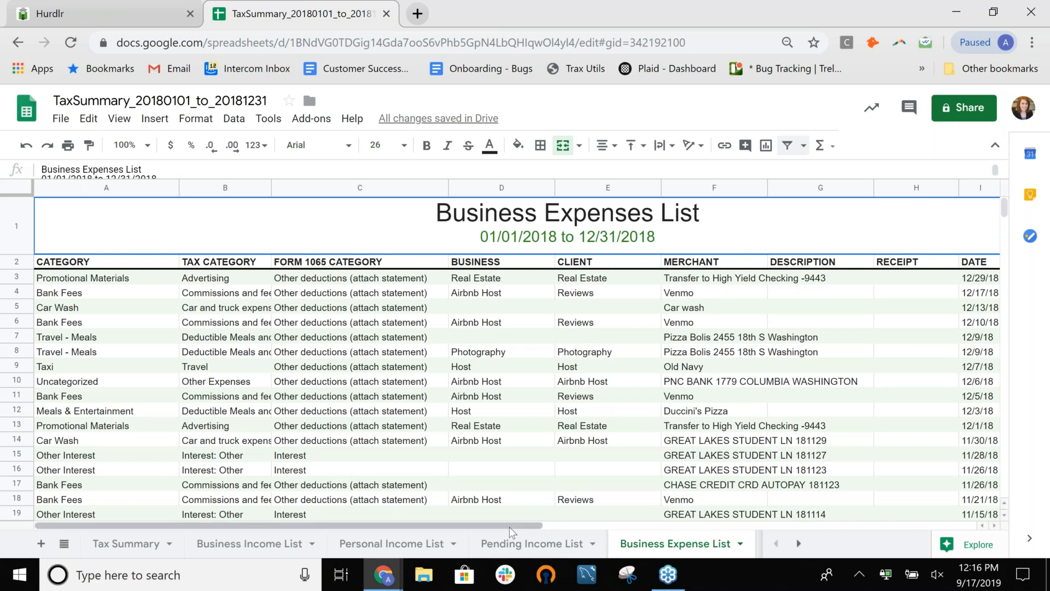
scroll("right", 3)
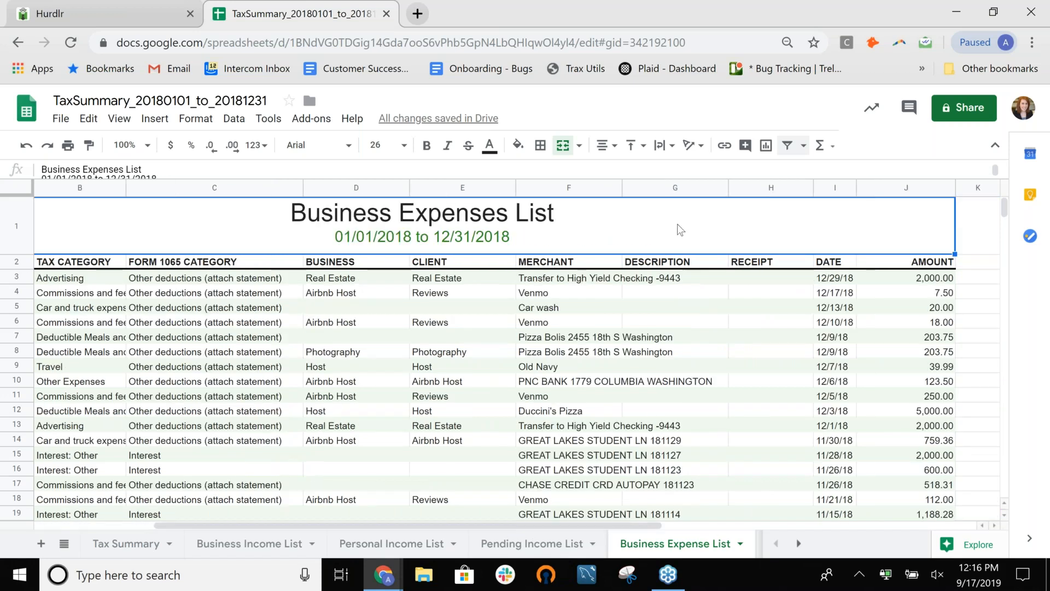
scroll("down", 3)
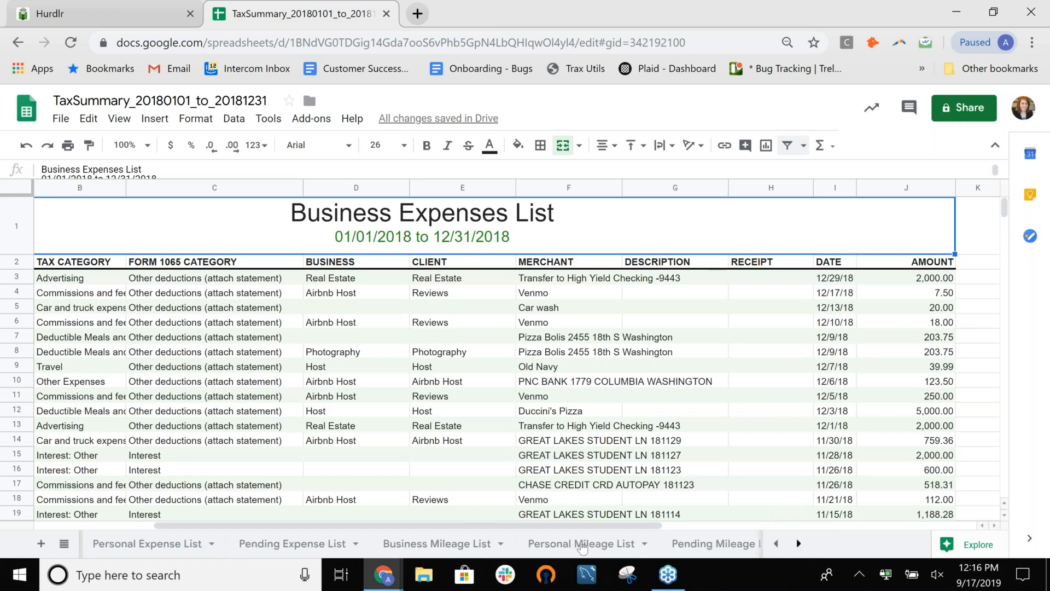
Step: Flip through the Personal Expense List to the Pending Expense List sheet
left_click(146, 543)
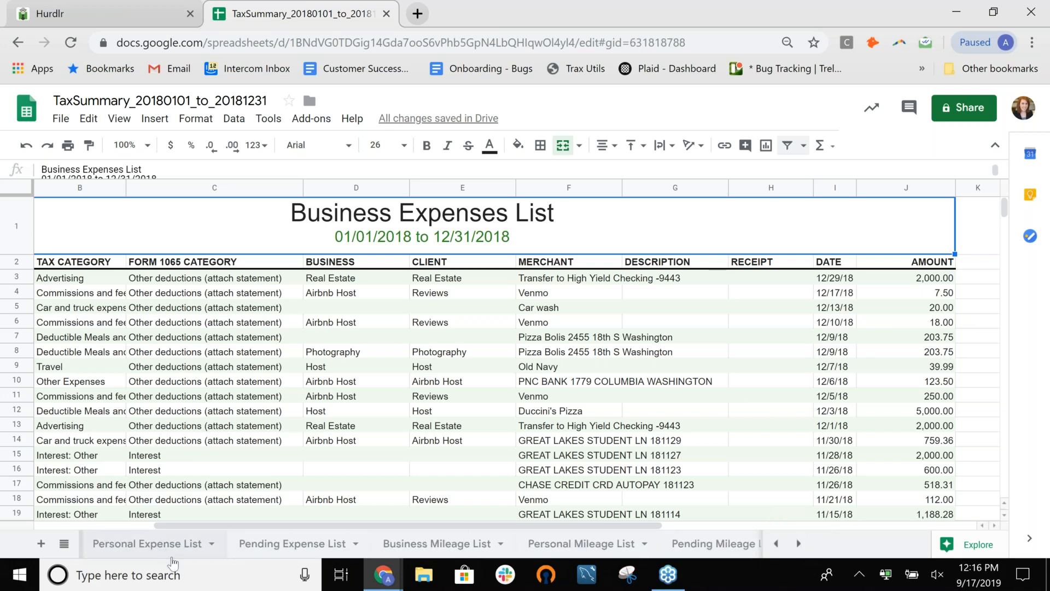
left_click(145, 544)
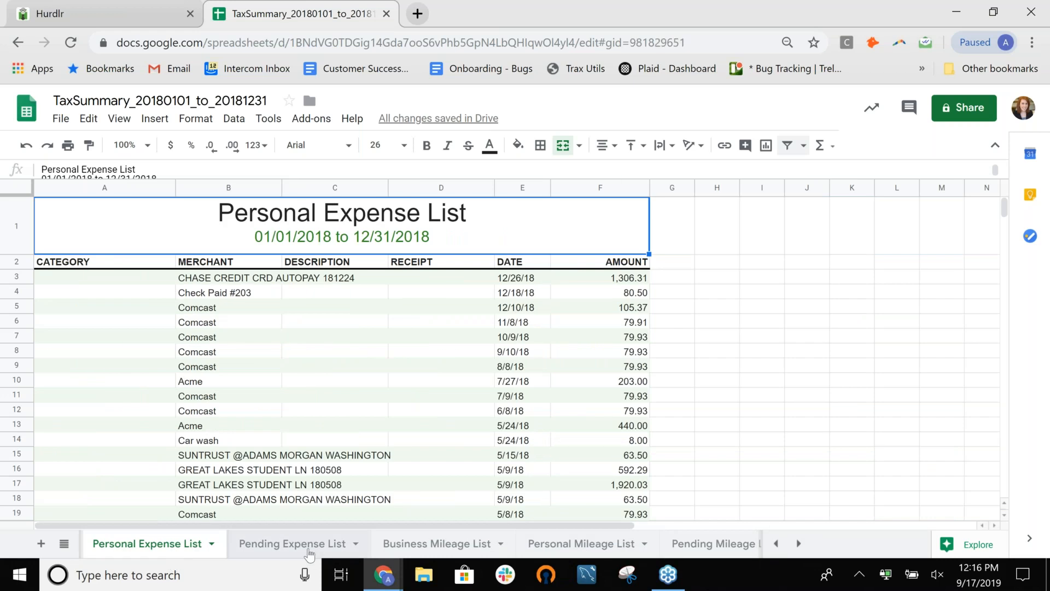
left_click(296, 544)
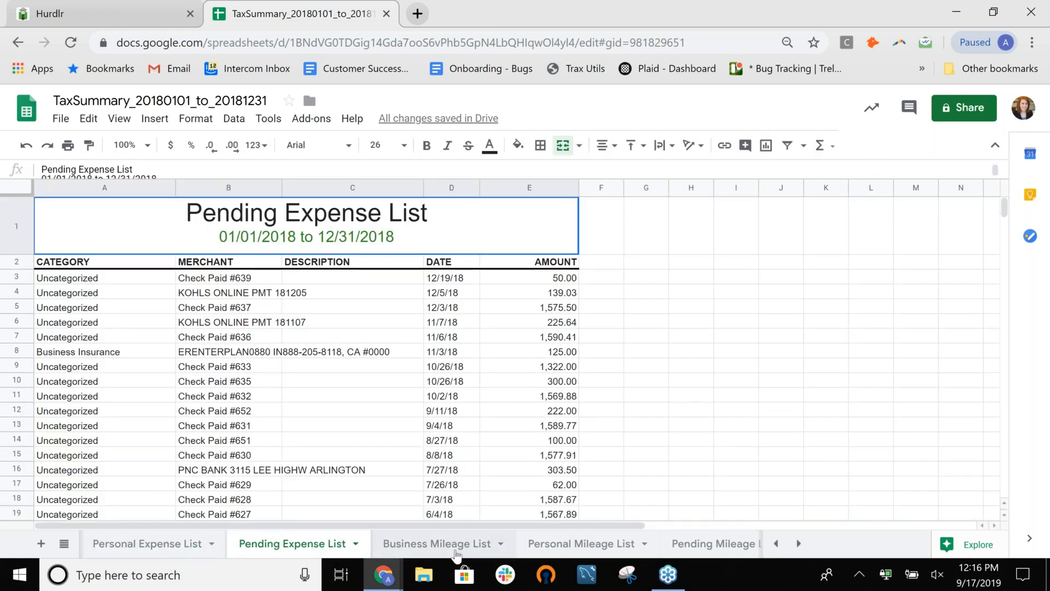
Step: Review the Business Mileage List sheet, scrolling across its columns
left_click(436, 544)
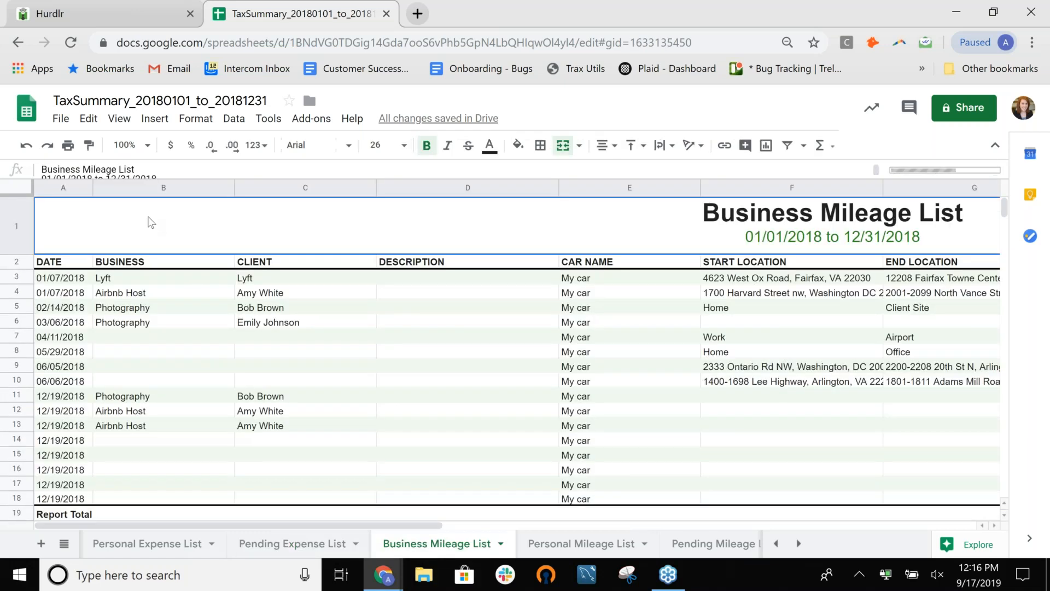
mouse_move(608, 349)
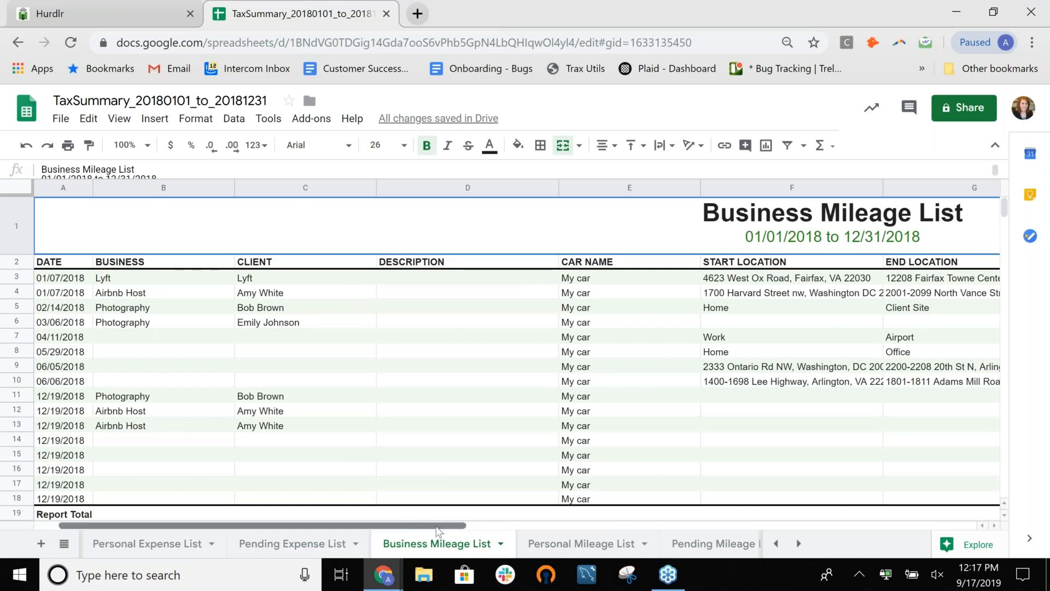
scroll("right", 3)
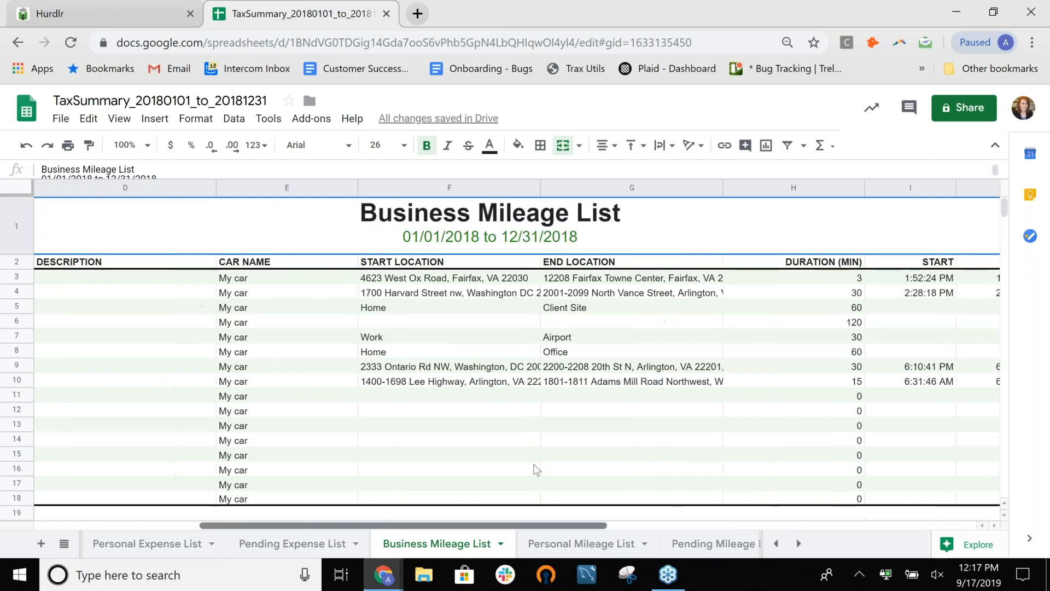
scroll("left", 3)
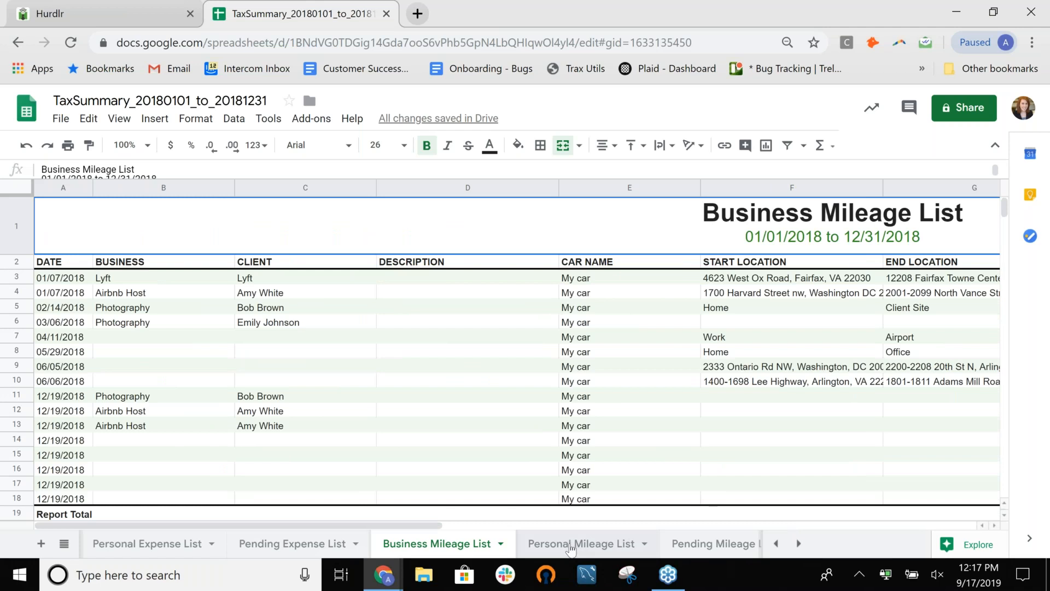
Step: Review the Personal Mileage List sheet and its rightmost columns
left_click(581, 544)
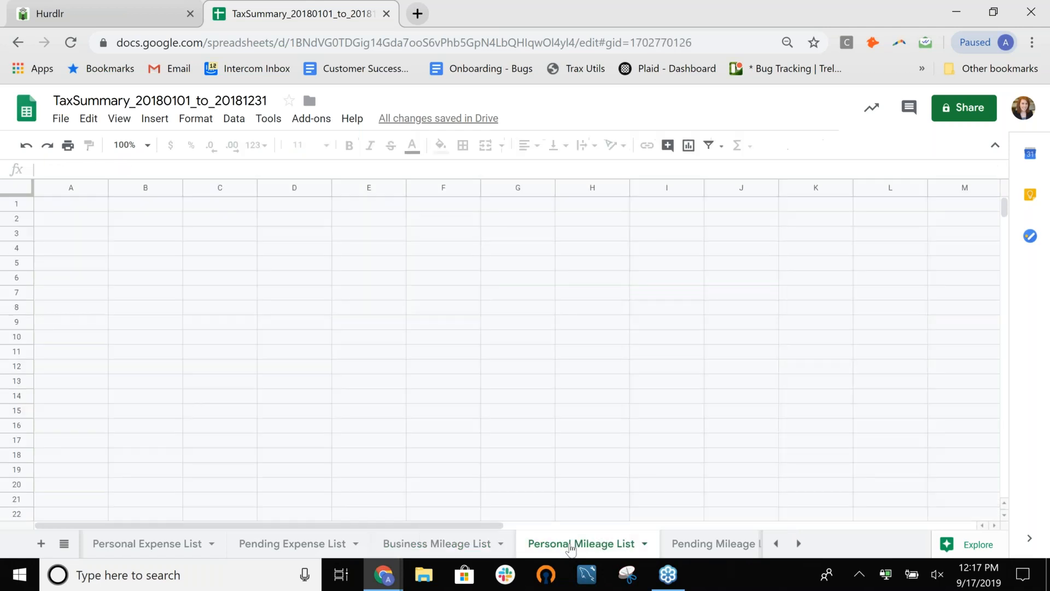
left_click(581, 544)
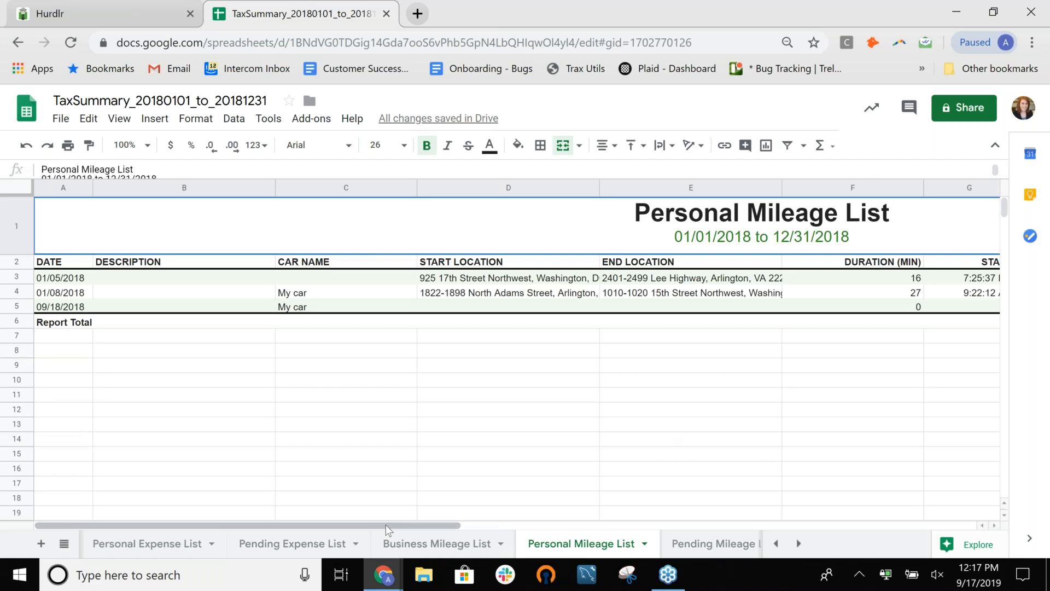
mouse_move(399, 528)
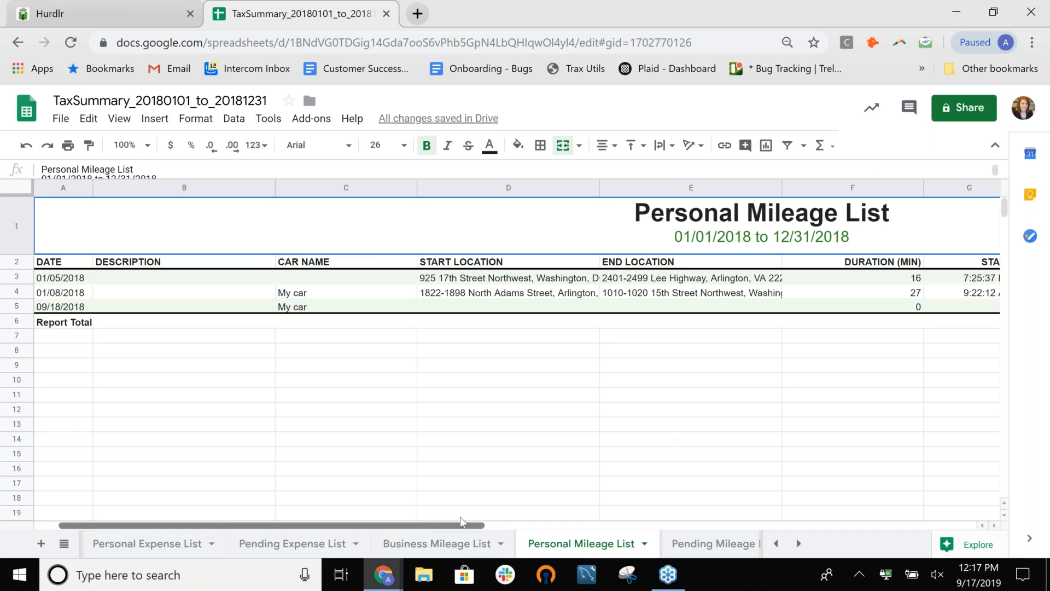
scroll("right", 3)
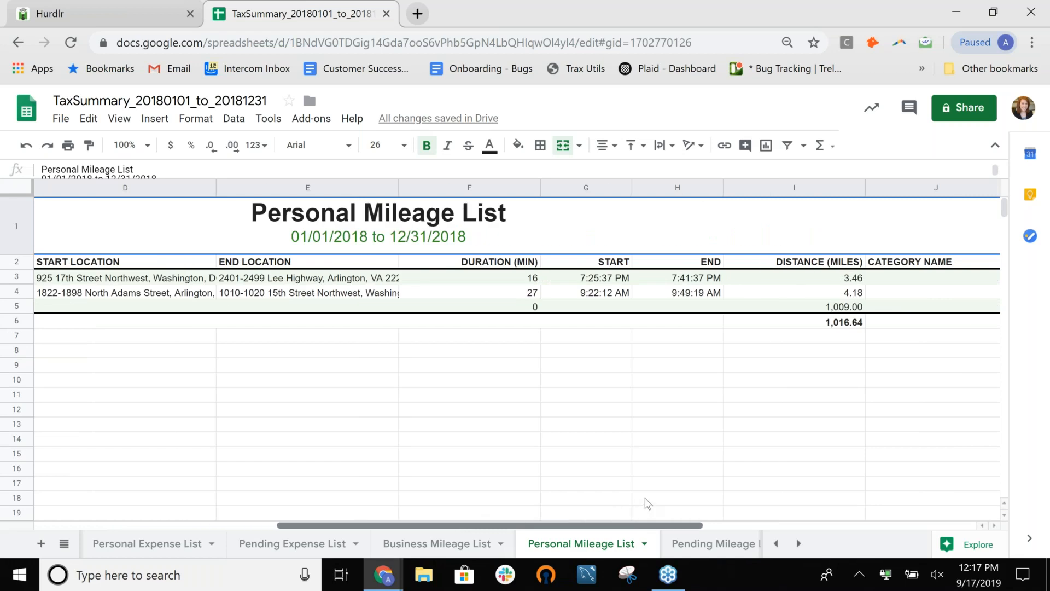
scroll("right", 3)
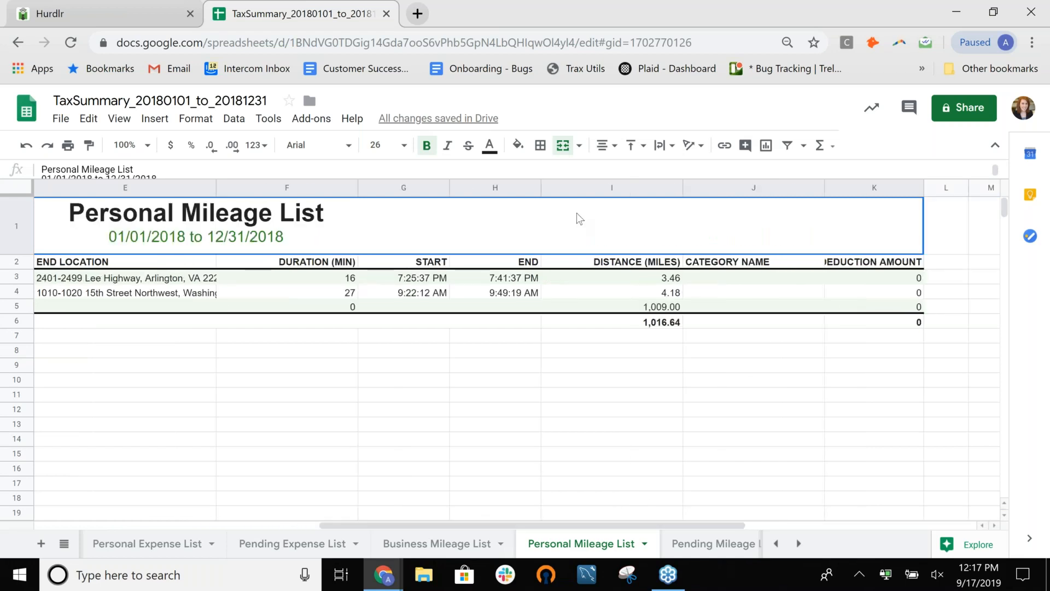
mouse_move(872, 305)
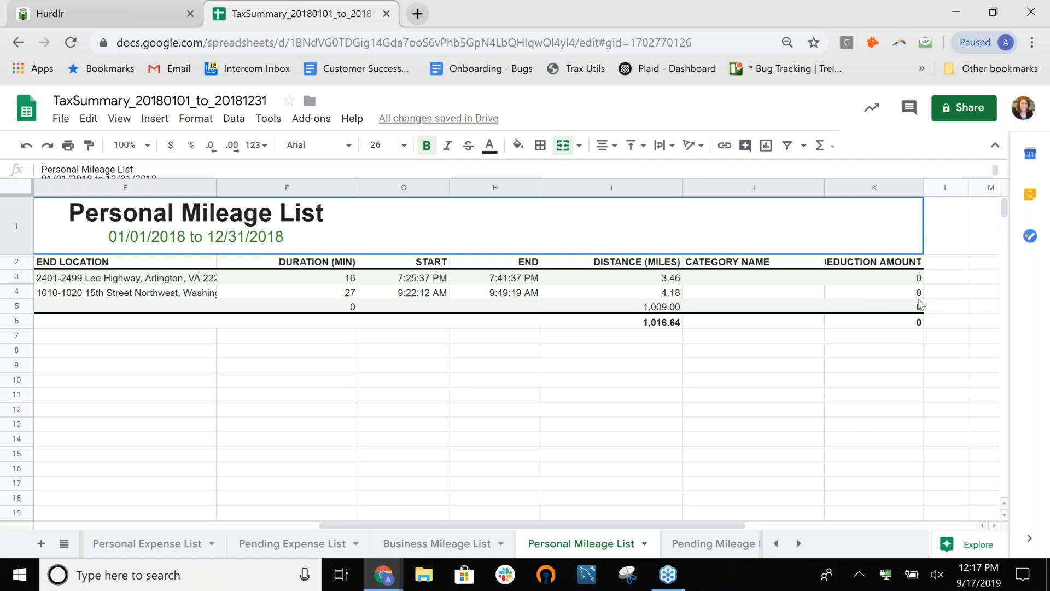
mouse_move(827, 526)
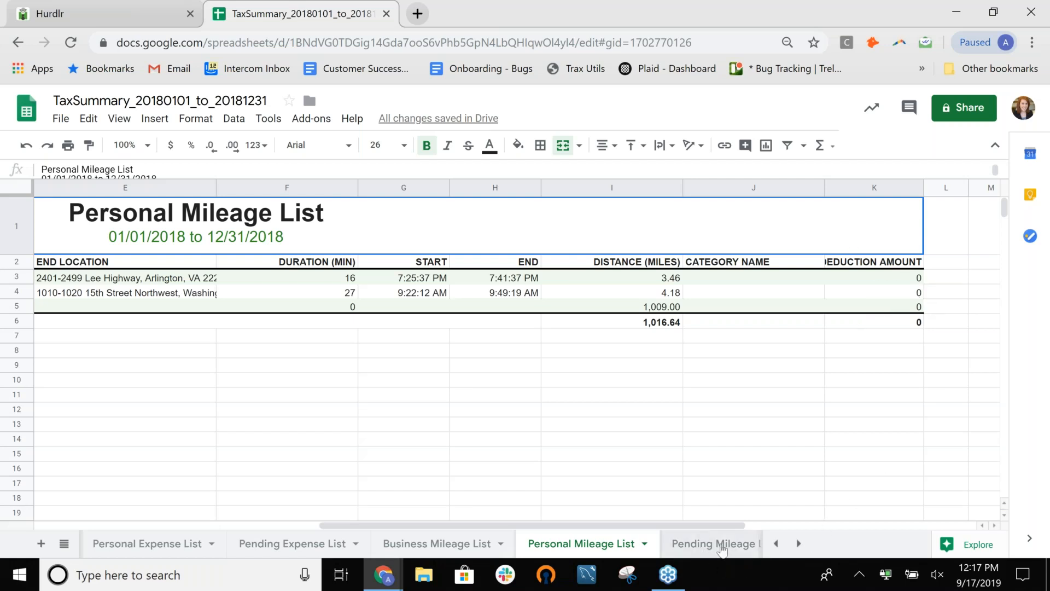
Step: Show the empty Pending Mileage List and bring the first sheet tabs back into reach
left_click(715, 544)
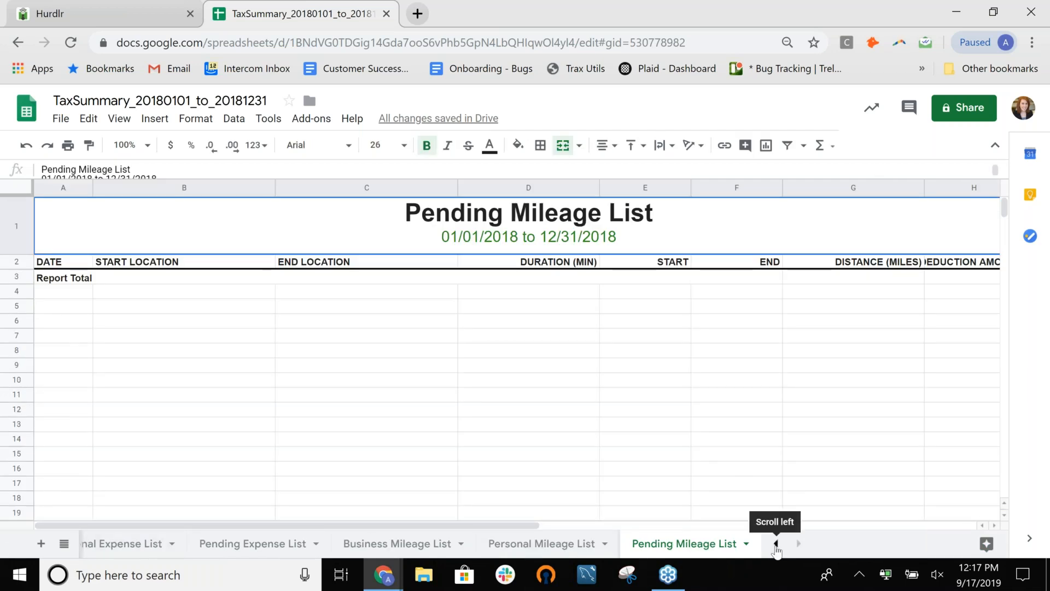
left_click(776, 544)
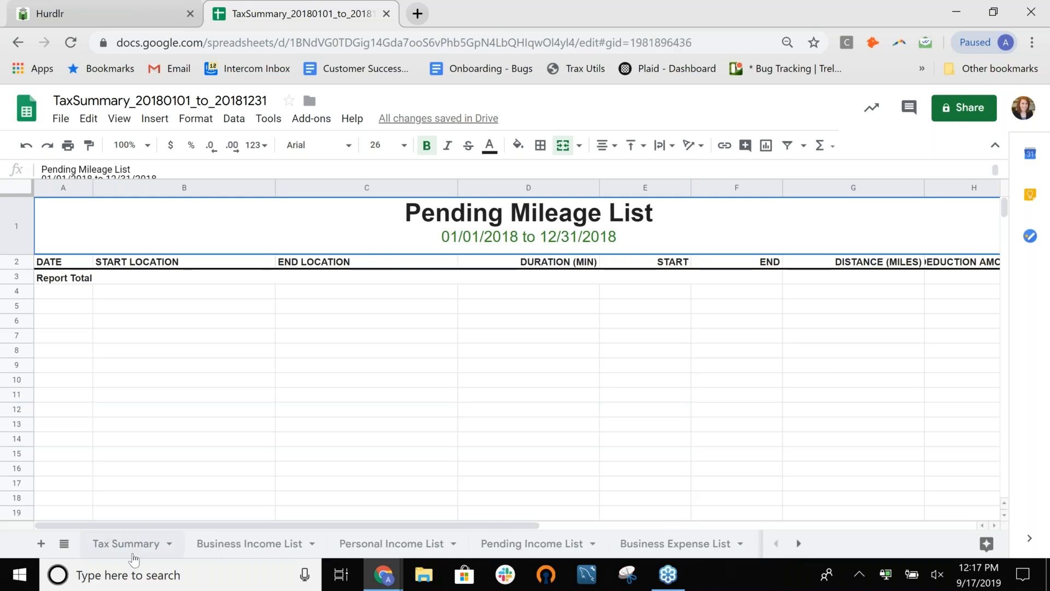
Step: View the Schedule C Profit or Loss From Business form, scrolling down through its pages
left_click(125, 544)
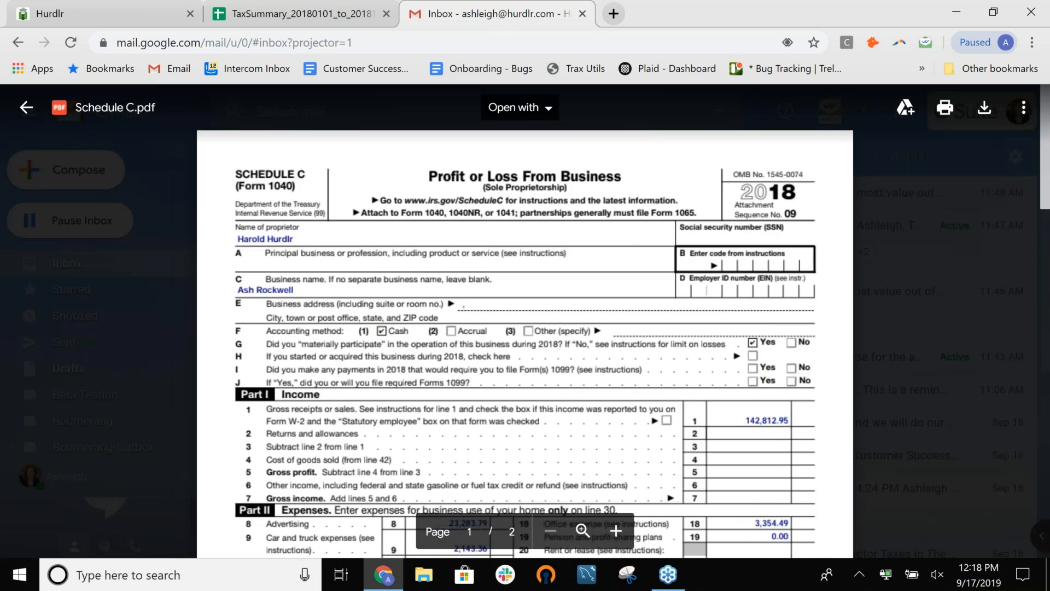
scroll("down", 3)
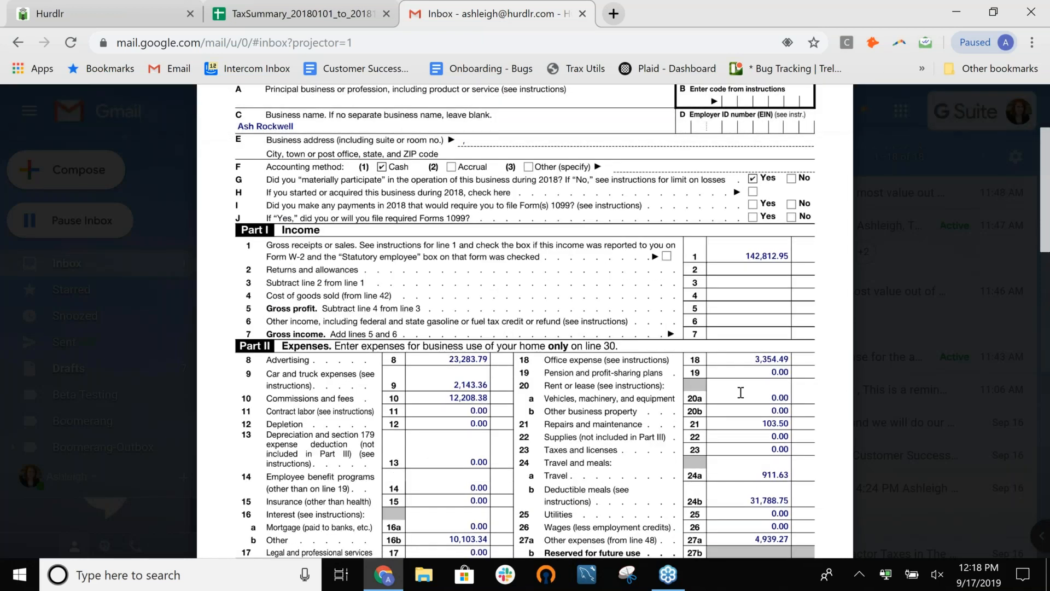
scroll("down", 3)
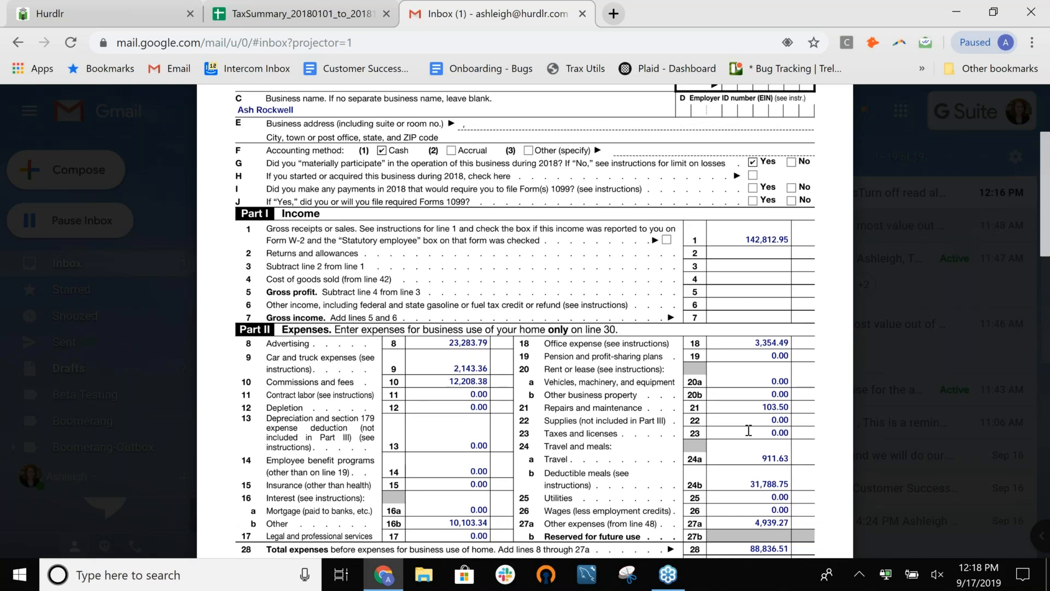
scroll("down", 3)
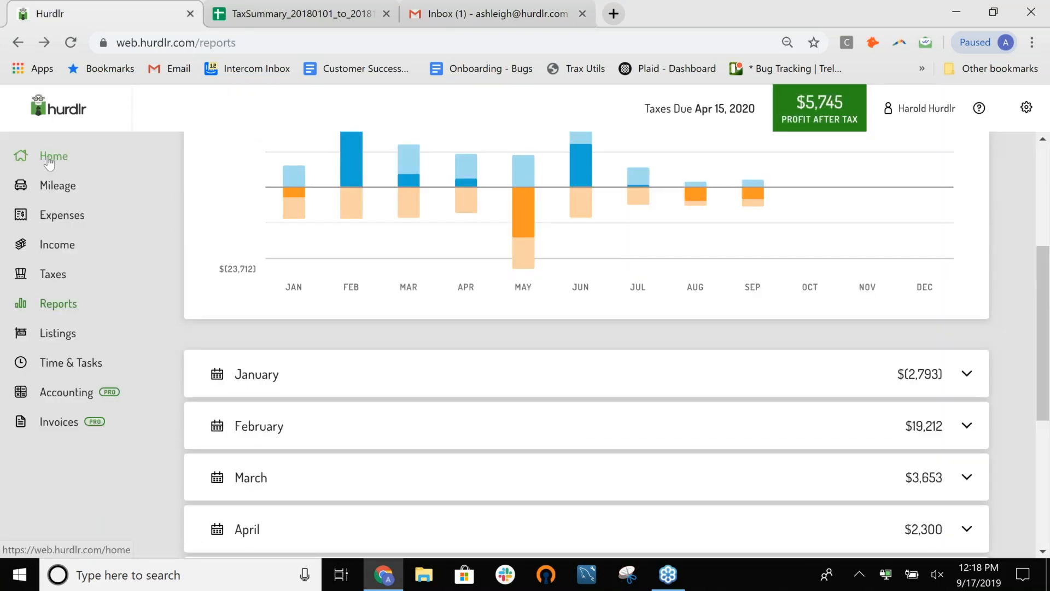
Step: Return to the Hurdlr Home dashboard from the reports page
left_click(53, 155)
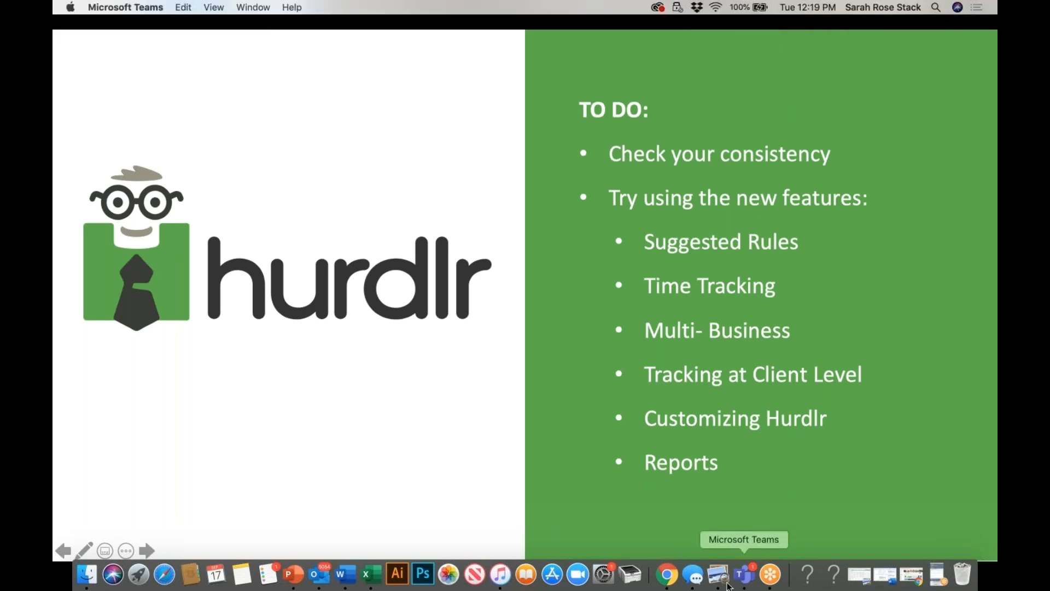
Step: Bring up the slideshow context menu on the TO DO slide of new Hurdlr features
right_click(744, 574)
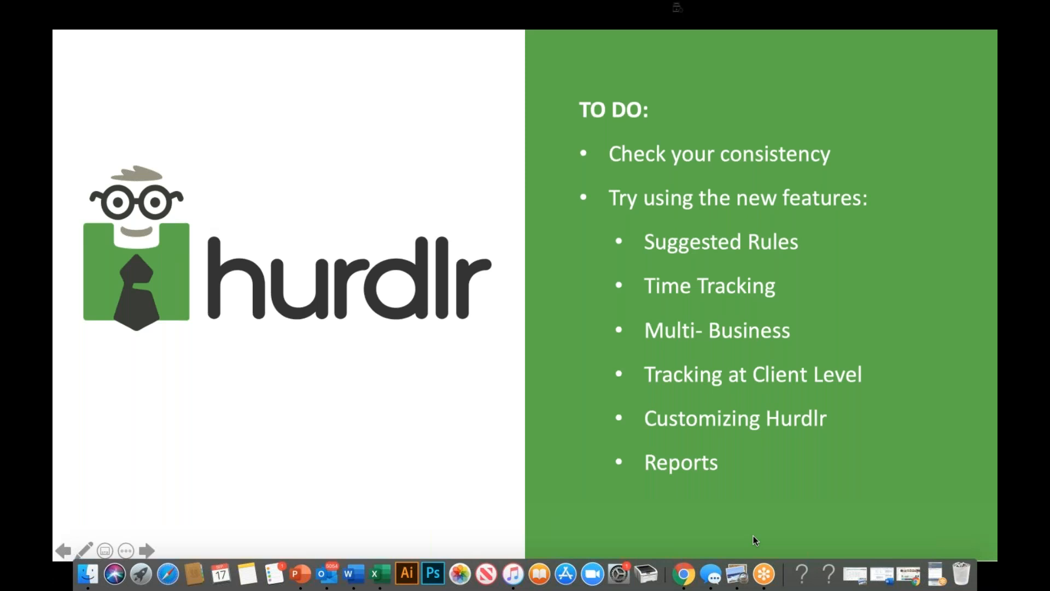
mouse_move(770, 274)
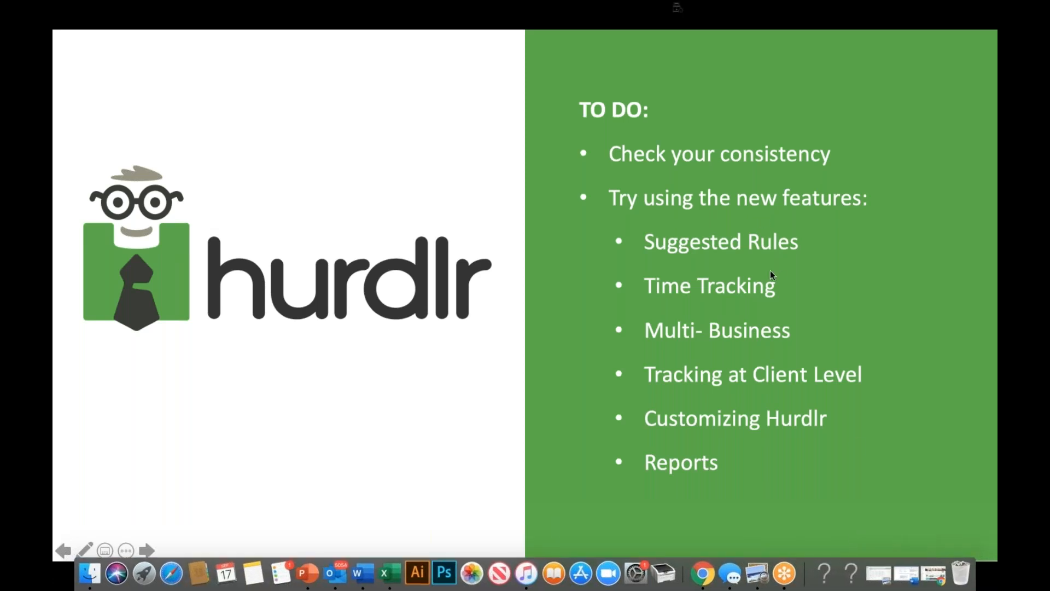
mouse_move(837, 188)
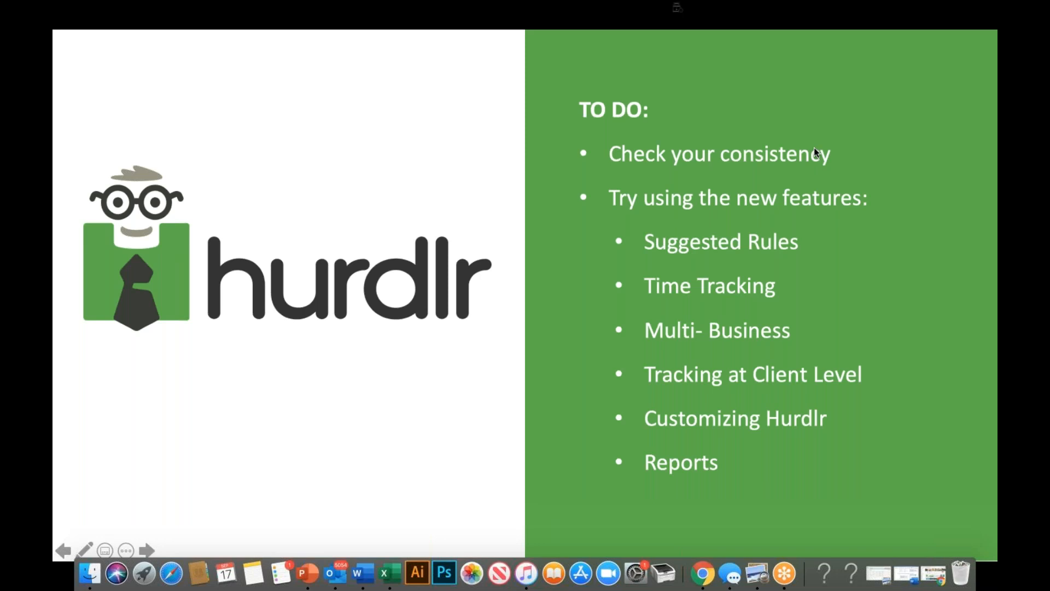
mouse_move(836, 165)
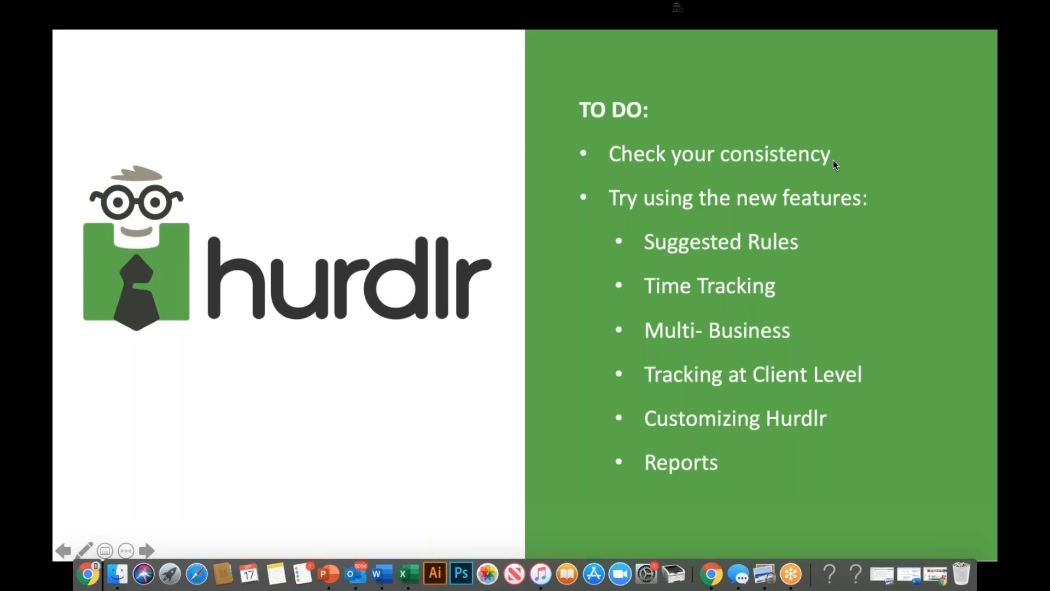
mouse_move(840, 180)
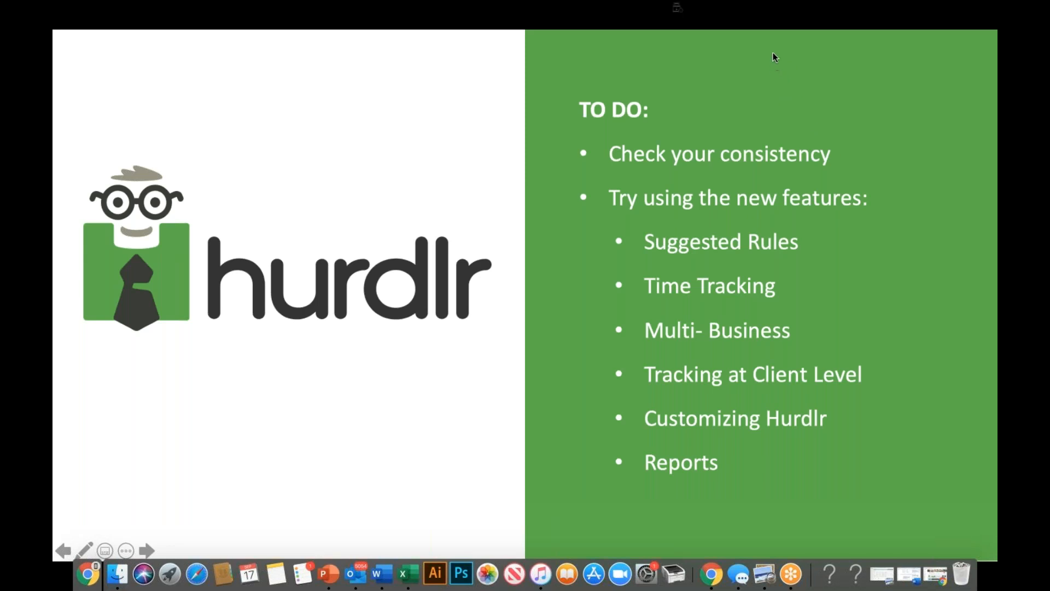
mouse_move(852, 206)
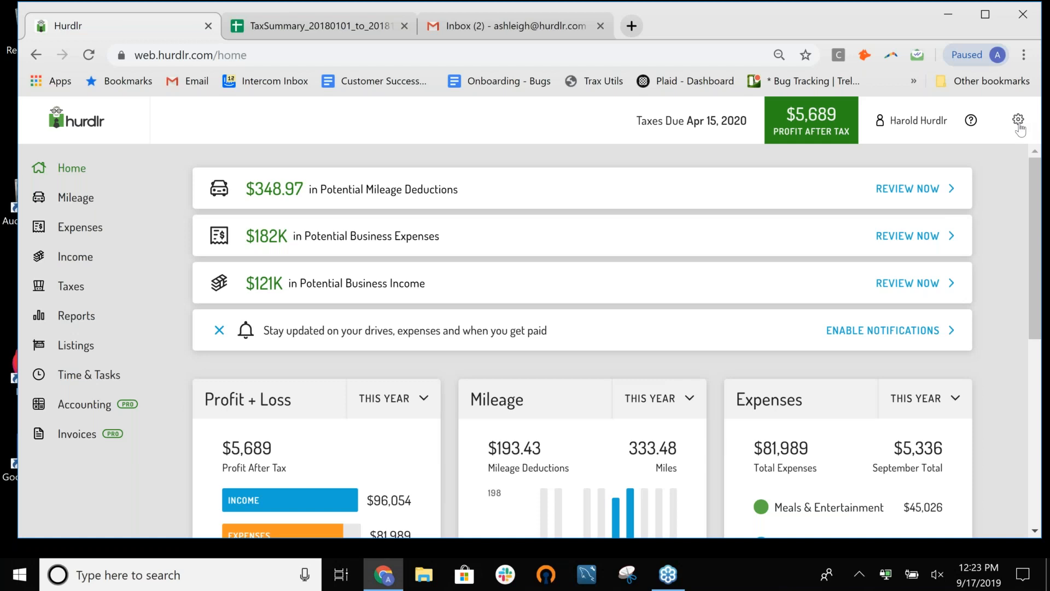
mouse_move(1032, 124)
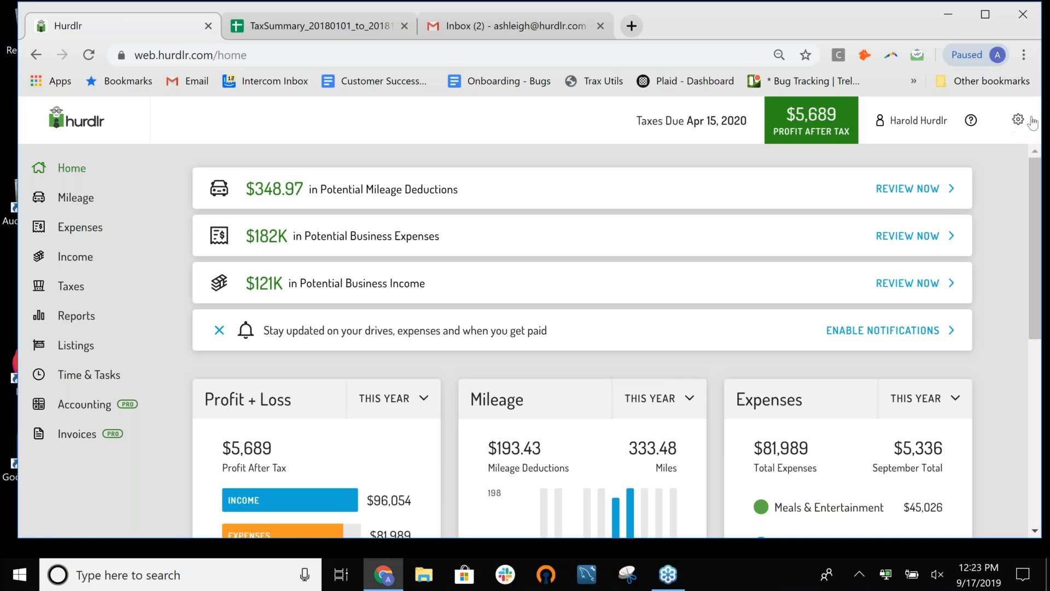
mouse_move(1018, 123)
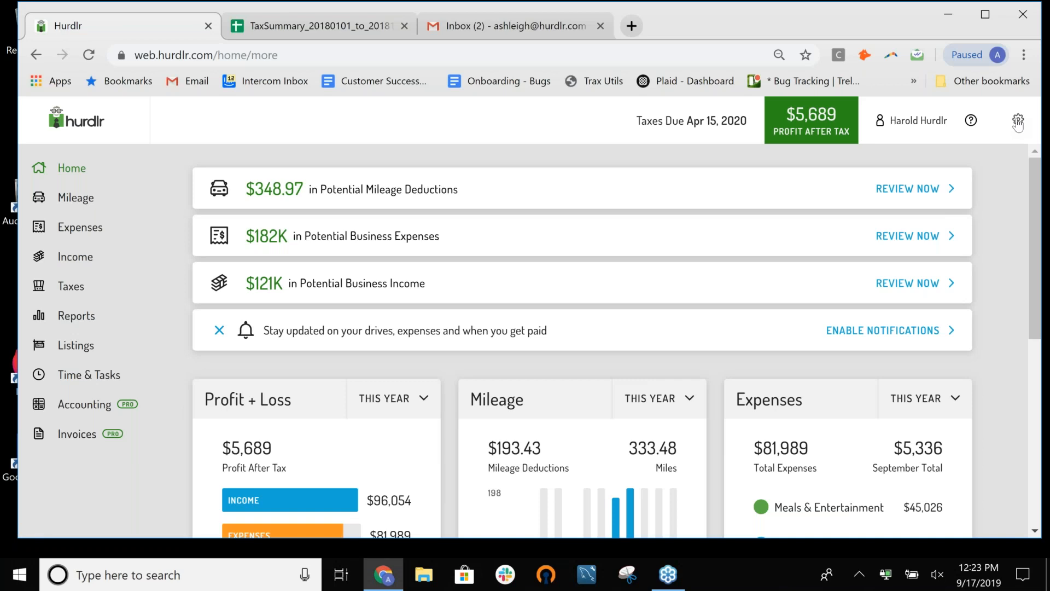
Step: From Settings > Banks & Integrations, start a Historical Expenses pull from the linked accounts
left_click(1017, 120)
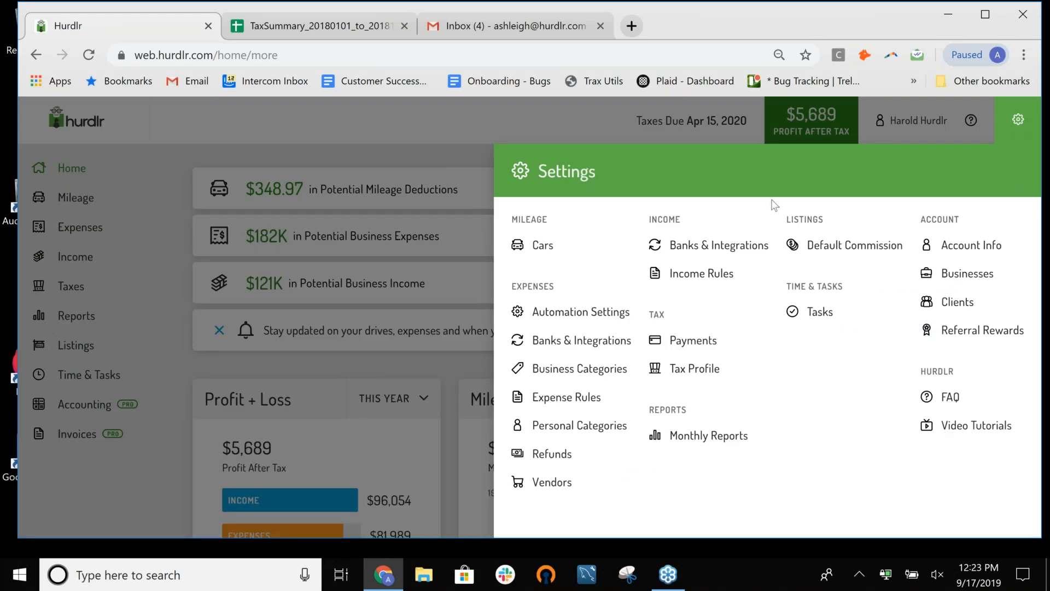
mouse_move(581, 340)
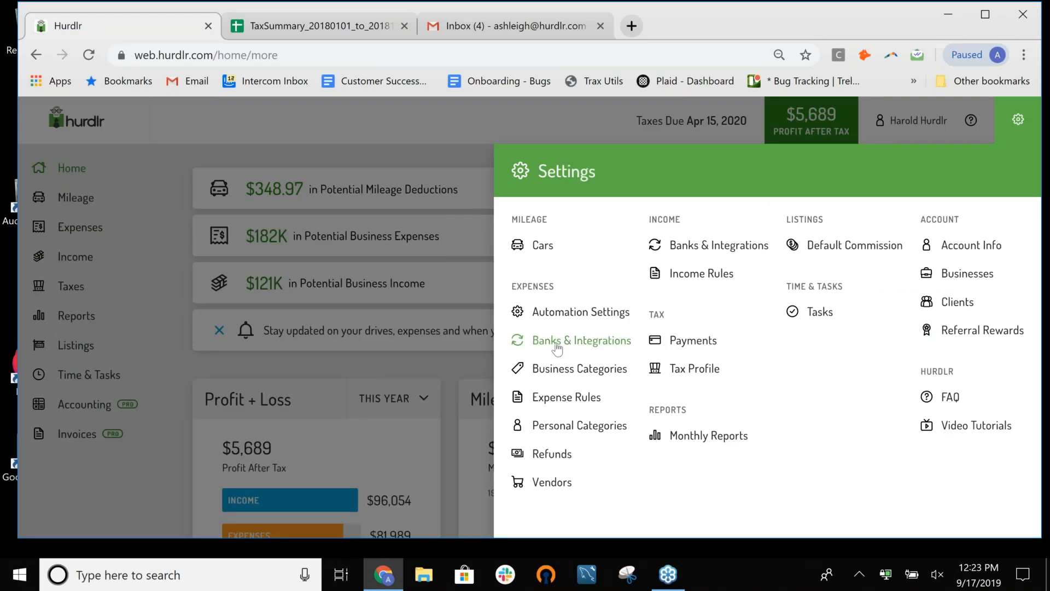
left_click(581, 340)
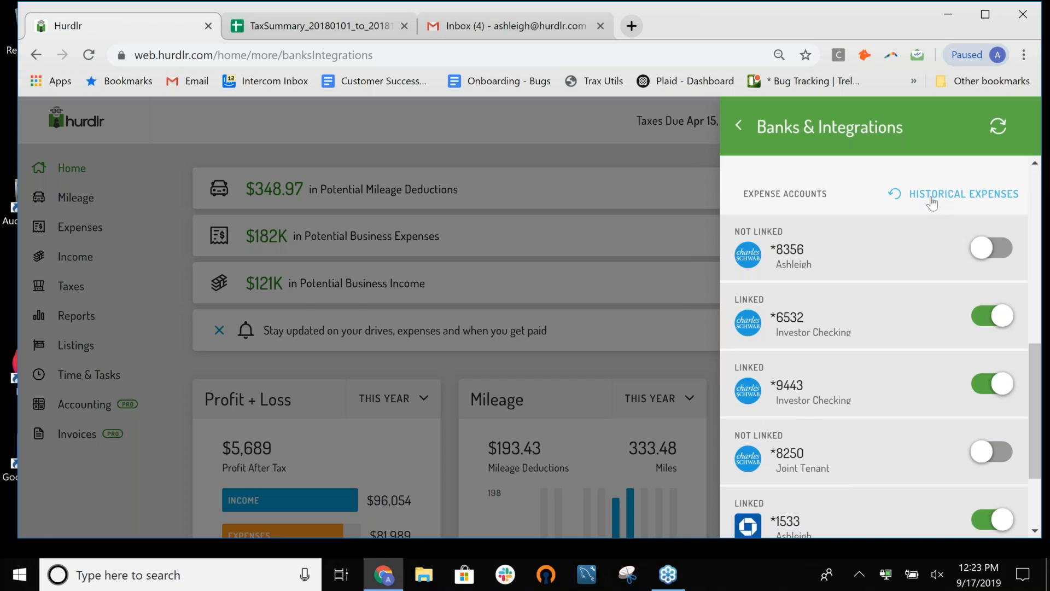
mouse_move(970, 195)
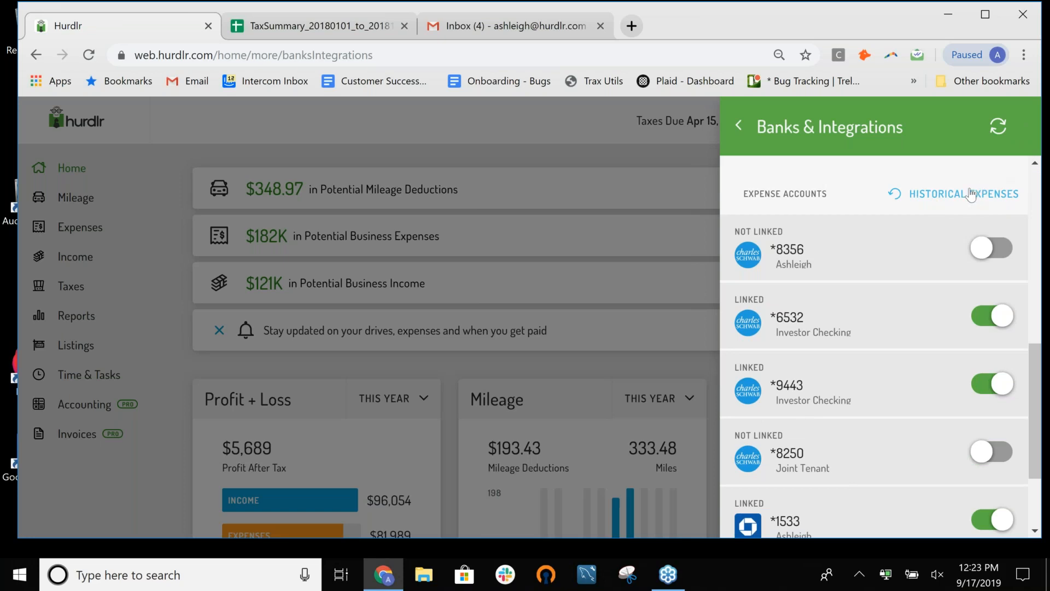
left_click(965, 194)
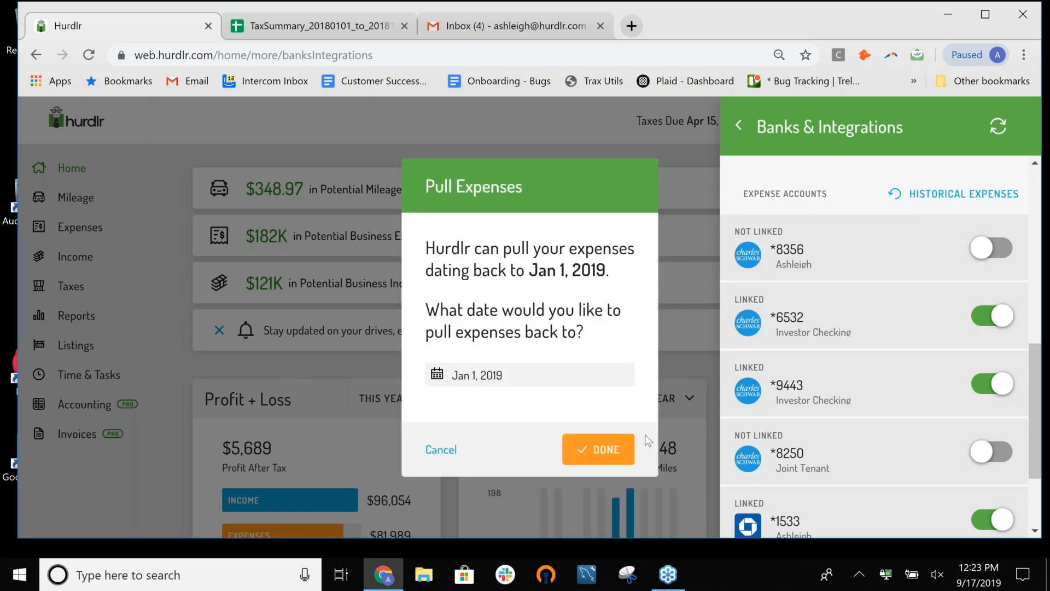
mouse_move(589, 436)
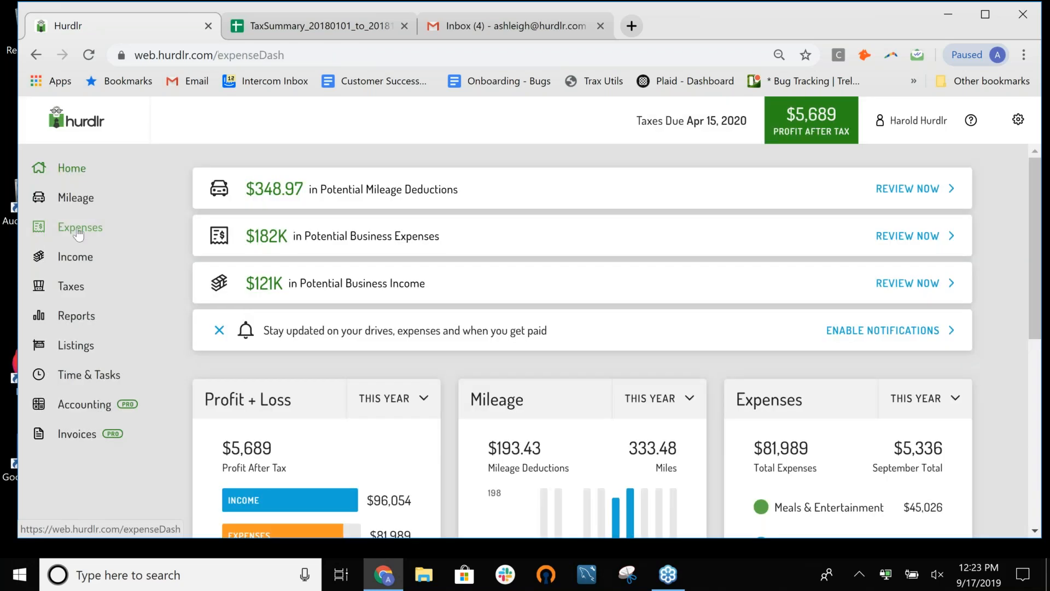
left_click(80, 228)
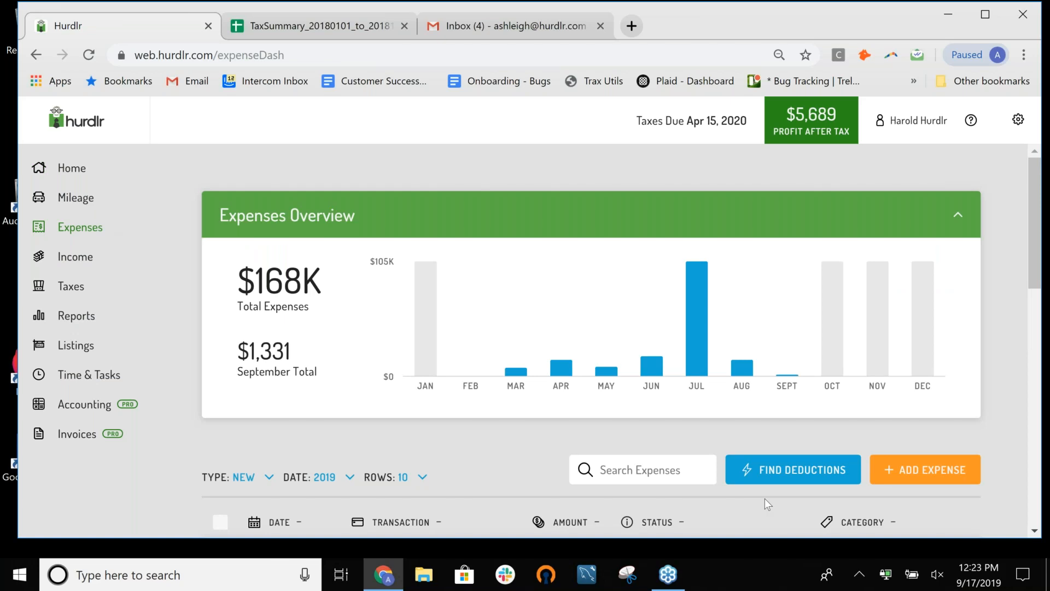
mouse_move(956, 500)
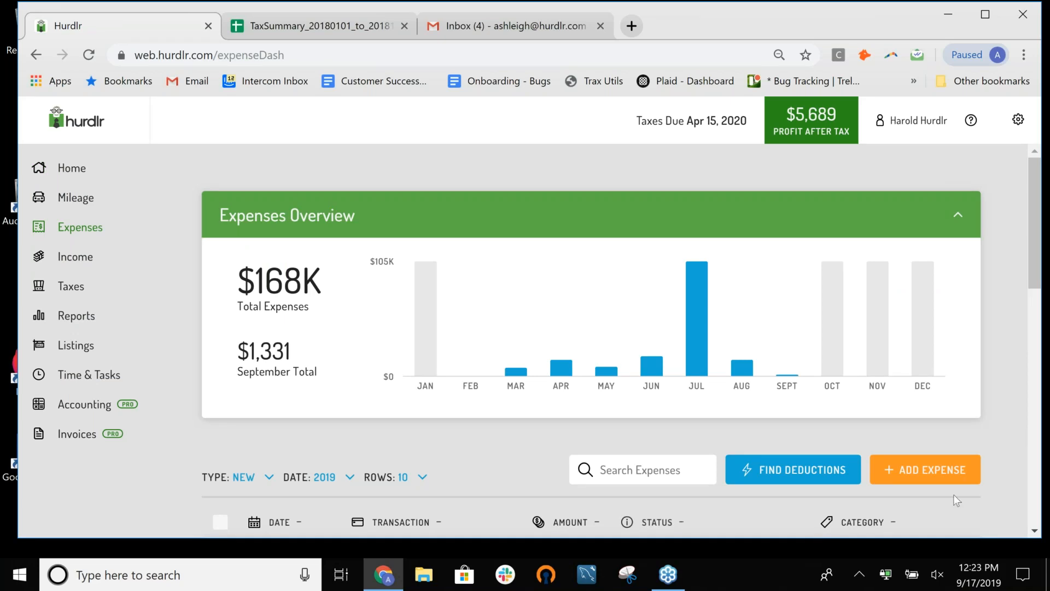
scroll("down", 3)
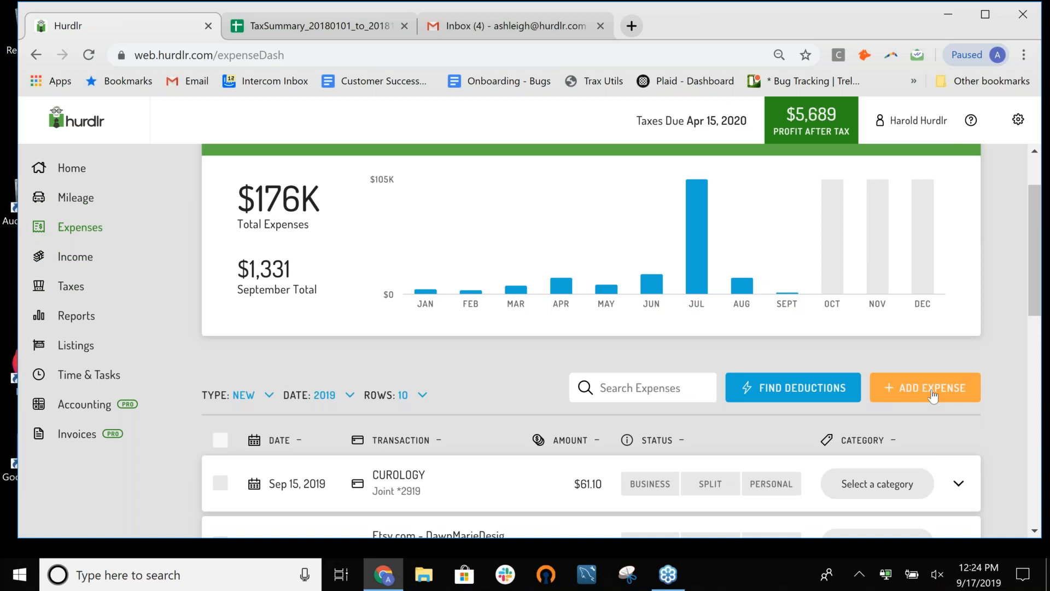
left_click(925, 387)
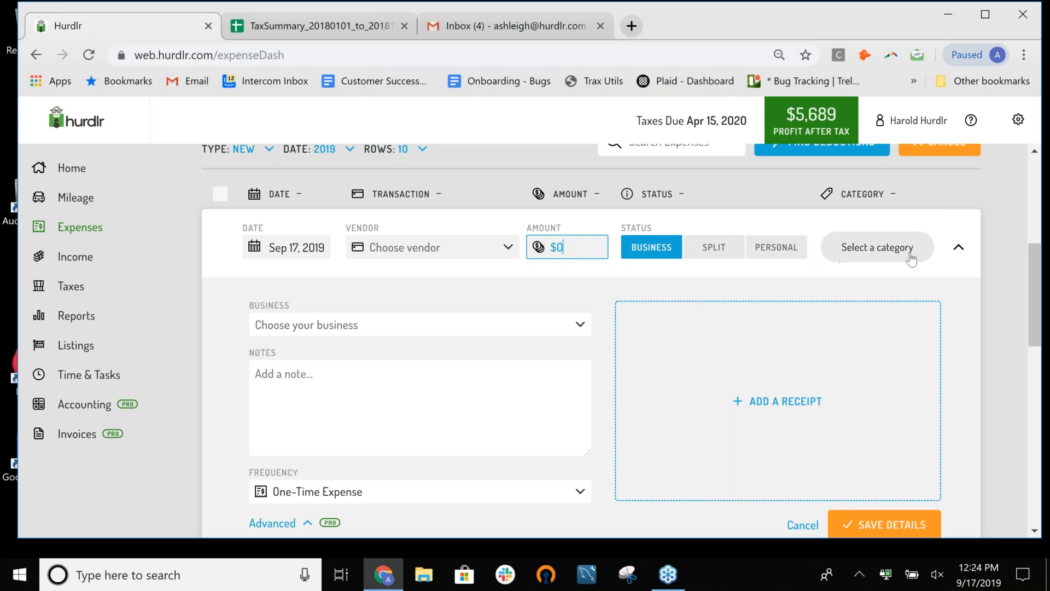
mouse_move(431, 402)
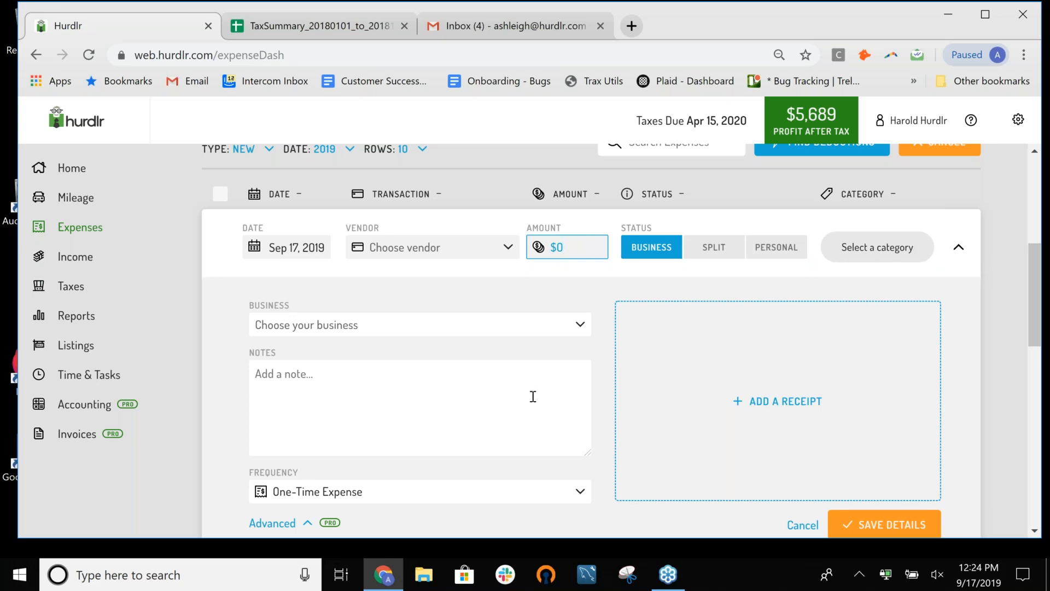
mouse_move(951, 253)
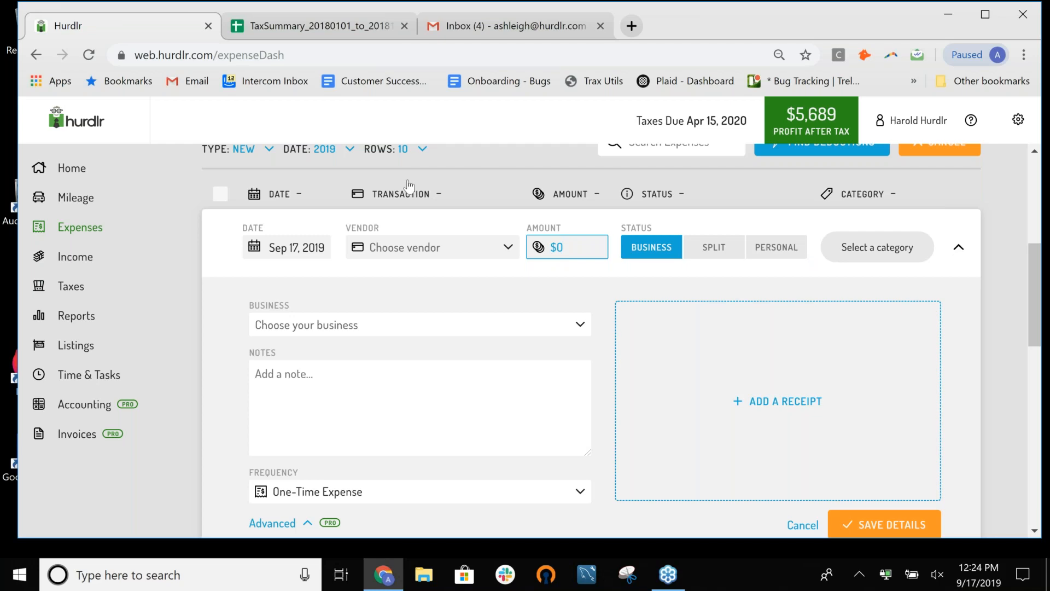
left_click(72, 168)
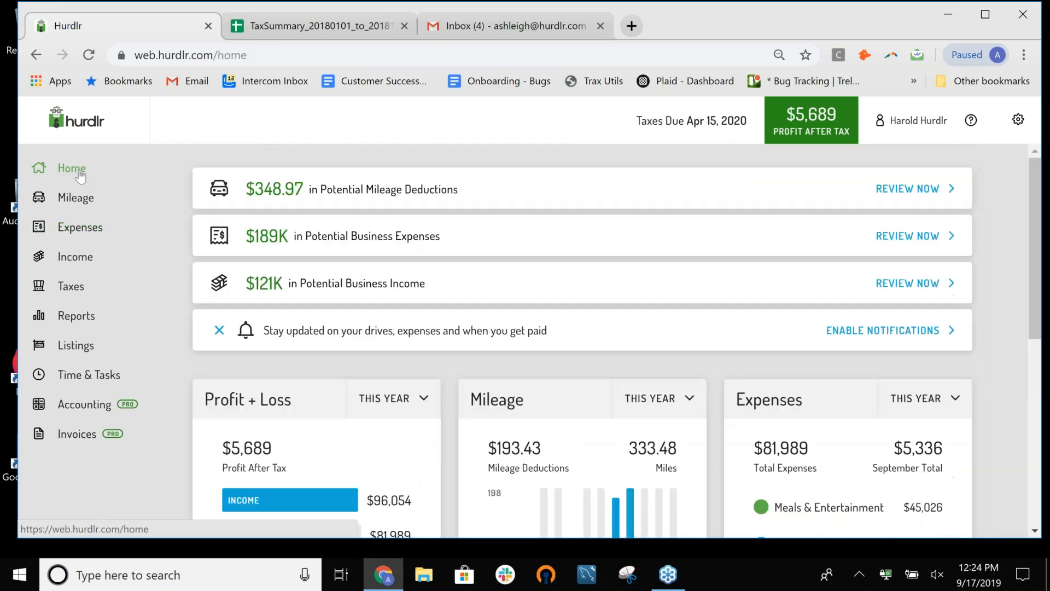
mouse_move(99, 171)
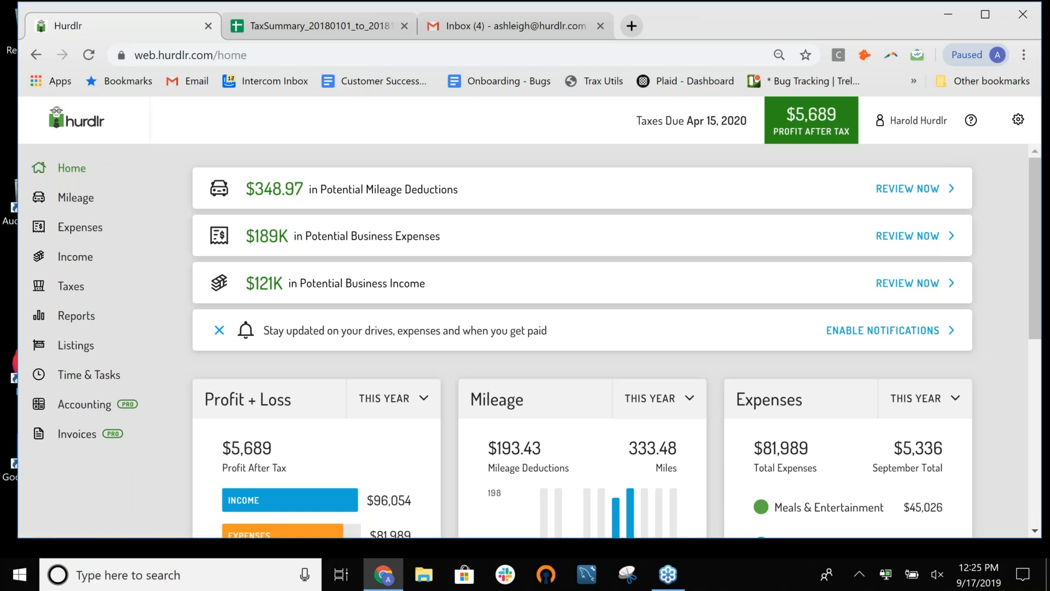
mouse_move(70, 168)
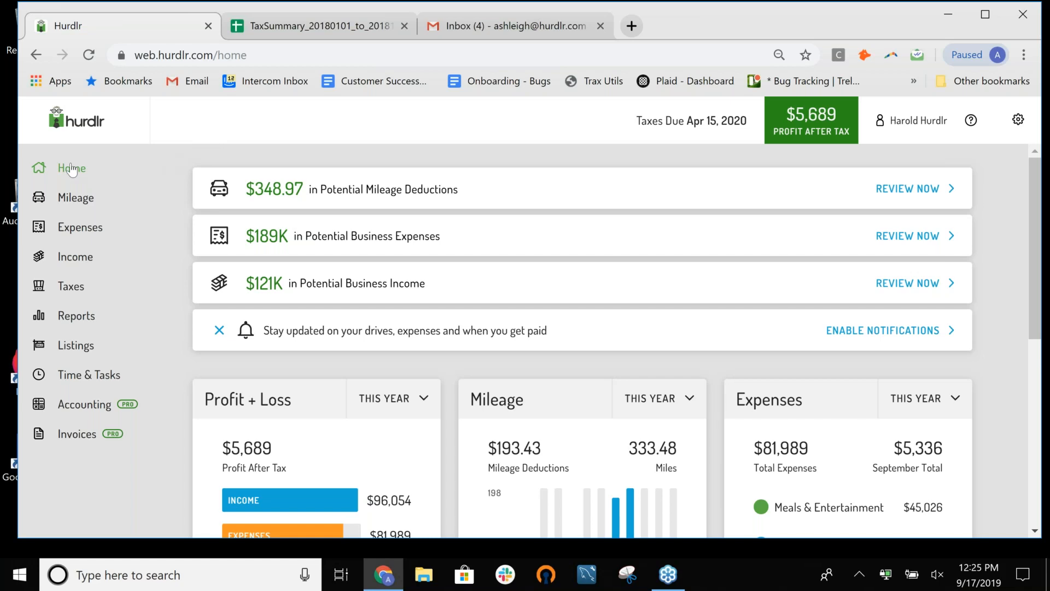
mouse_move(564, 318)
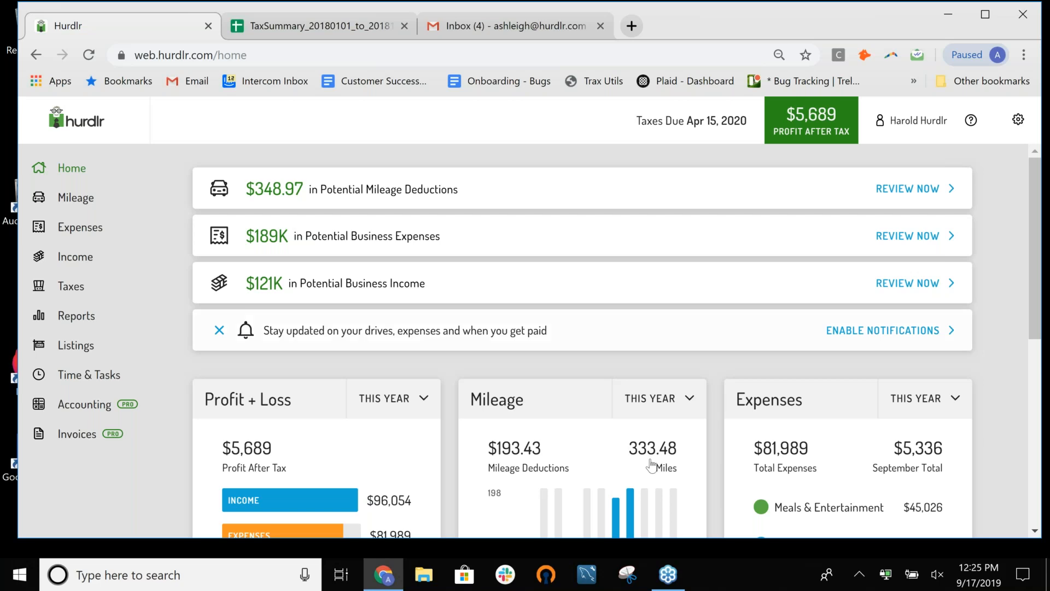
mouse_move(721, 437)
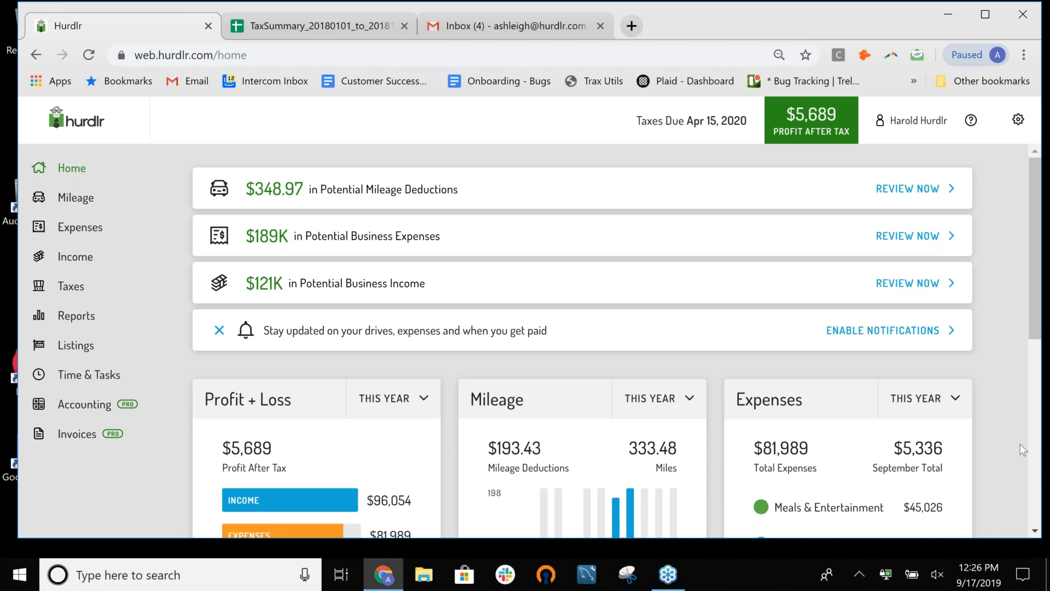
mouse_move(1008, 412)
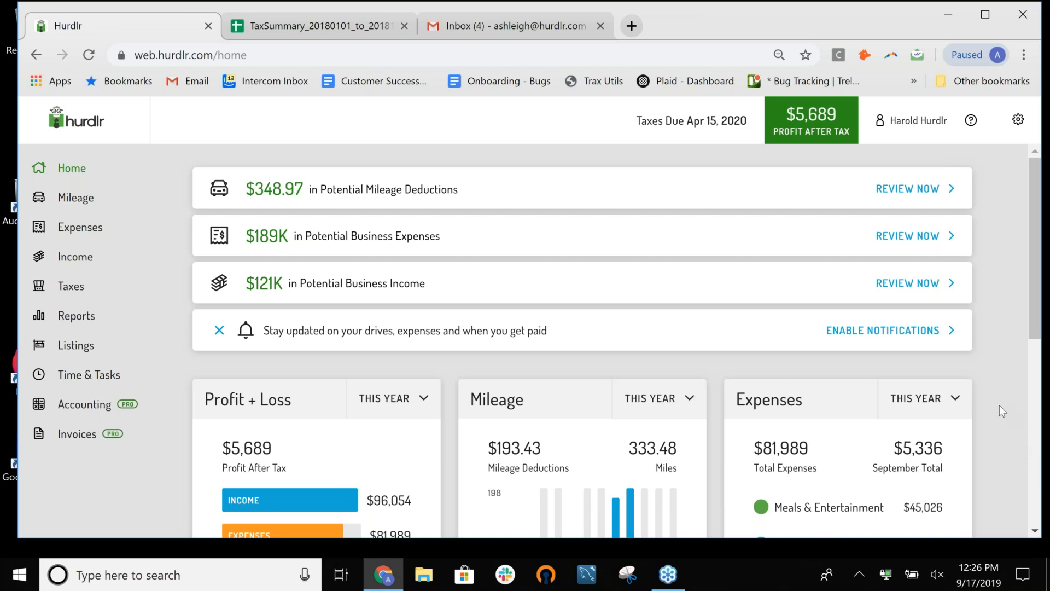
mouse_move(987, 405)
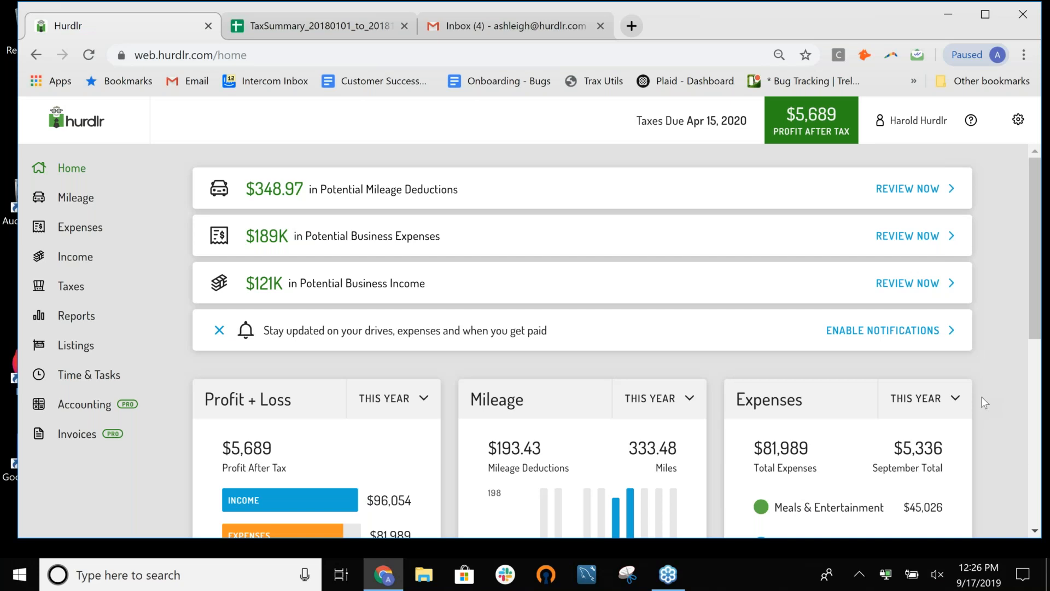
mouse_move(978, 386)
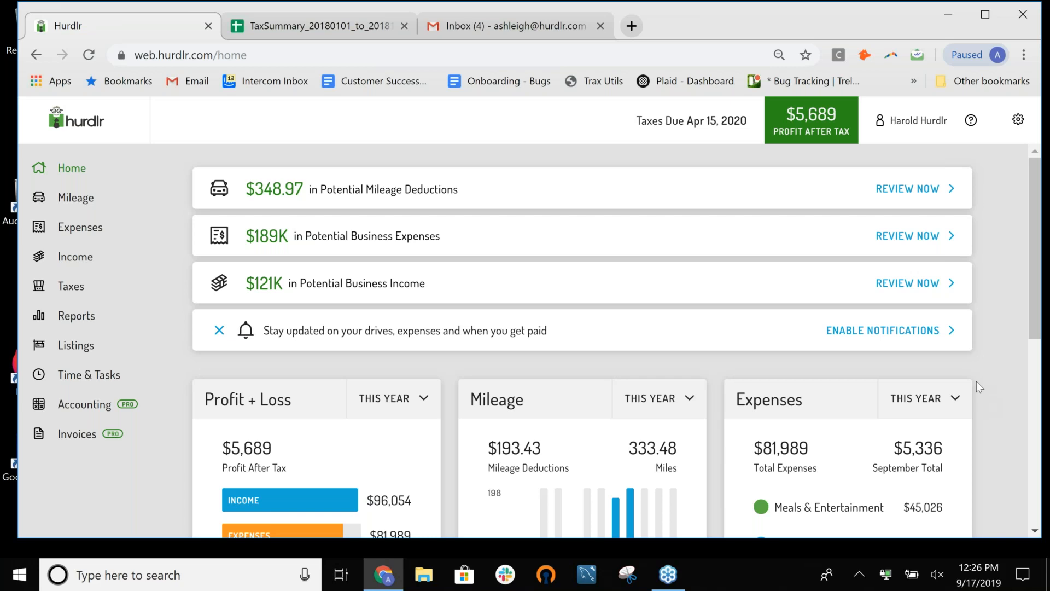
mouse_move(999, 307)
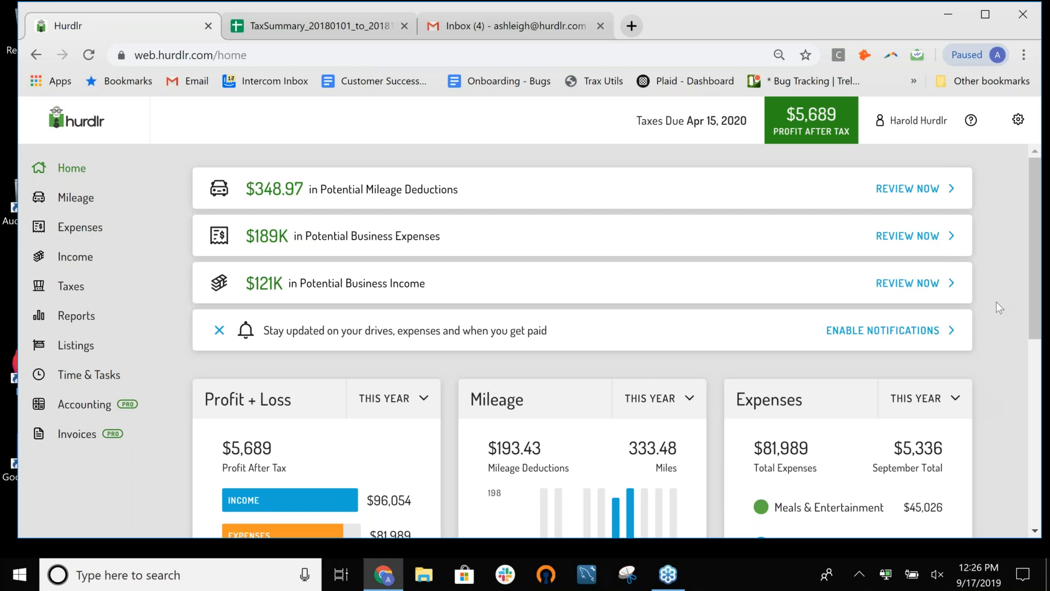